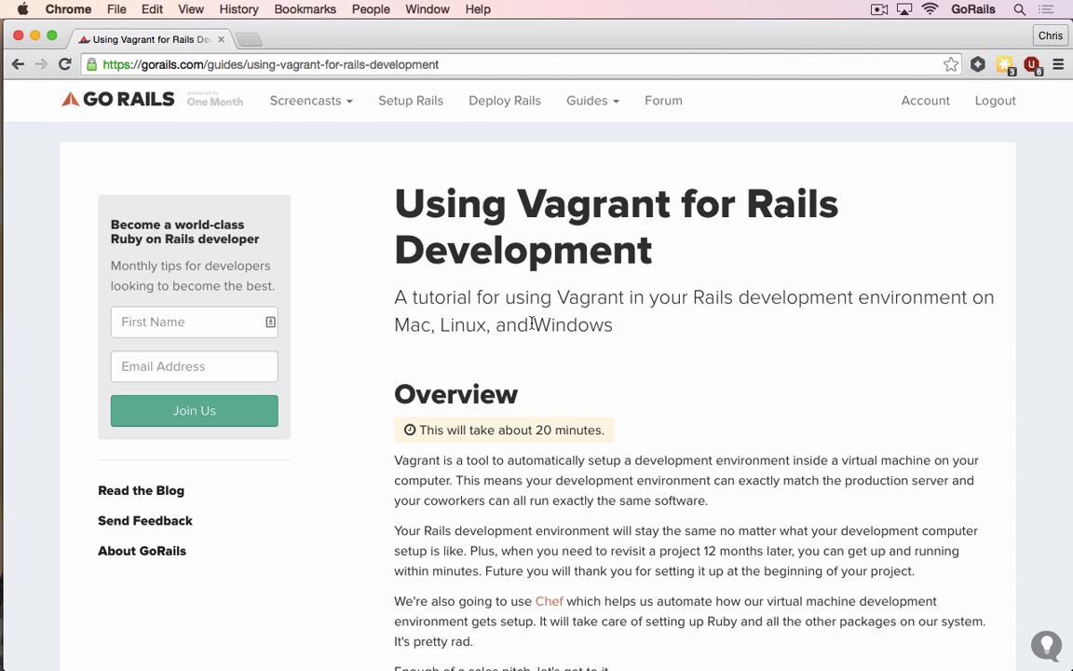
mouse_move(520, 369)
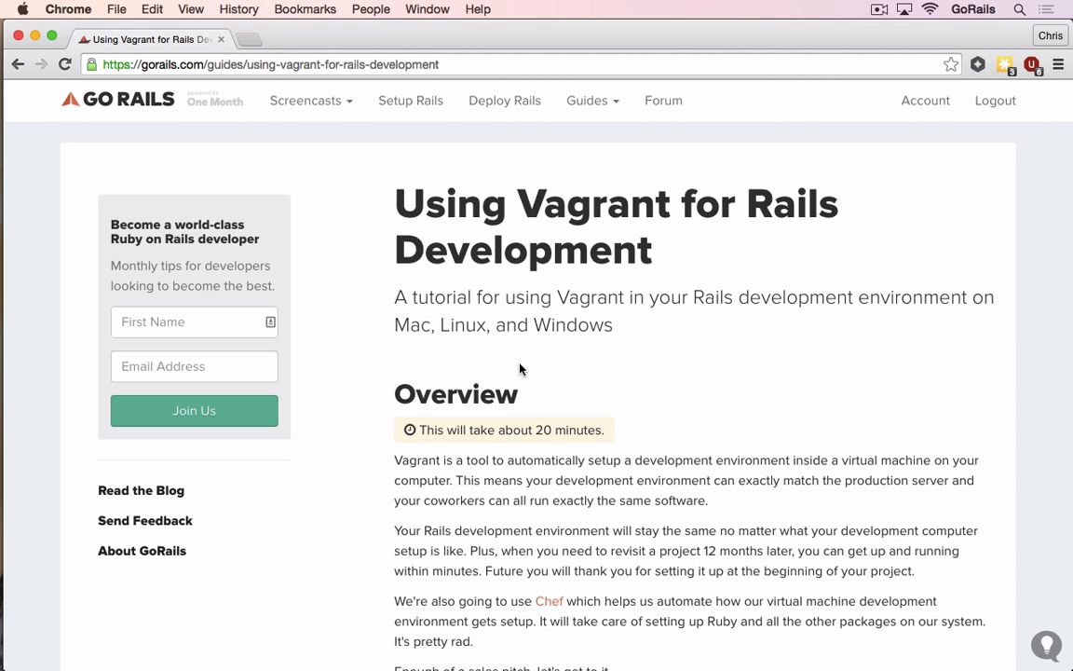
mouse_move(500, 350)
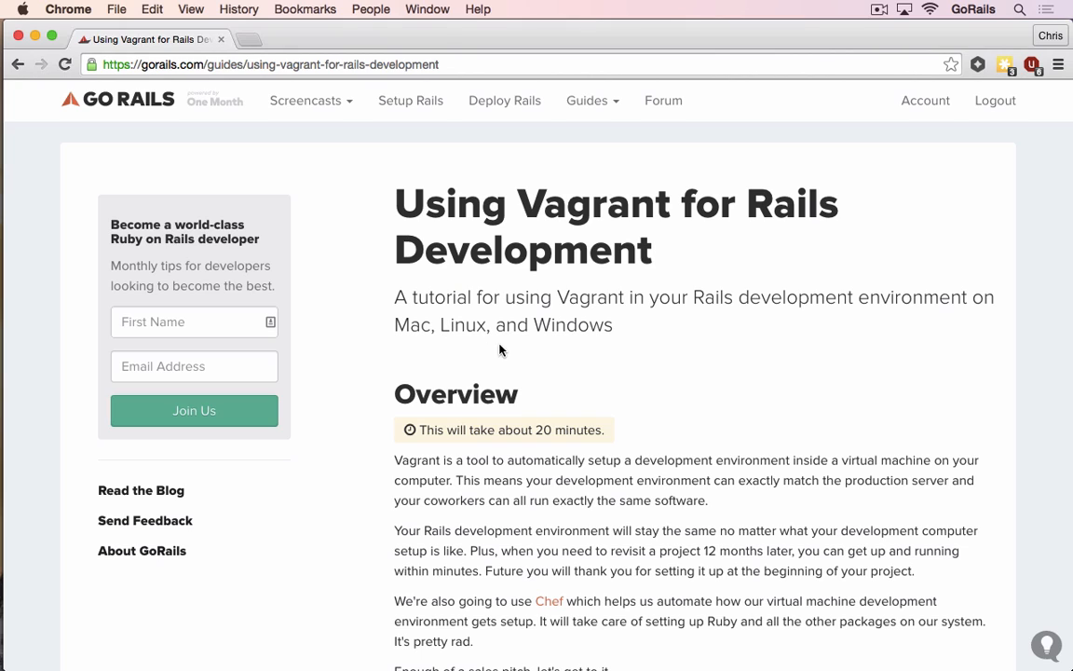
mouse_move(569, 366)
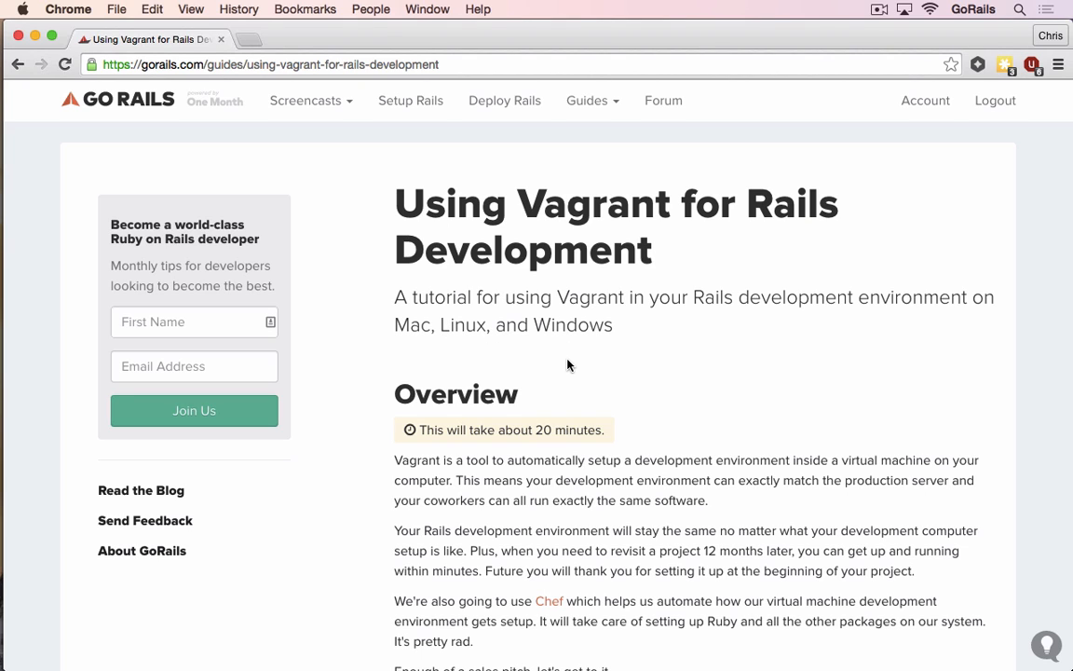
mouse_move(554, 366)
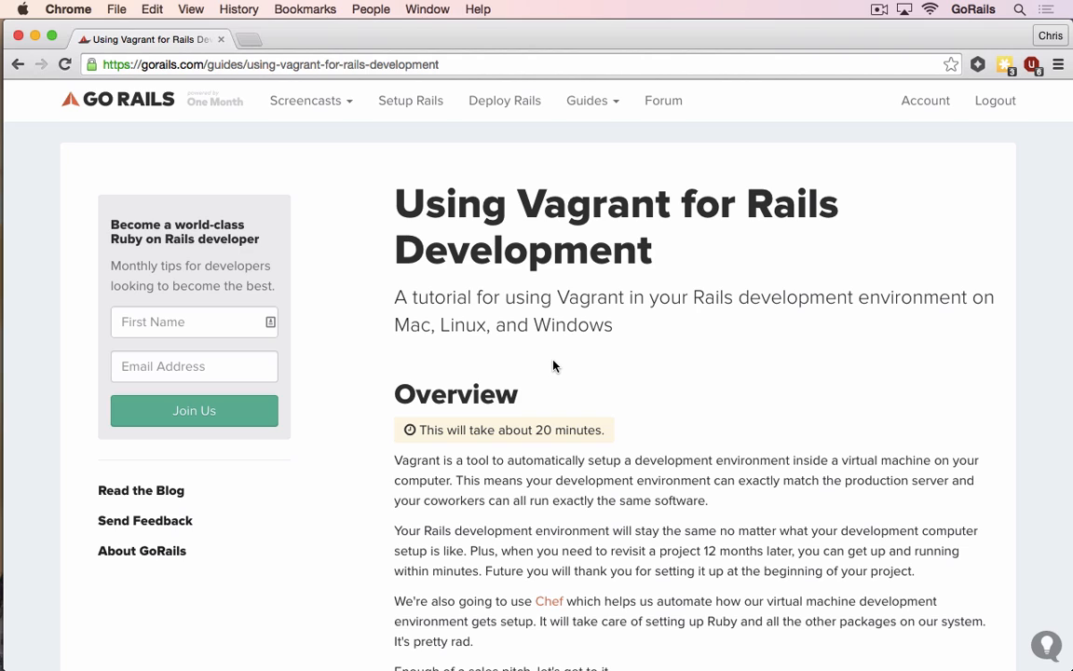
mouse_move(520, 367)
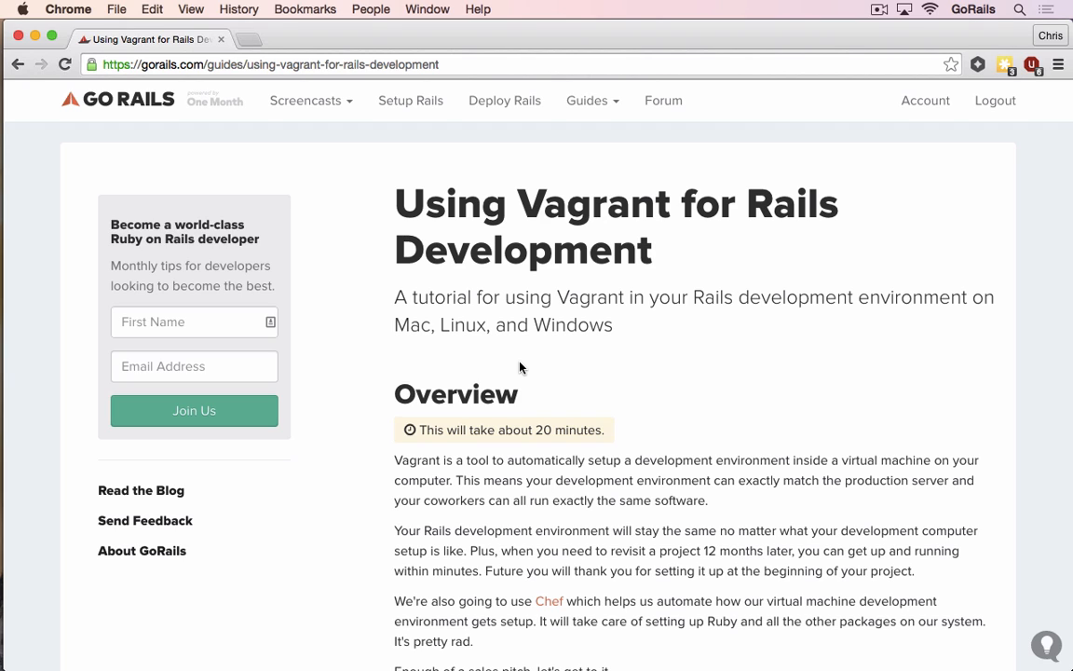
mouse_move(614, 112)
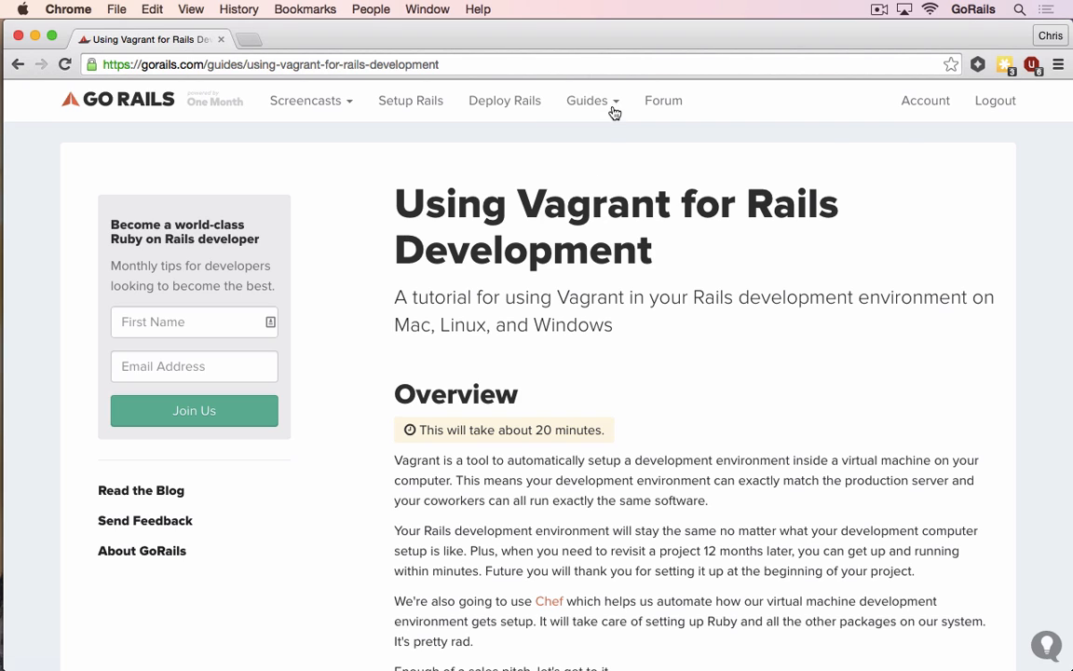
Step: Open the Vagrant and VirtualBox download pages from the guide's Setting Up Vagrant section
left_click(593, 101)
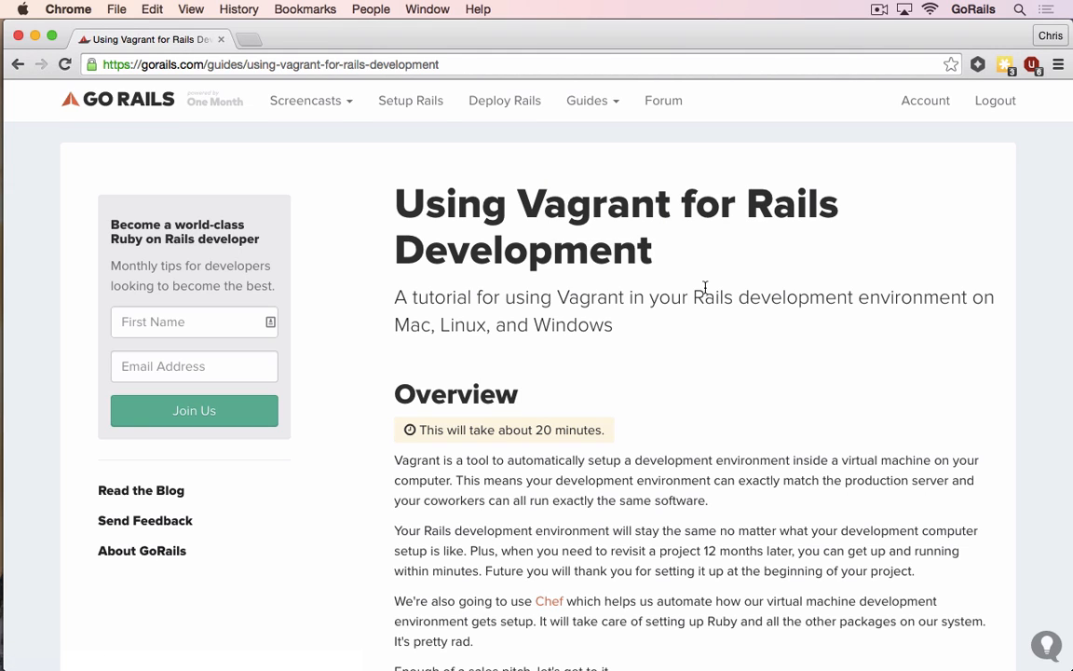
mouse_move(675, 366)
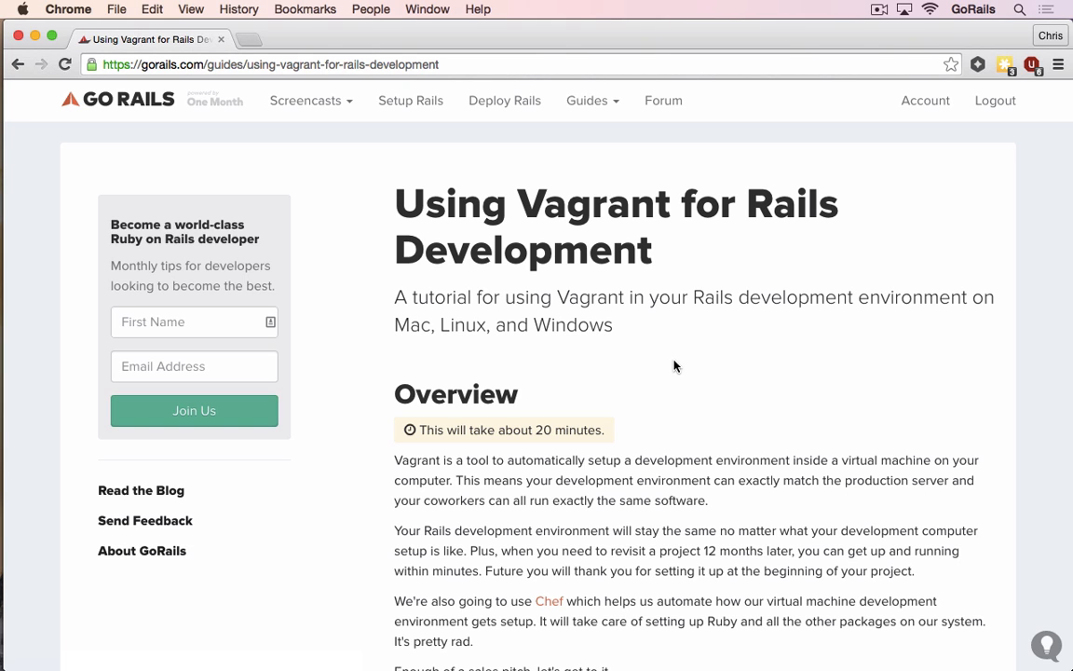
scroll("down", 3)
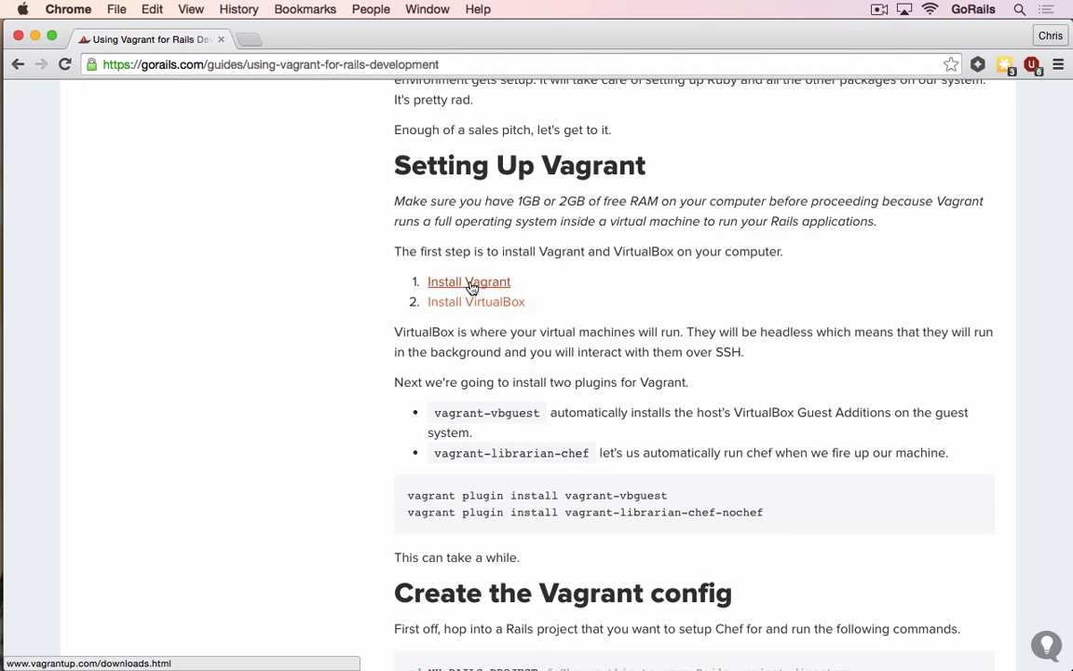
mouse_move(477, 301)
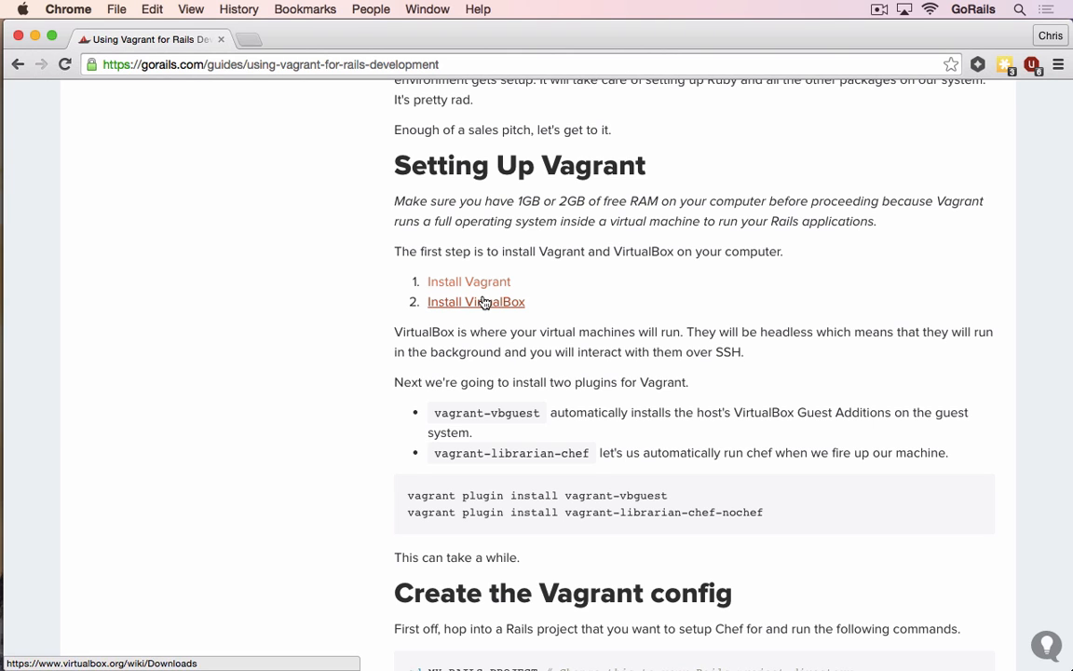
left_click(475, 301)
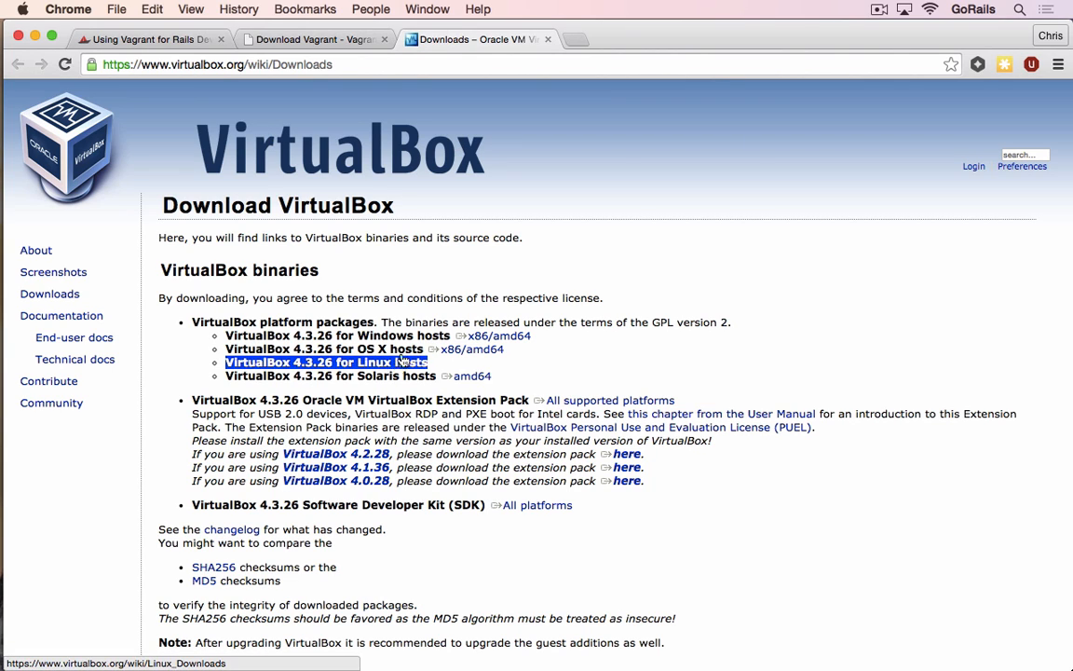
mouse_move(472, 348)
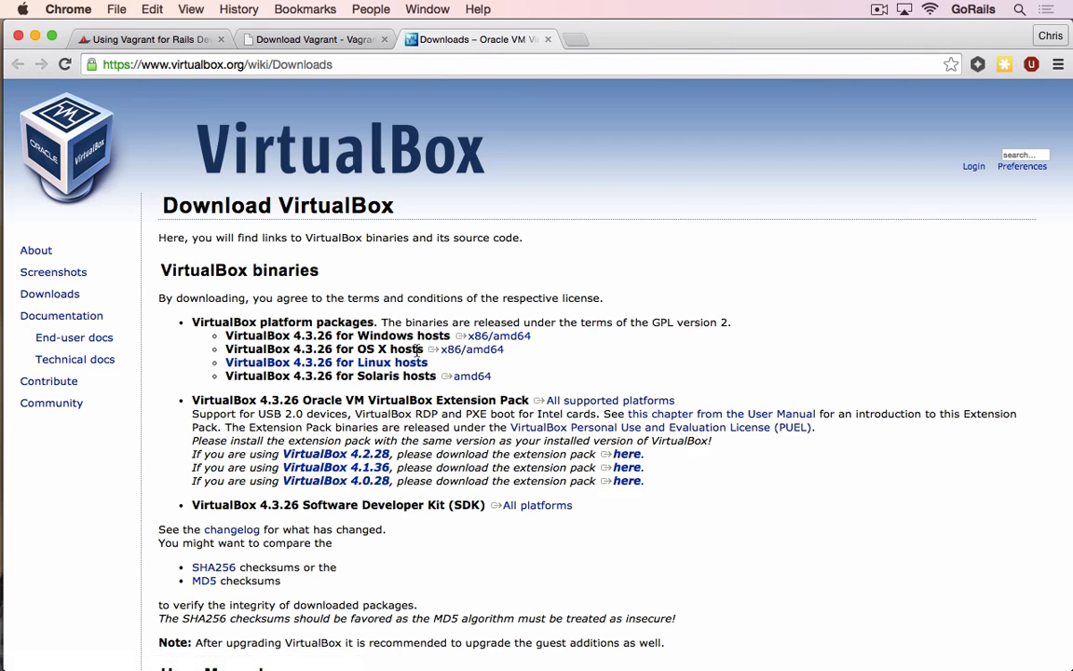
left_click(315, 39)
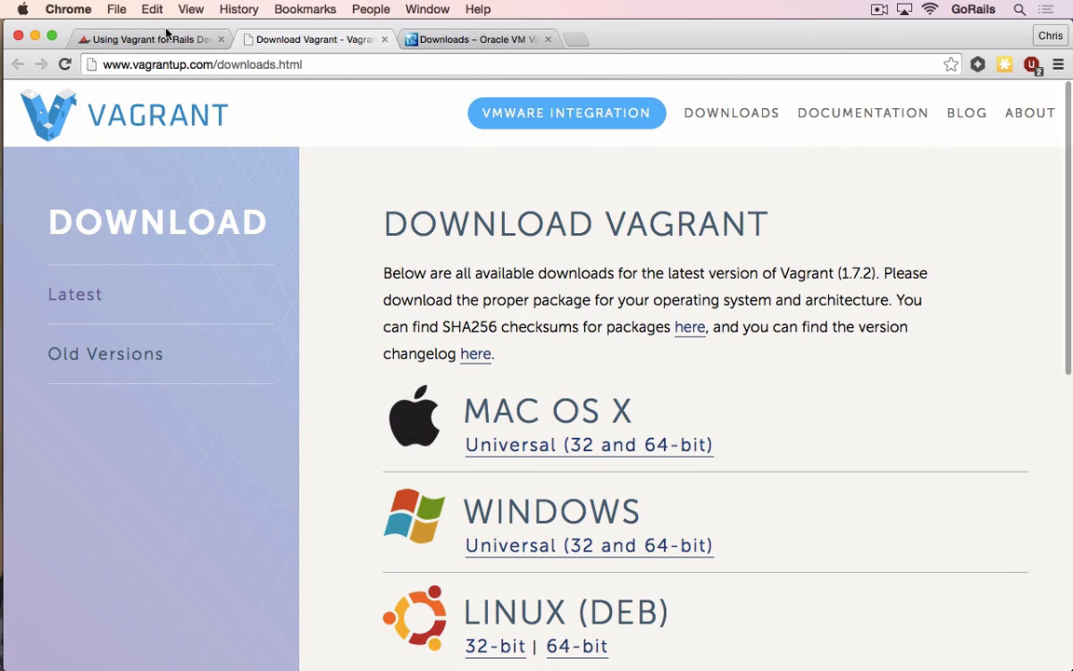
left_click(140, 38)
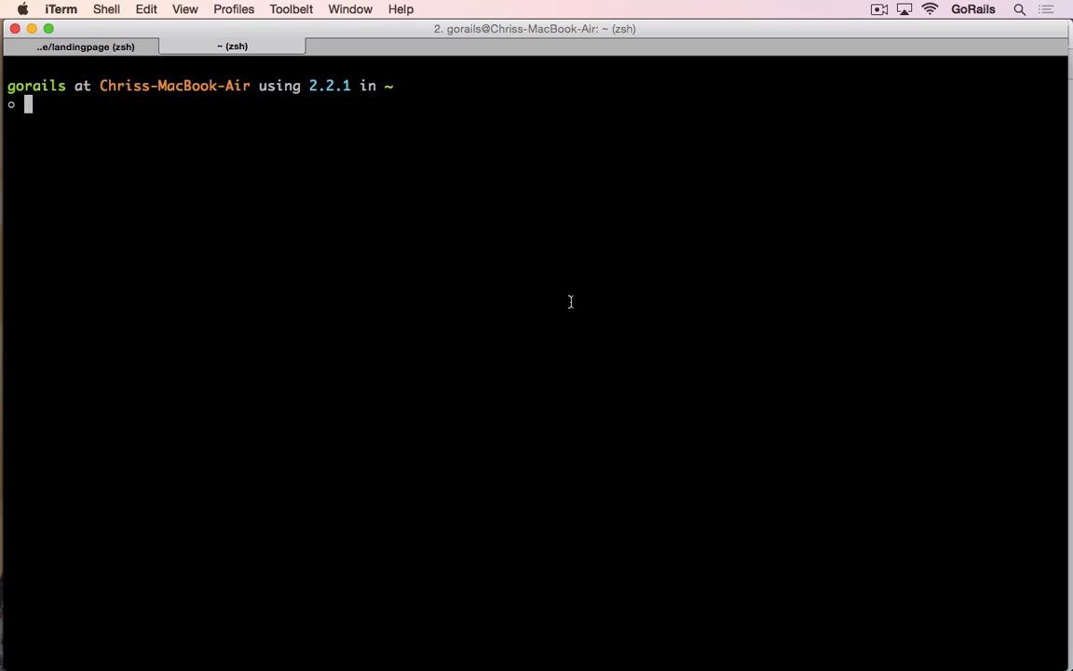
Step: Install the vagrant-vbguest plugin with vagrant plugin install
type("v")
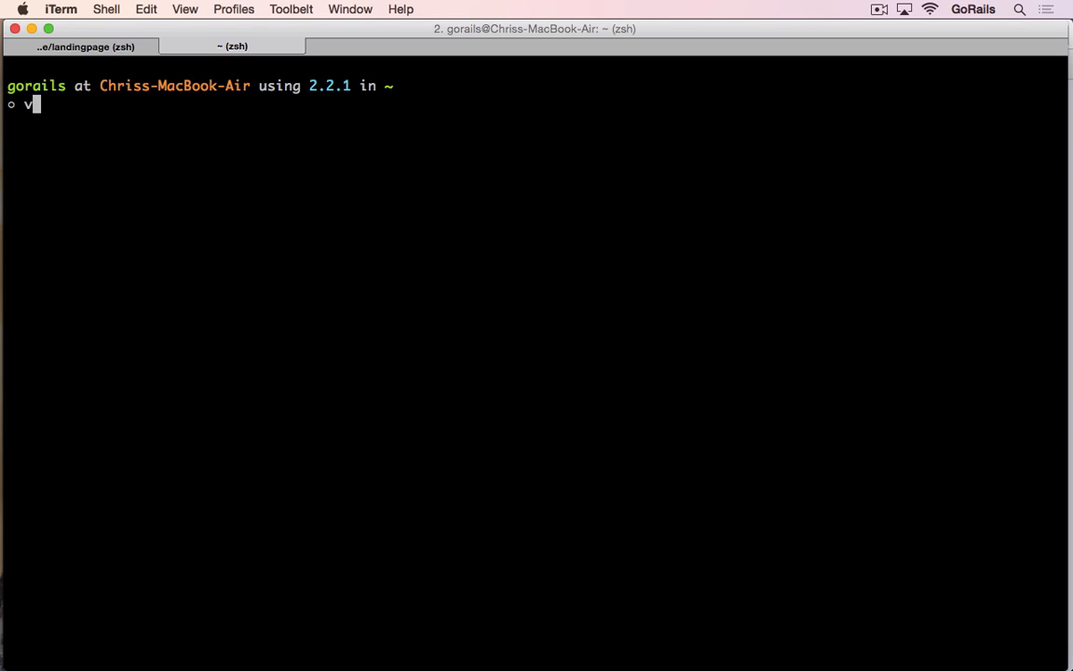
type("agrant pl")
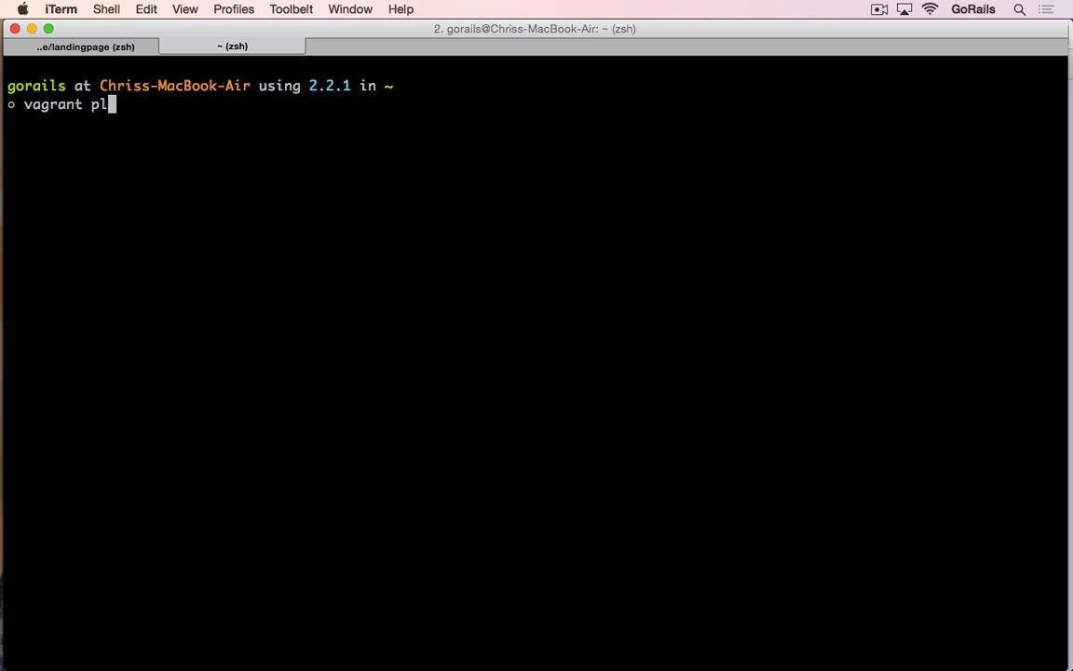
type("ugin install")
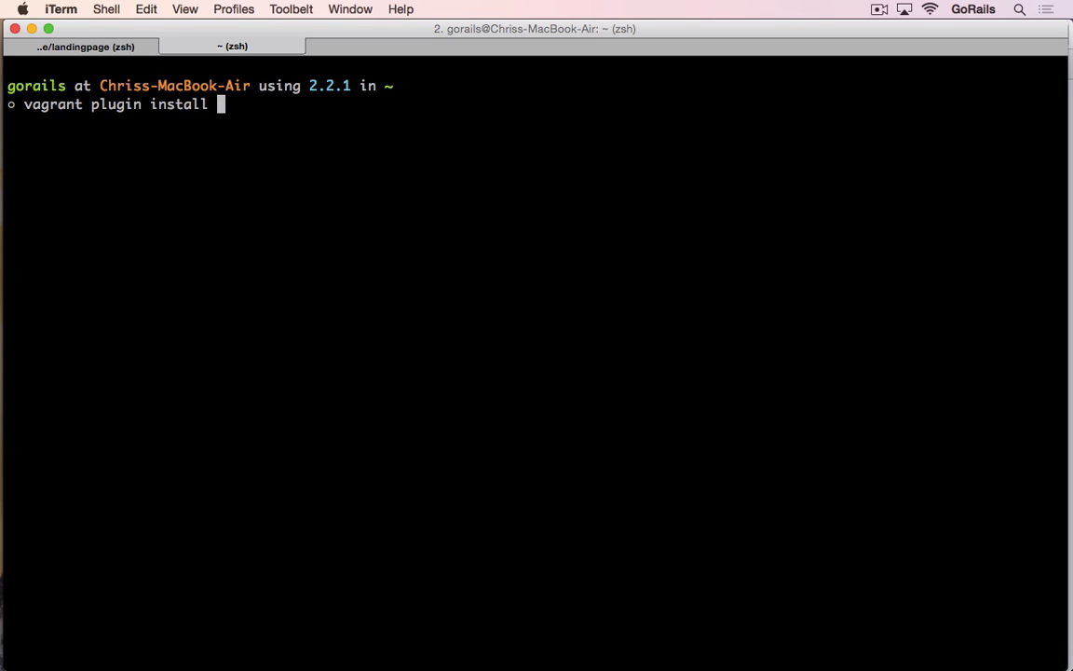
type("vagrant-vb")
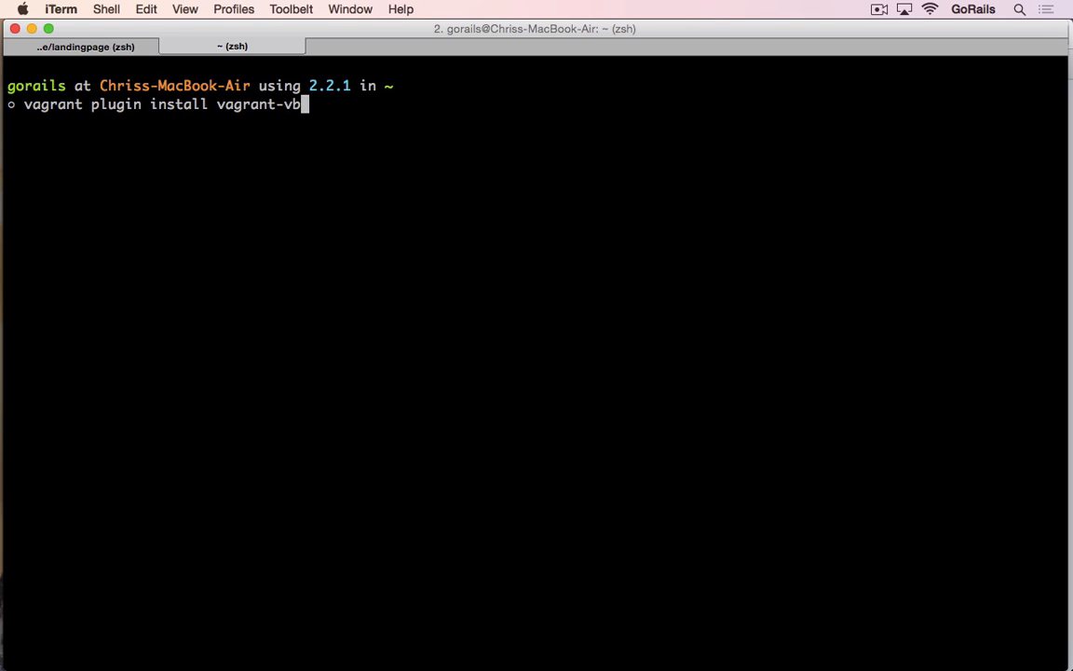
key("Return")
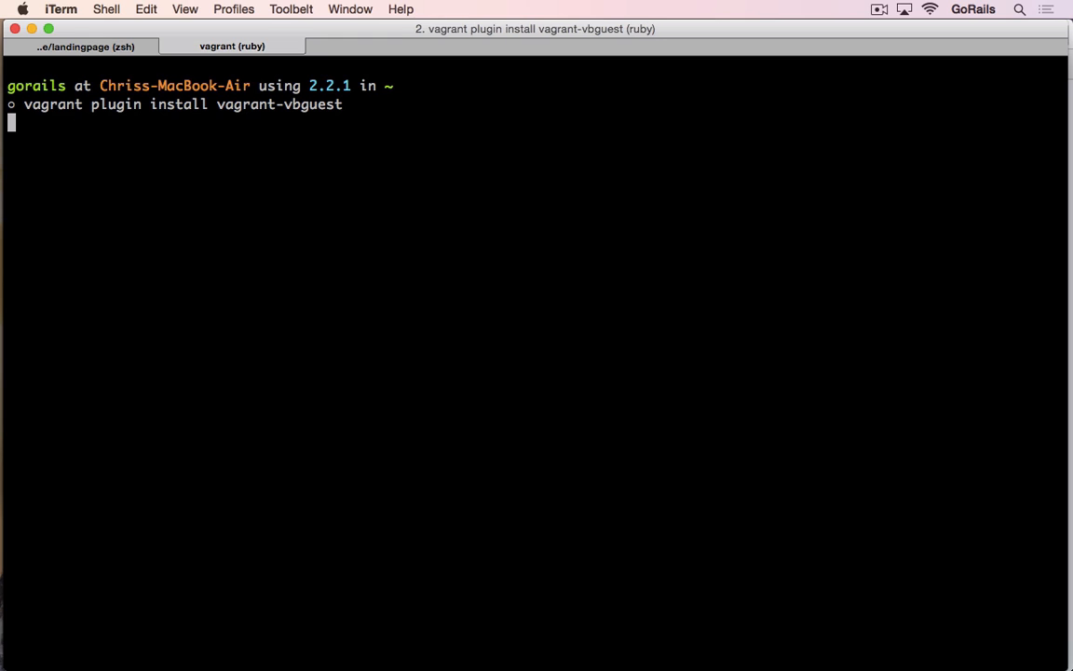
key("Return")
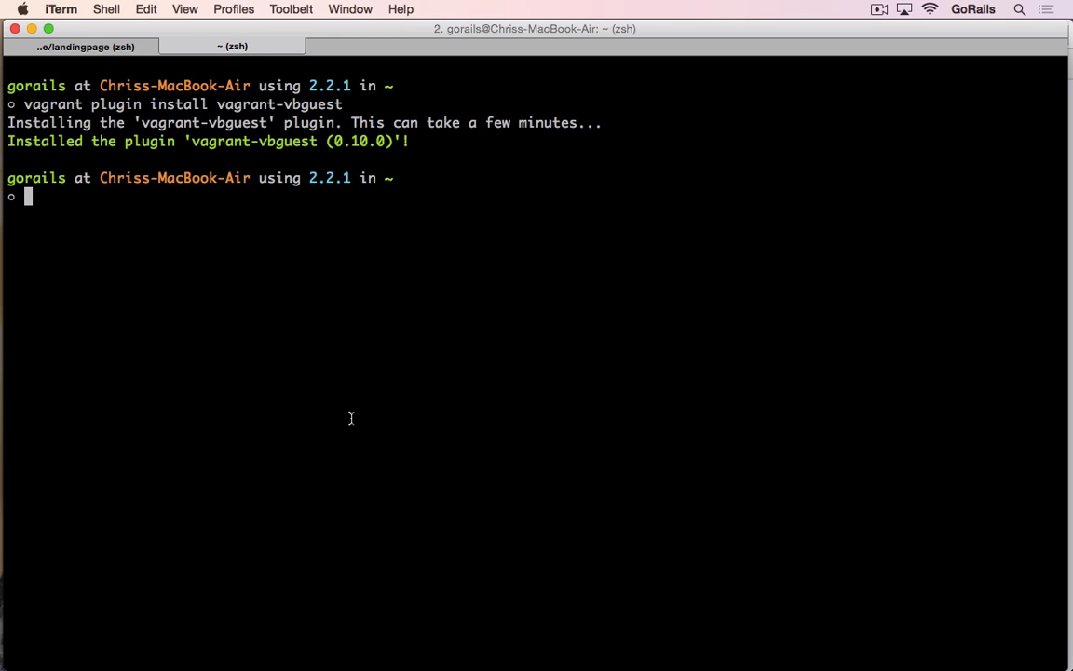
Step: Install the vagrant-librarian-chef-nochef plugin with vagrant plugin install
type("vagrant plugin")
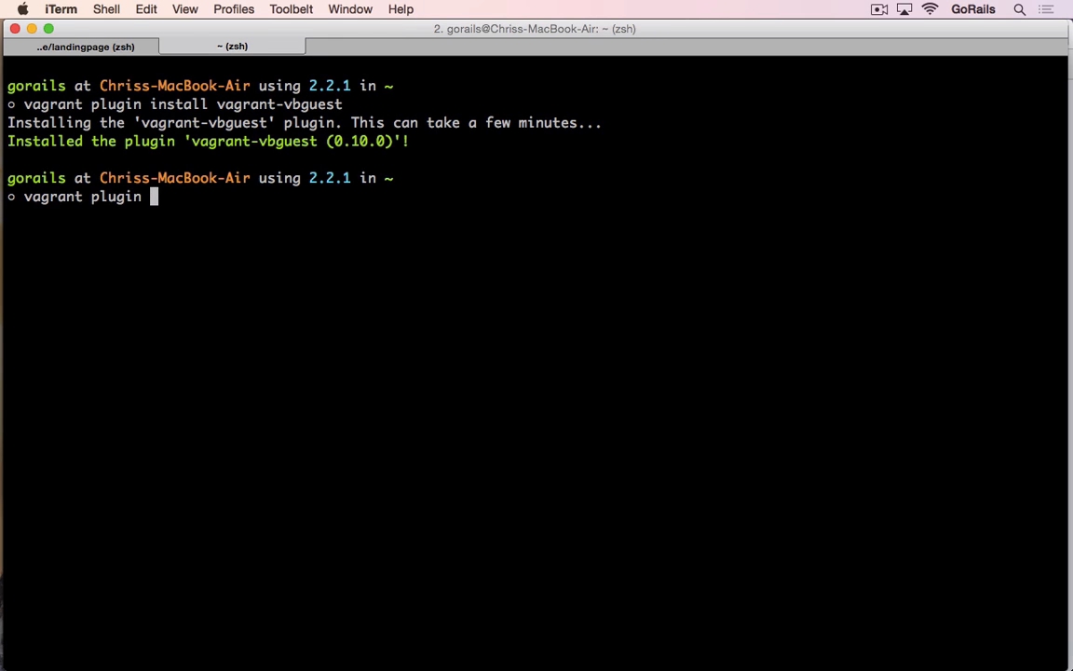
type("install vagran")
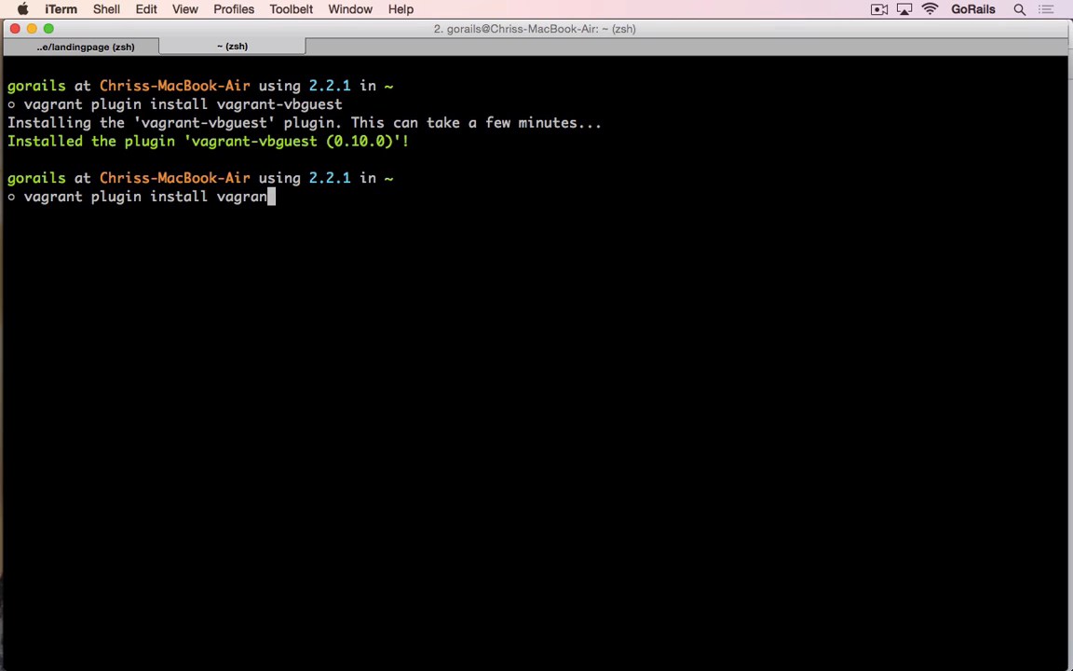
type("t-librarian")
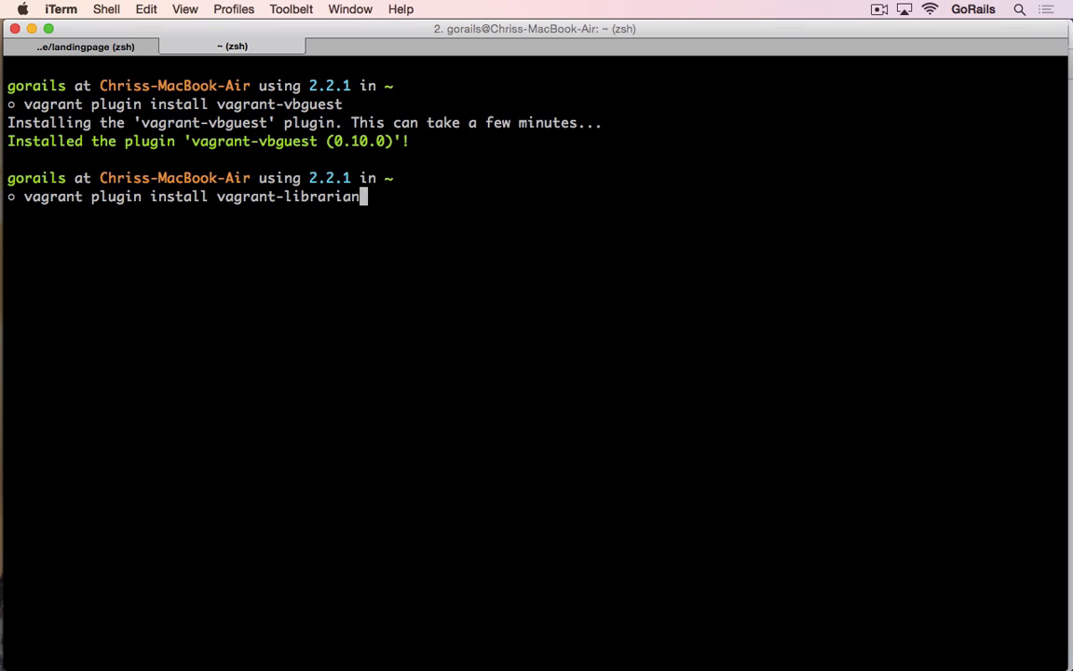
type("-chef-noc")
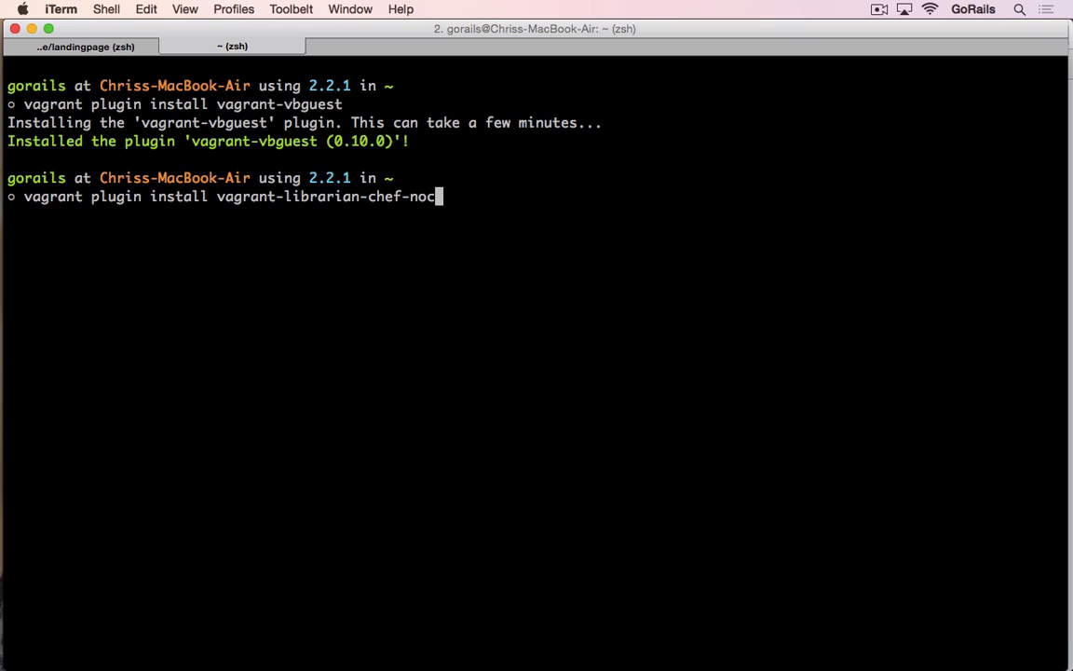
key("Return")
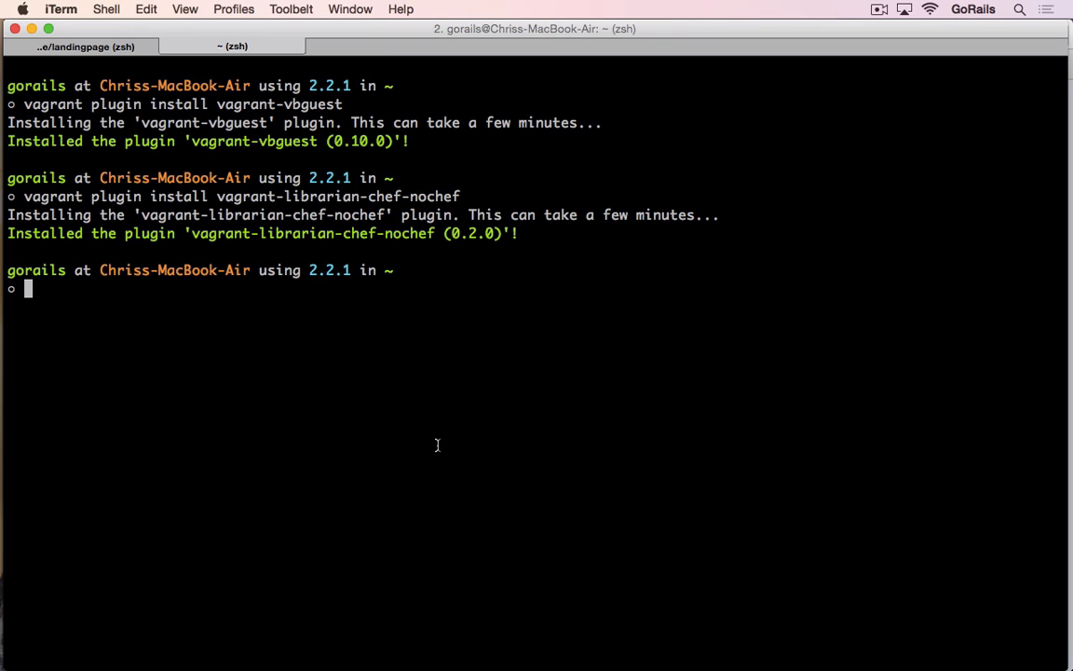
Step: Move into code/landingpage and run vagrant init to generate a Vagrantfile
type("cd")
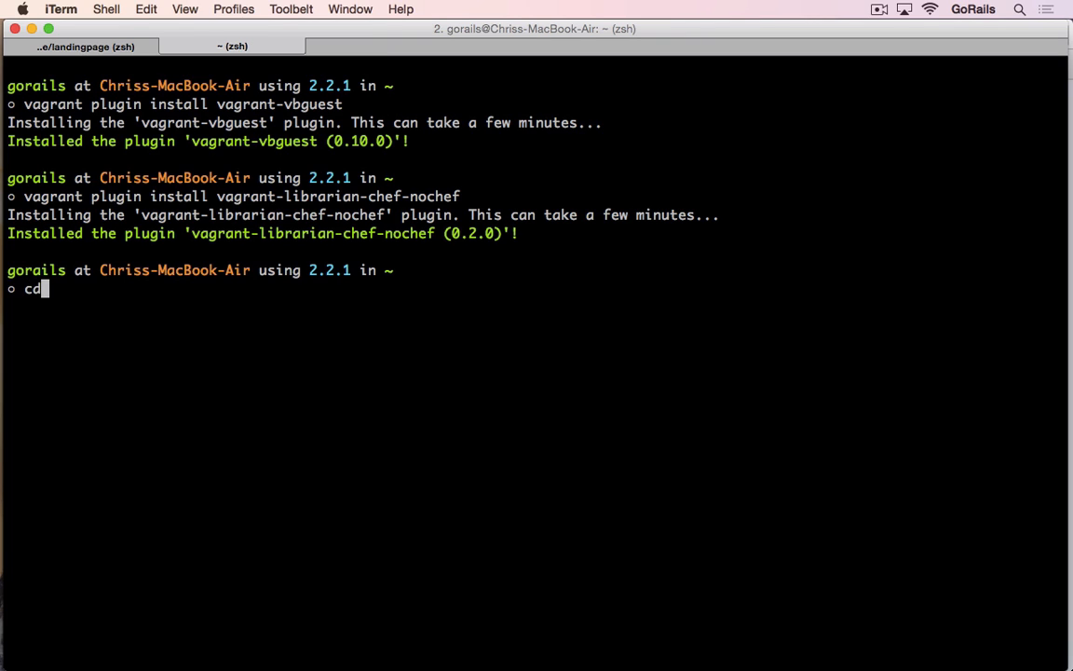
type("code/")
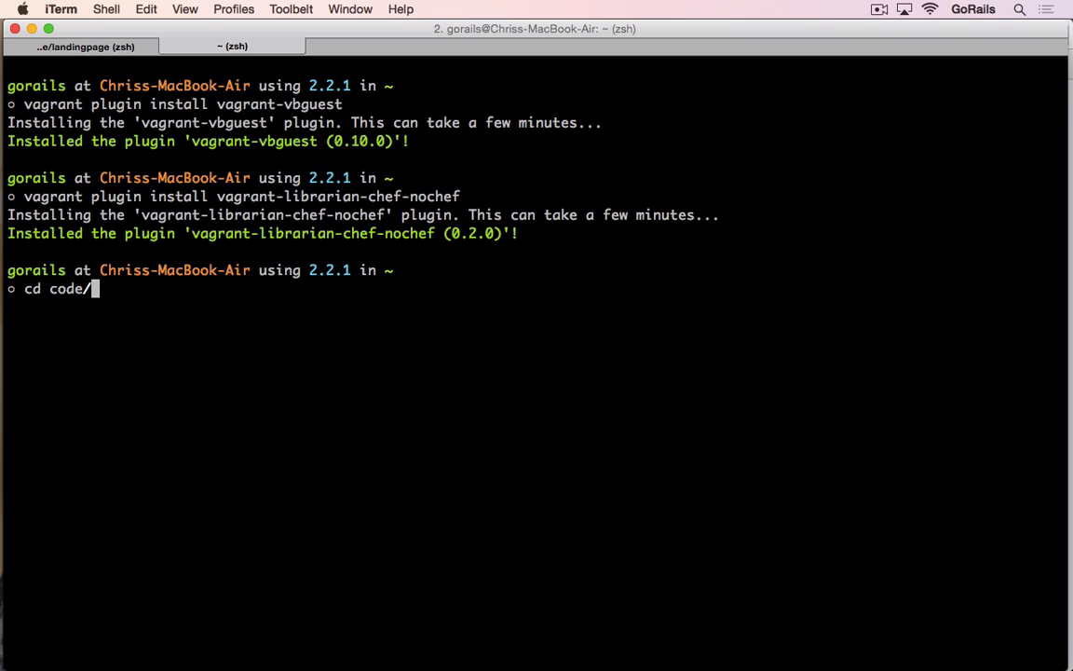
type("landingpage/")
type("v")
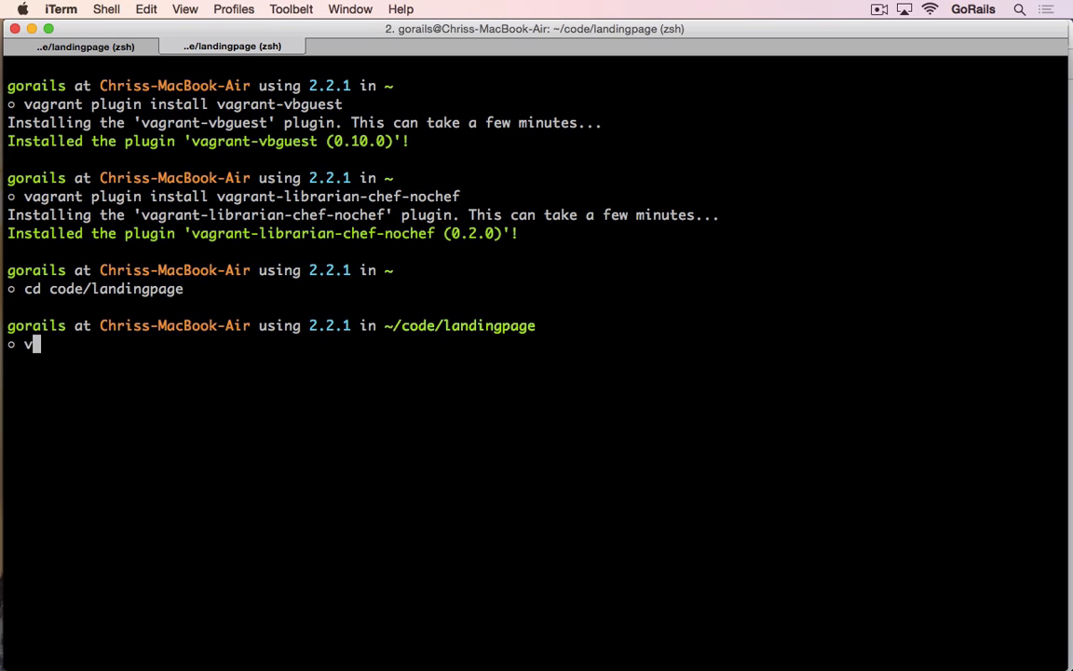
type("agrant init")
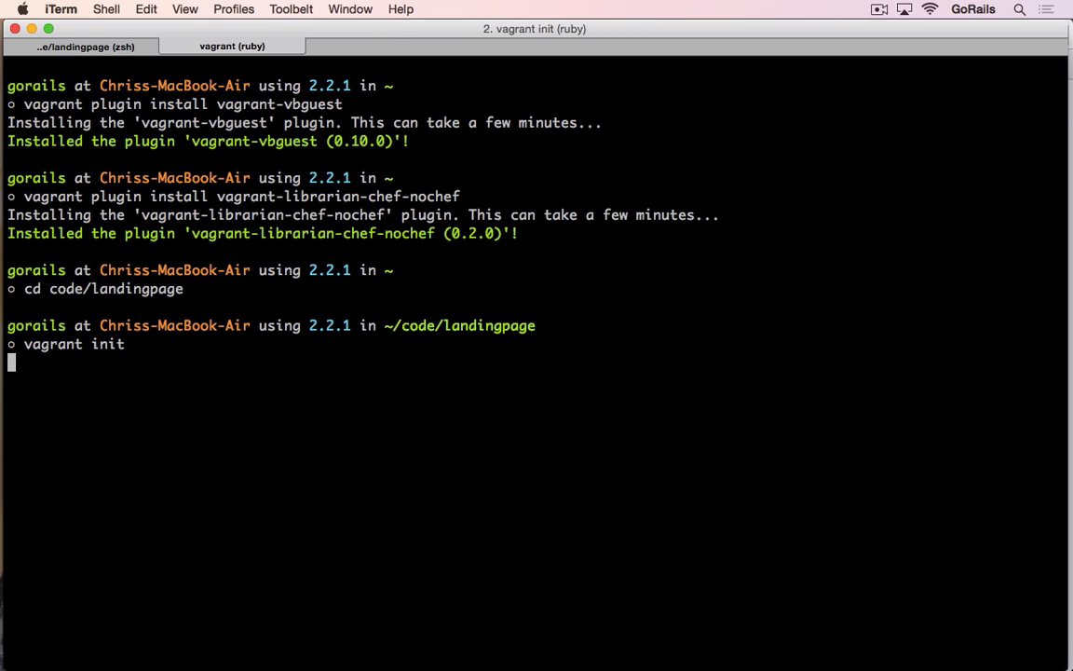
key("Return")
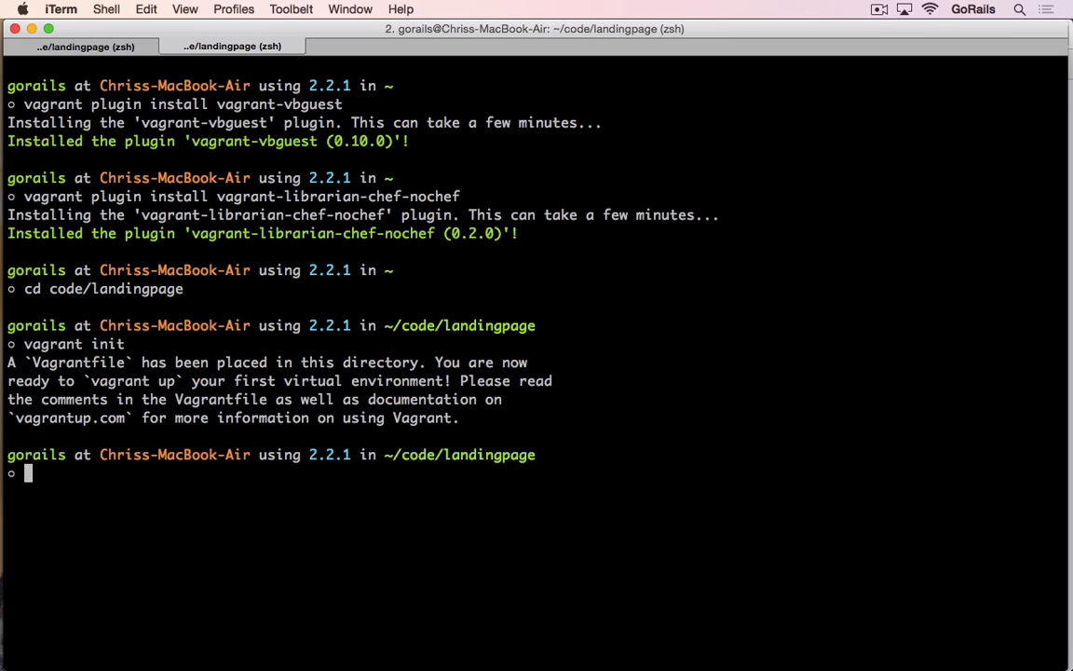
Step: Create an empty Cheffile and open it with mvim
type("touch Chef")
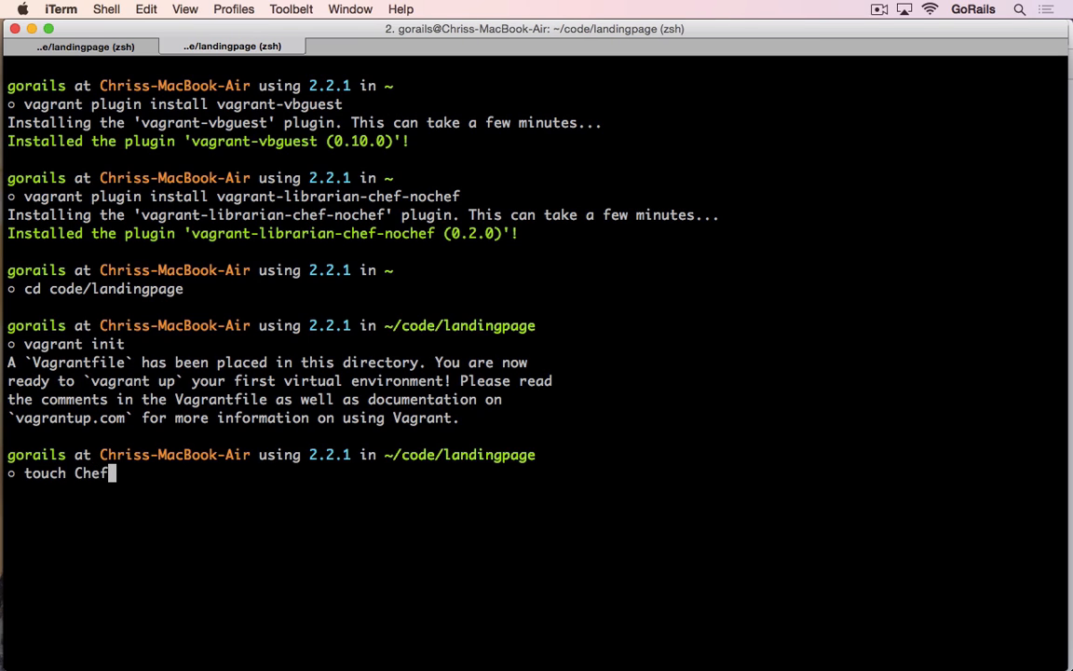
type("file")
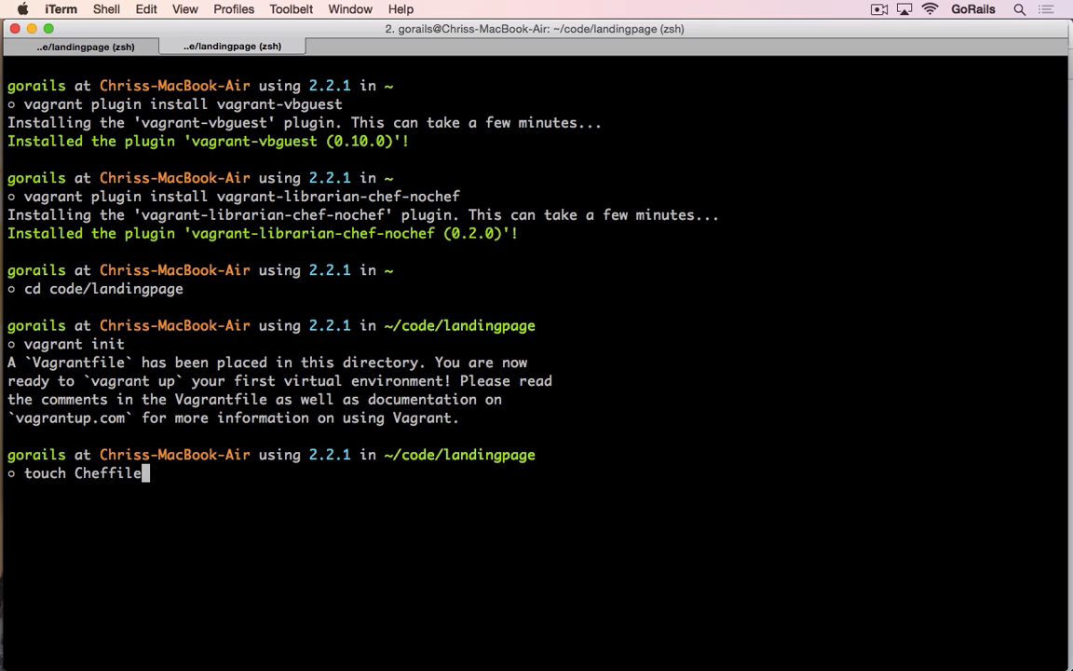
key("Return")
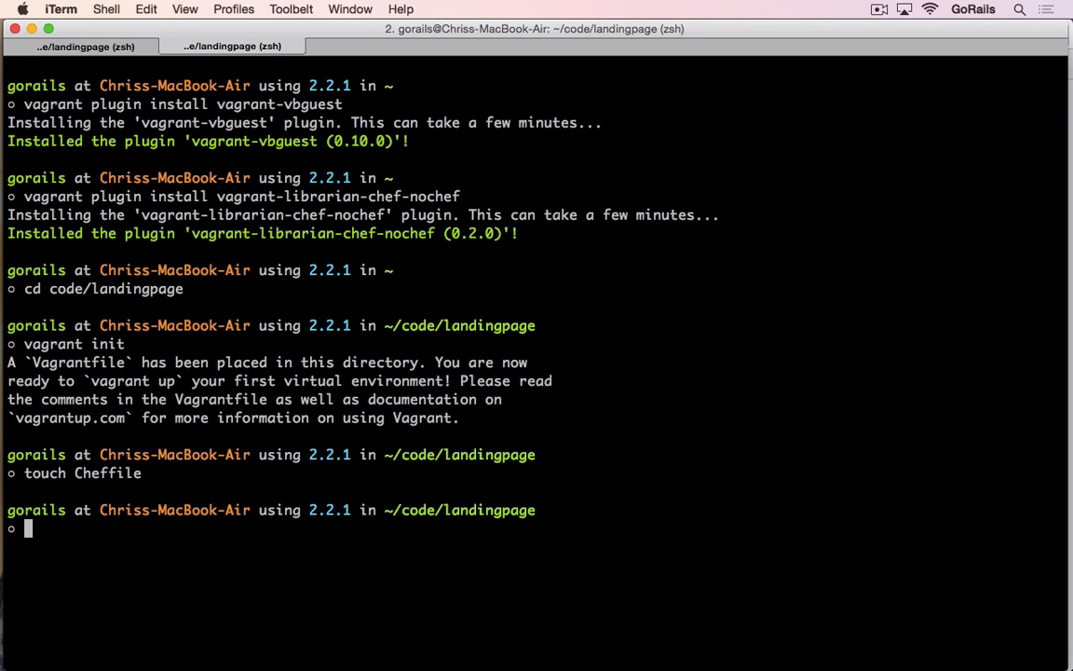
type("mvim")
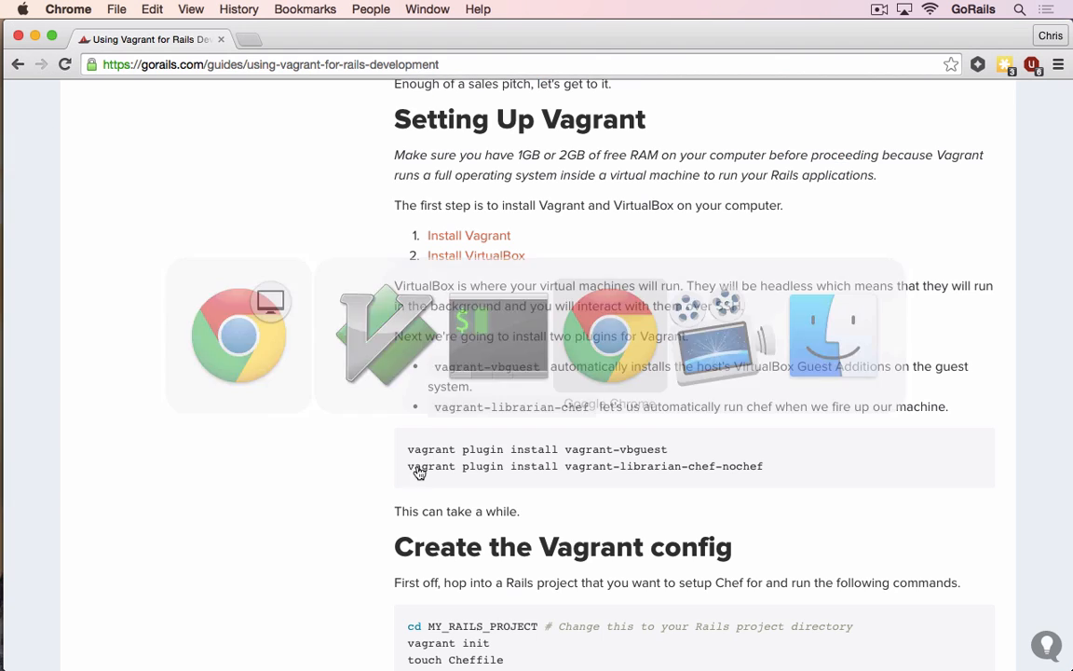
scroll("down", 3)
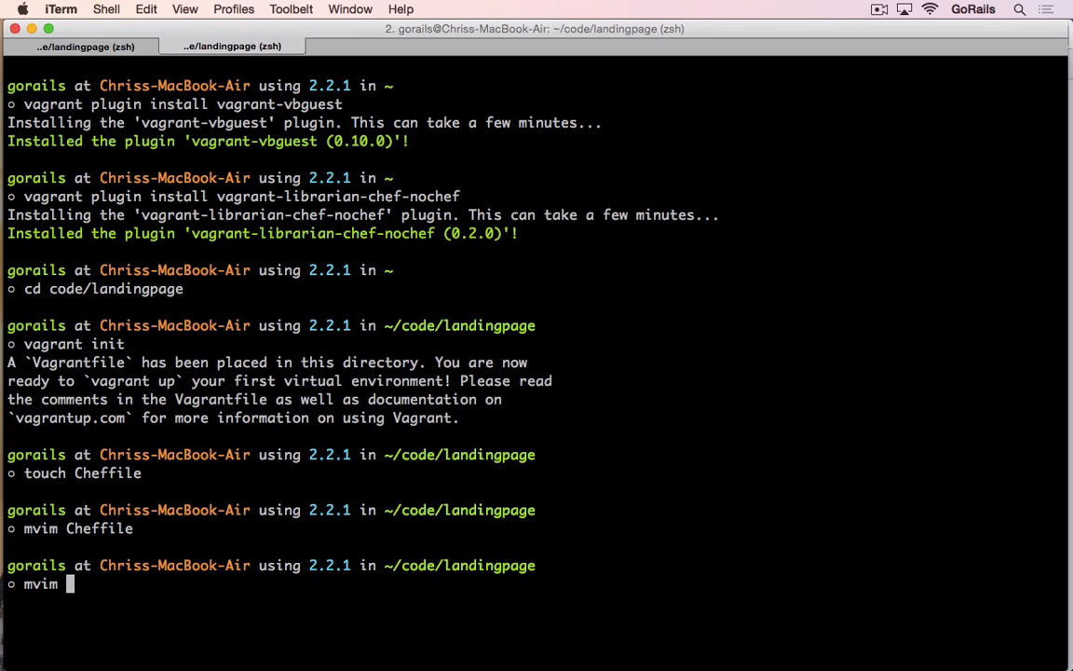
Step: Find the guide's 'Your Vagrantfile' section and its recommended configuration code
type("Vagrantfile")
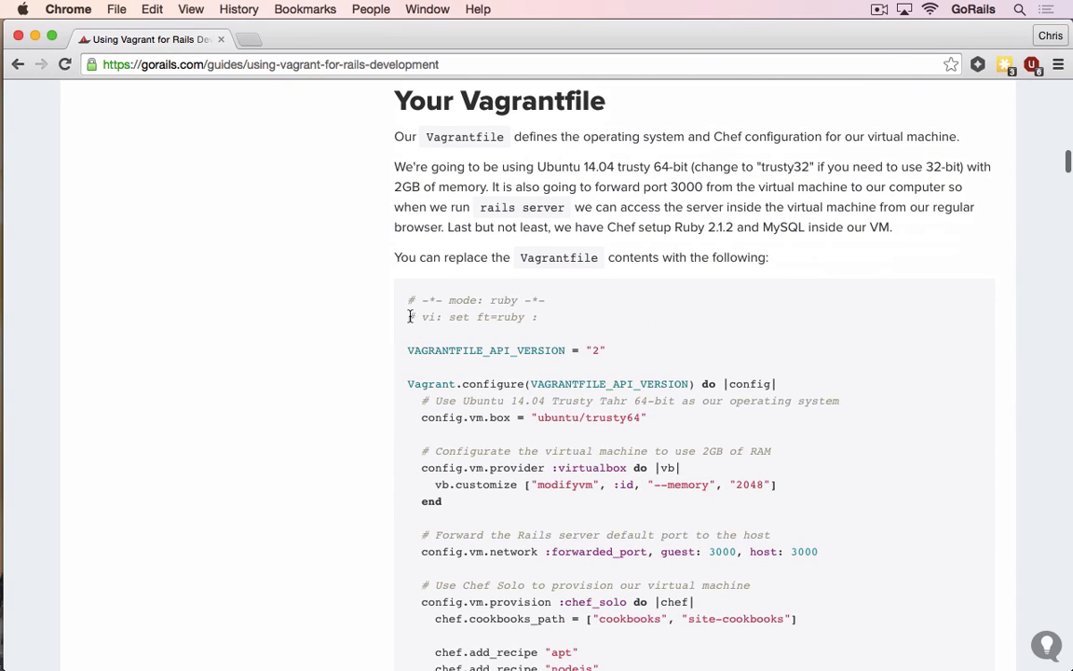
scroll("down", 3)
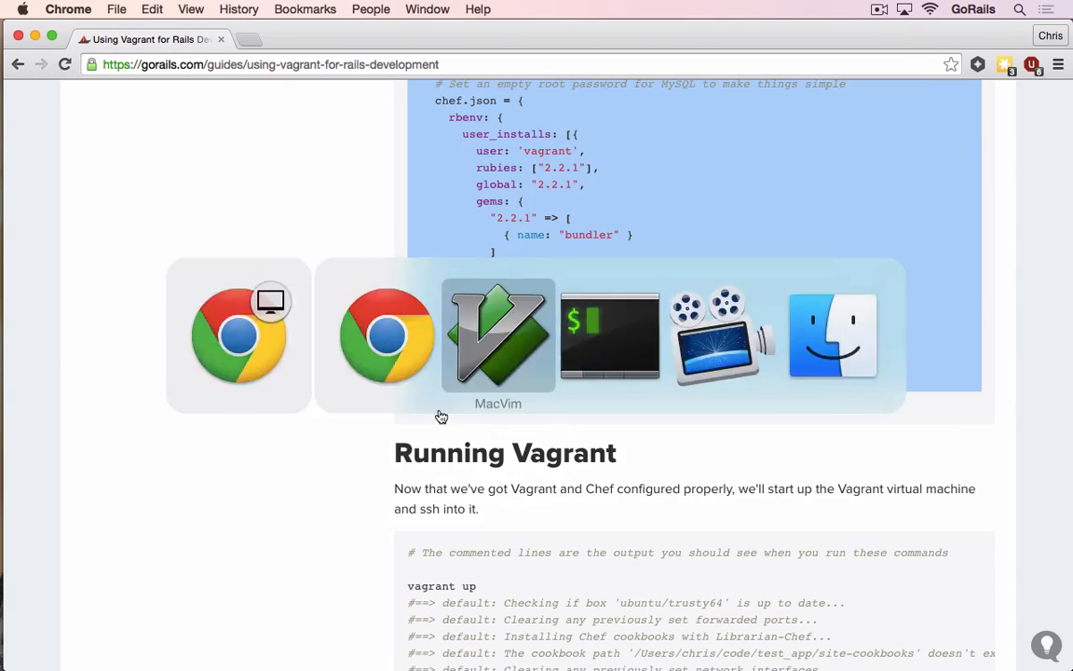
Step: Replace the default Vagrantfile with the trusty64, 2GB, port 3000 Chef config and save
left_click(497, 335)
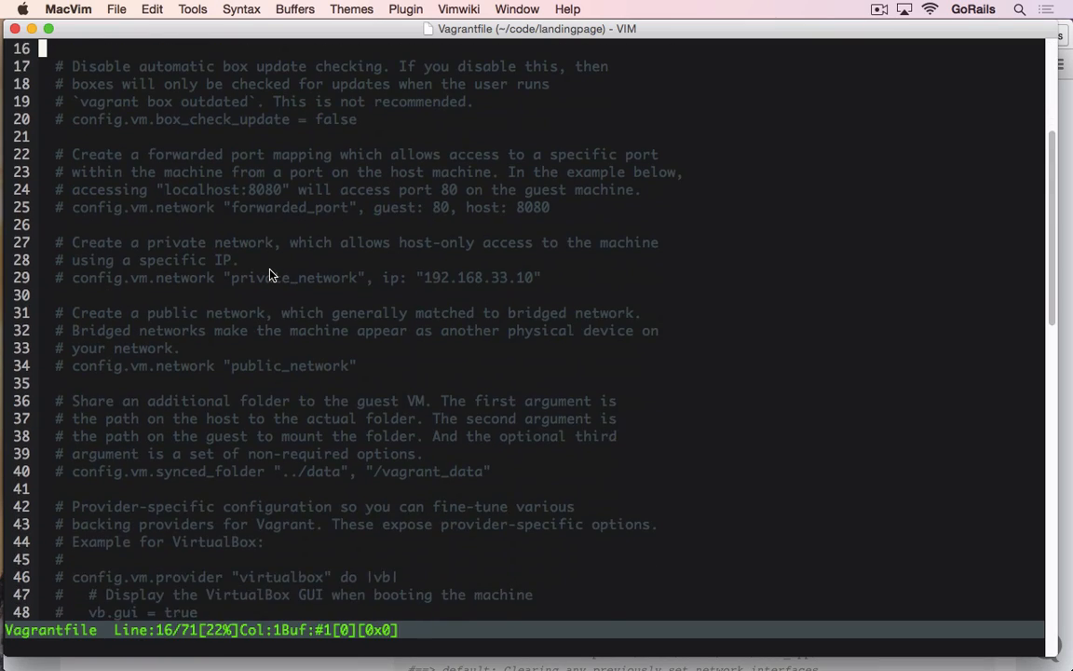
scroll("down", 3)
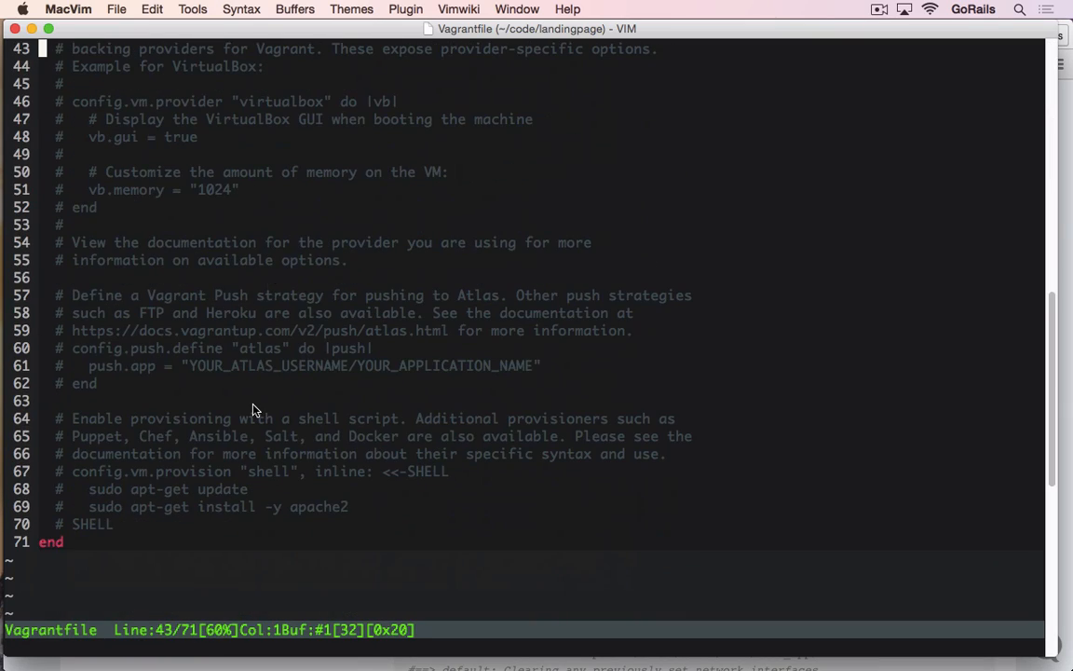
scroll("up", 3)
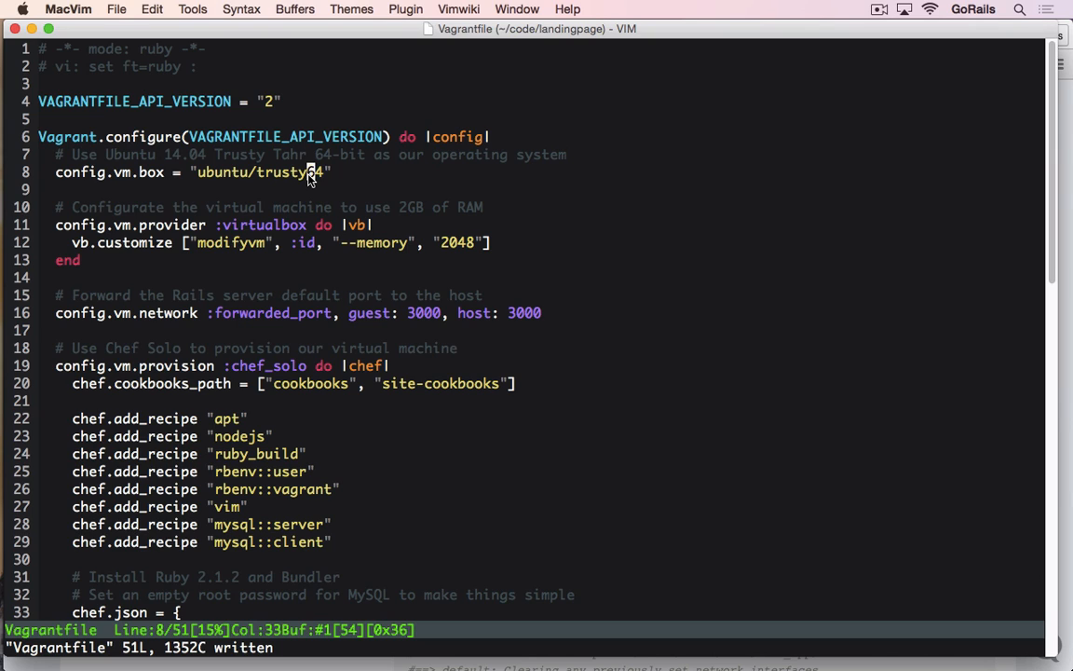
mouse_move(415, 239)
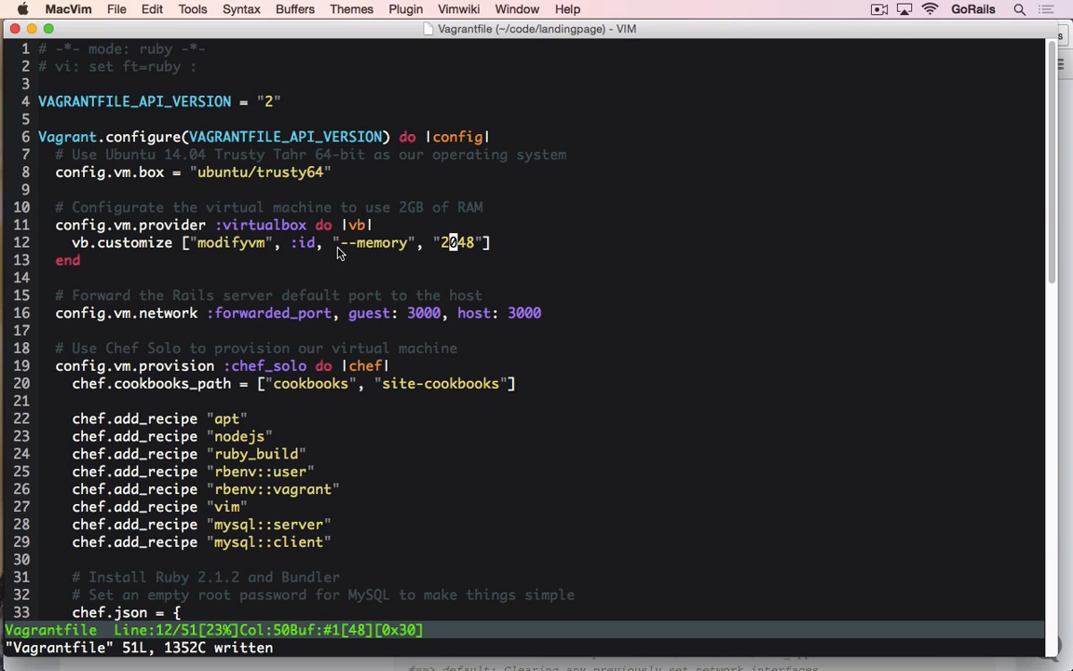
mouse_move(458, 252)
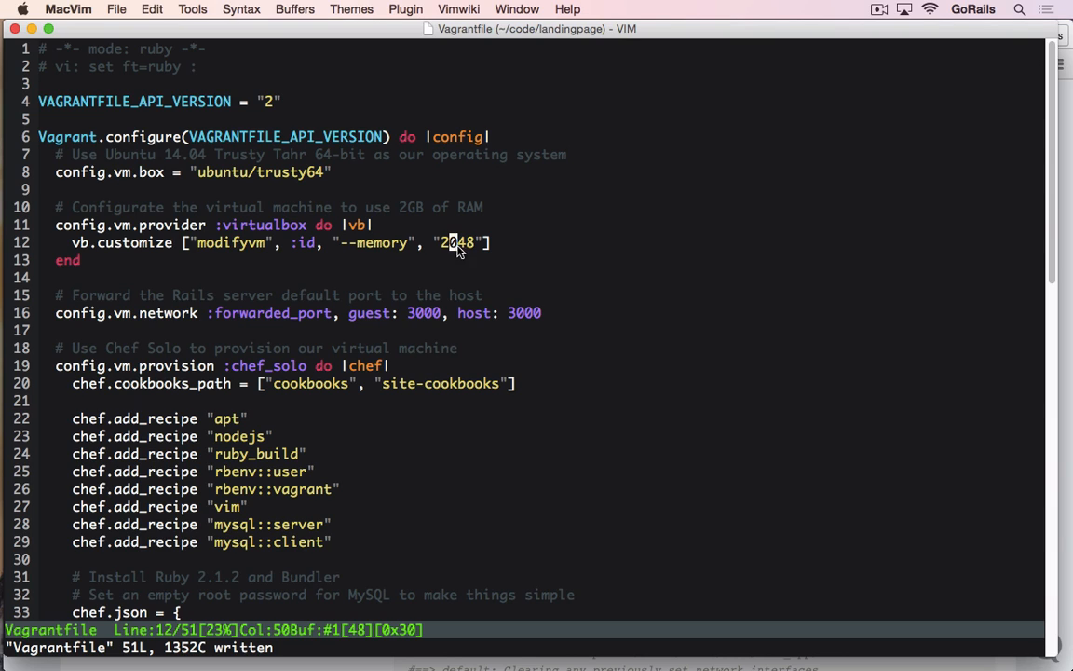
scroll("down", 3)
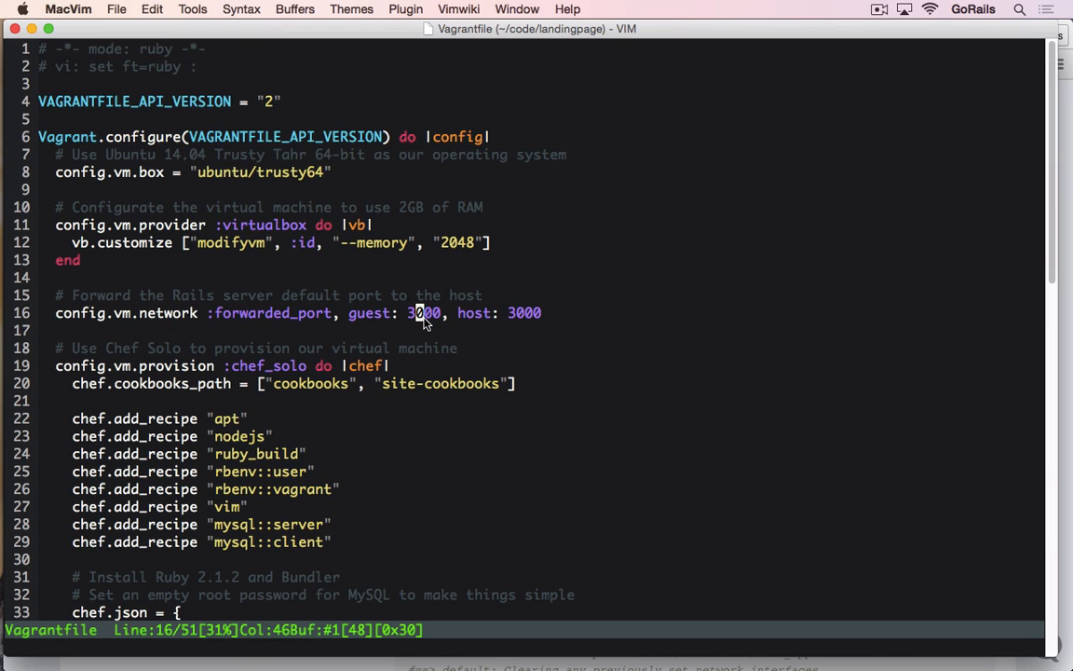
mouse_move(277, 333)
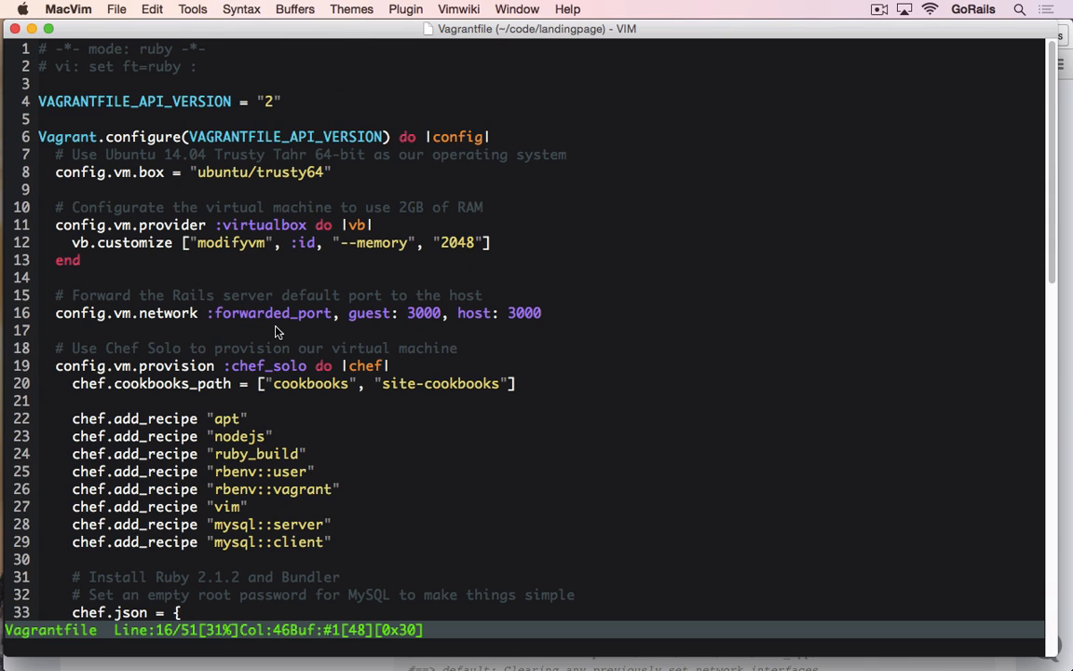
scroll("down", 3)
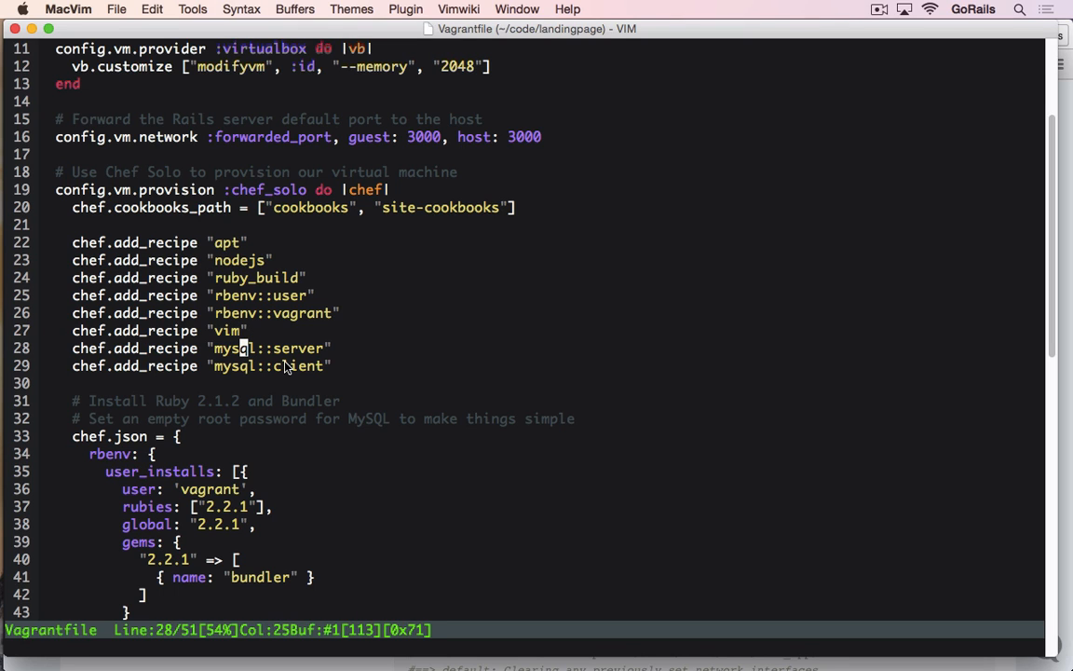
scroll("down", 3)
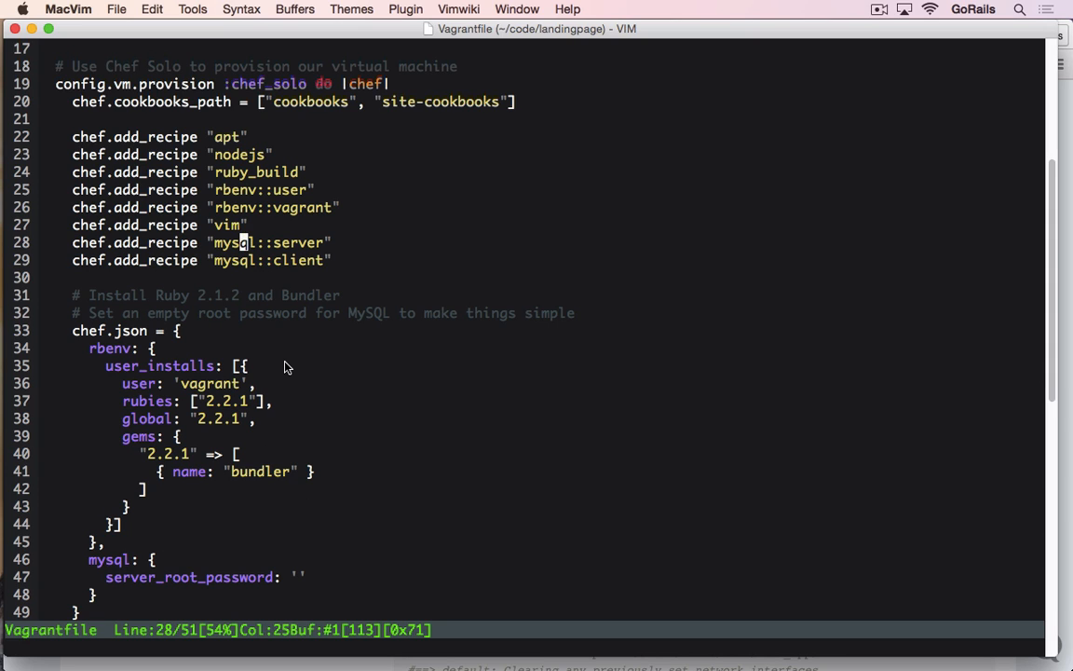
scroll("down", 3)
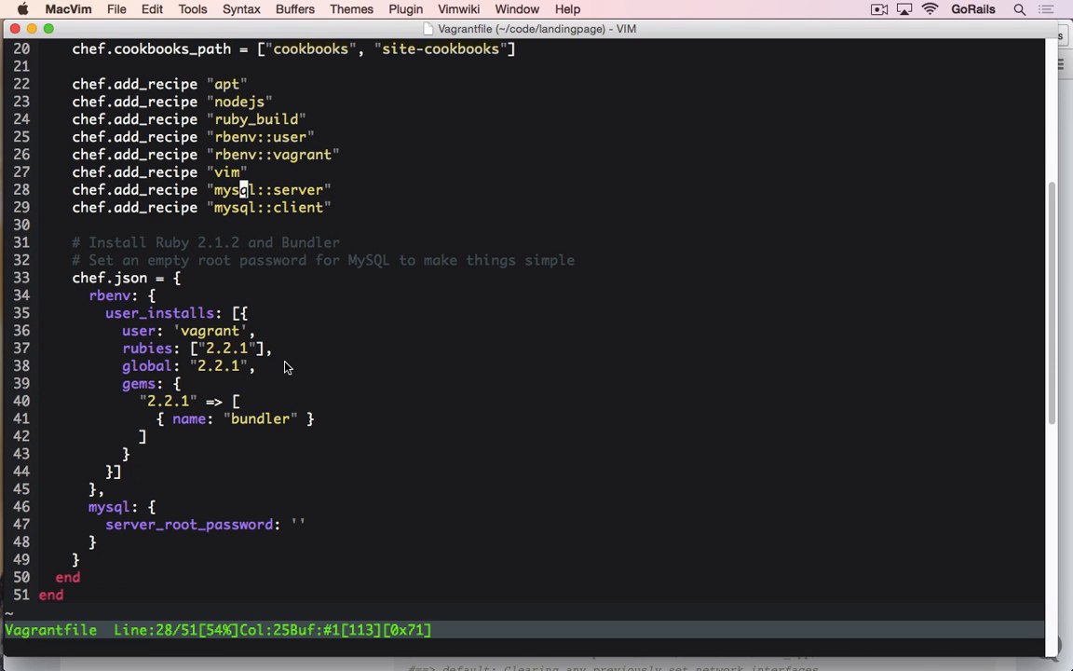
scroll("up", 3)
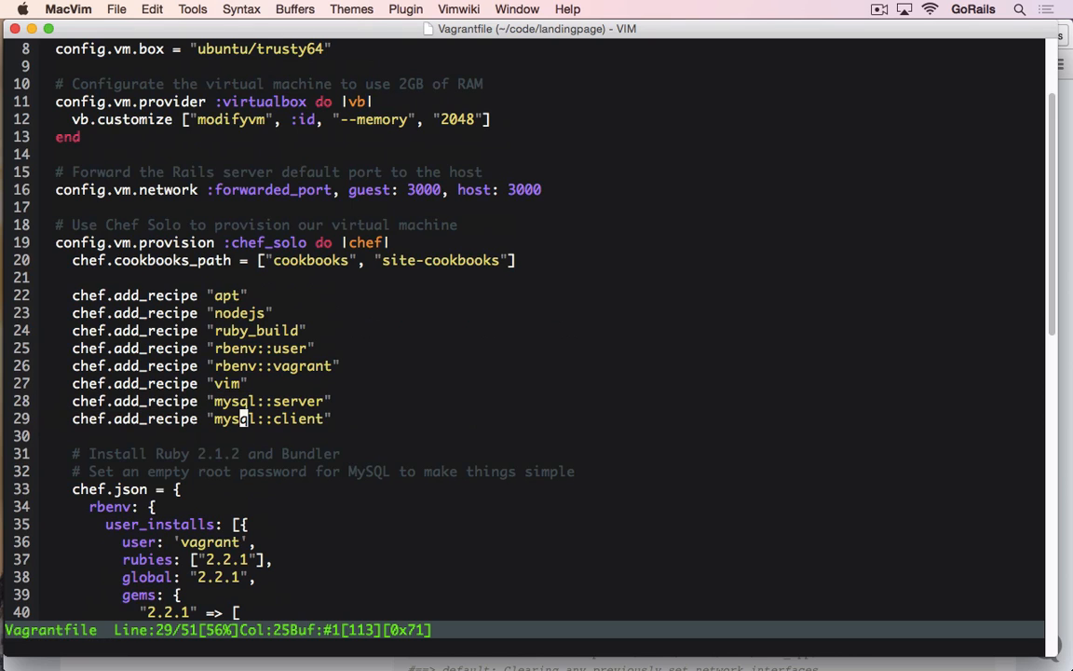
mouse_move(205, 389)
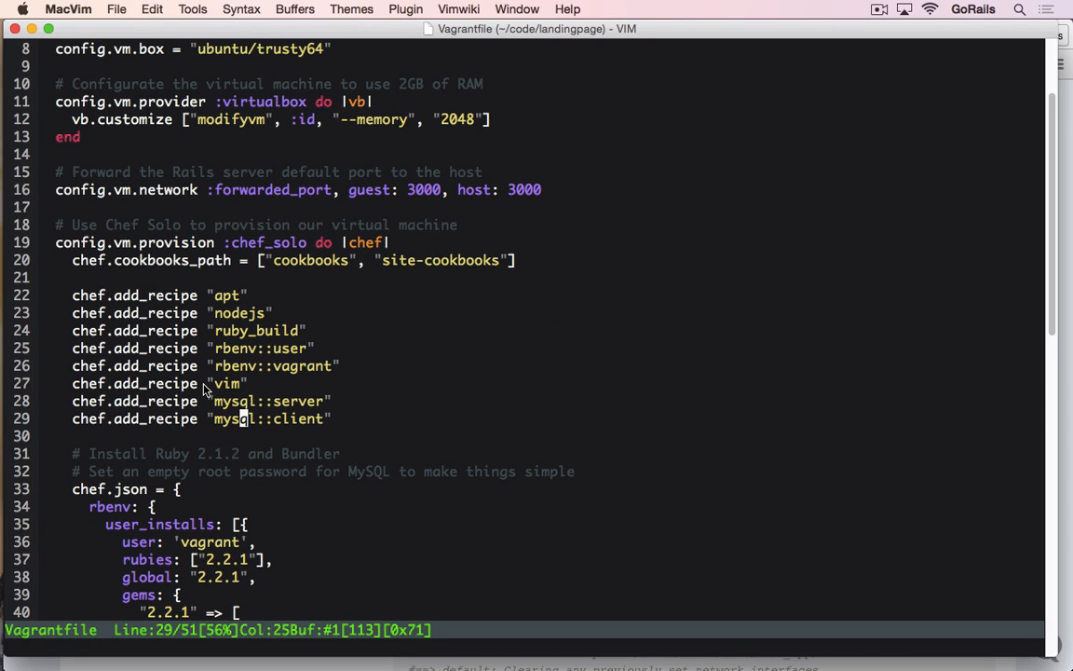
scroll("up", 3)
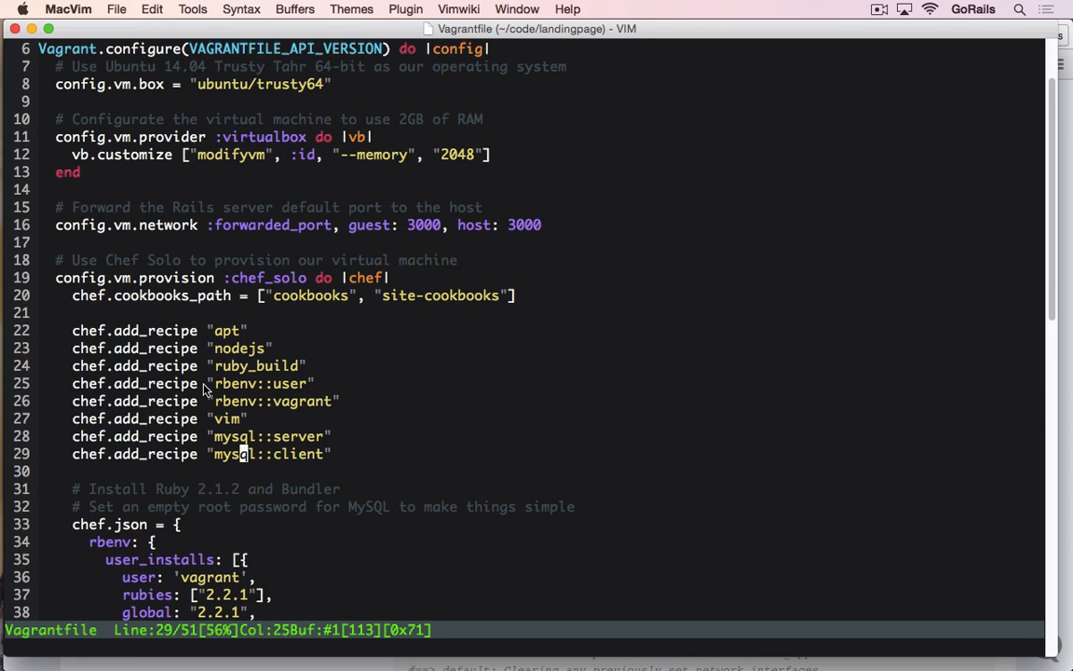
scroll("down", 3)
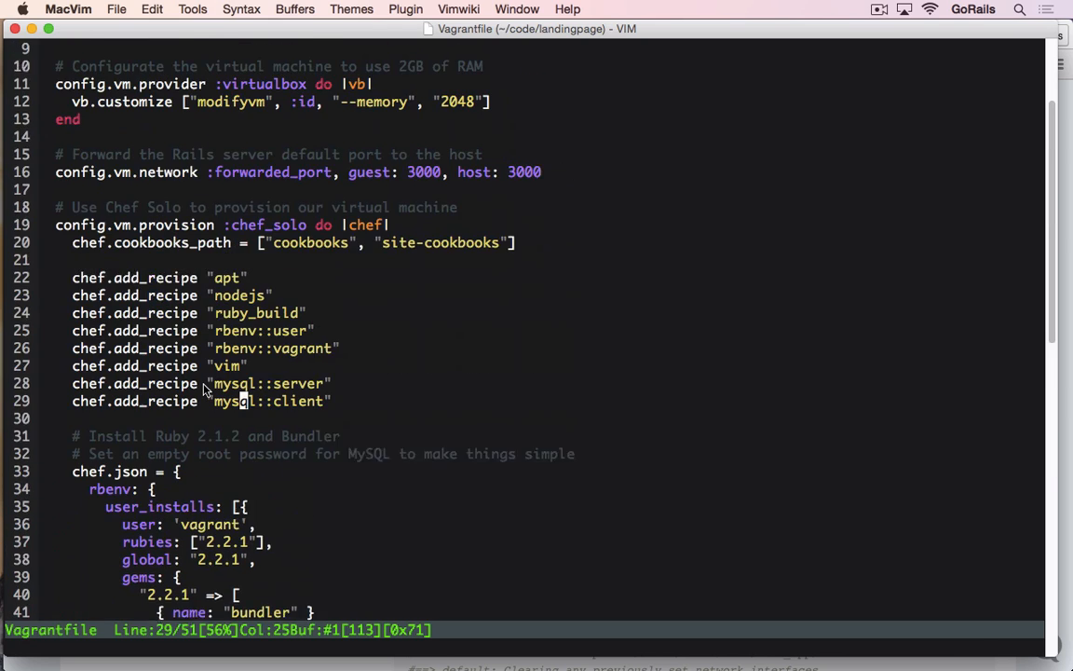
scroll("up", 3)
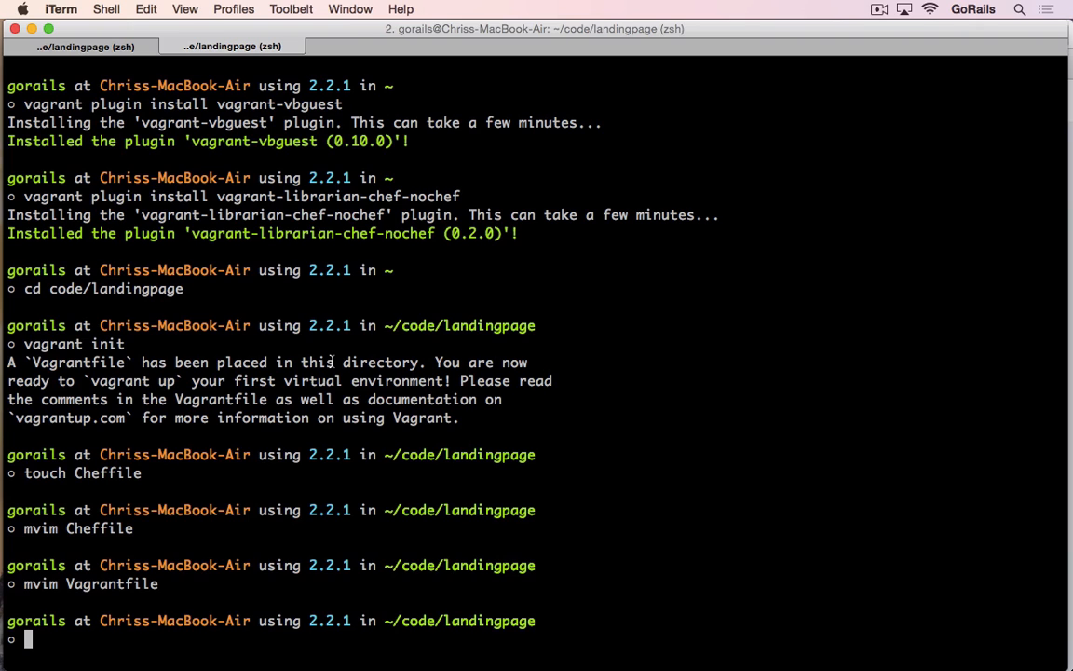
Step: Clear the landingpage terminal history down to a fresh prompt
type("vagr")
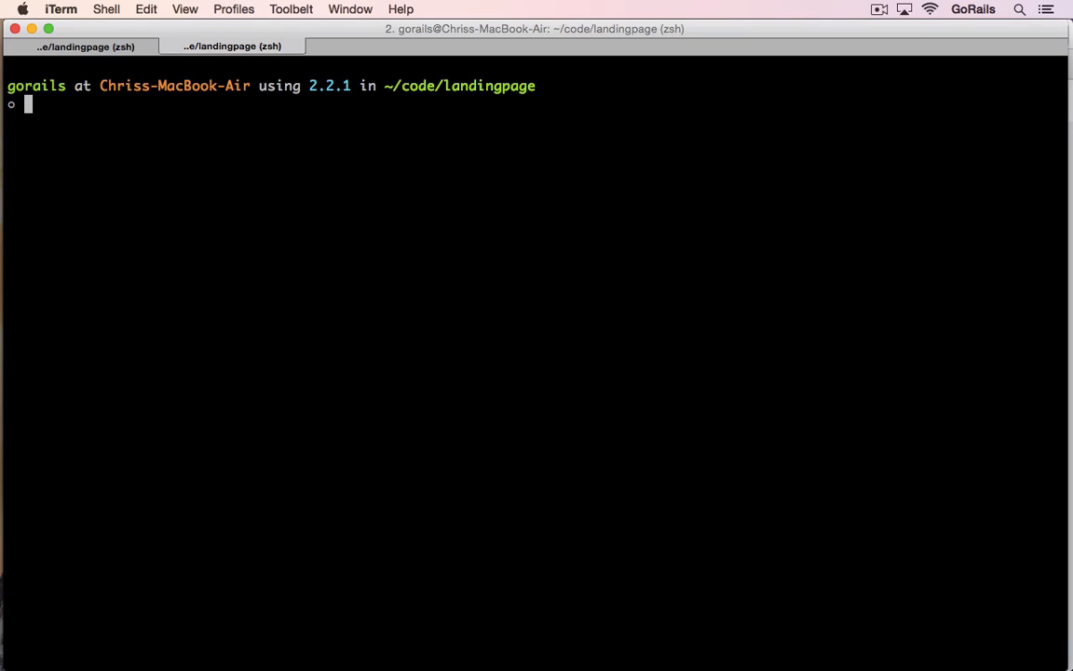
Step: Log into the Ubuntu VM with vagrant ssh
type("vagrant")
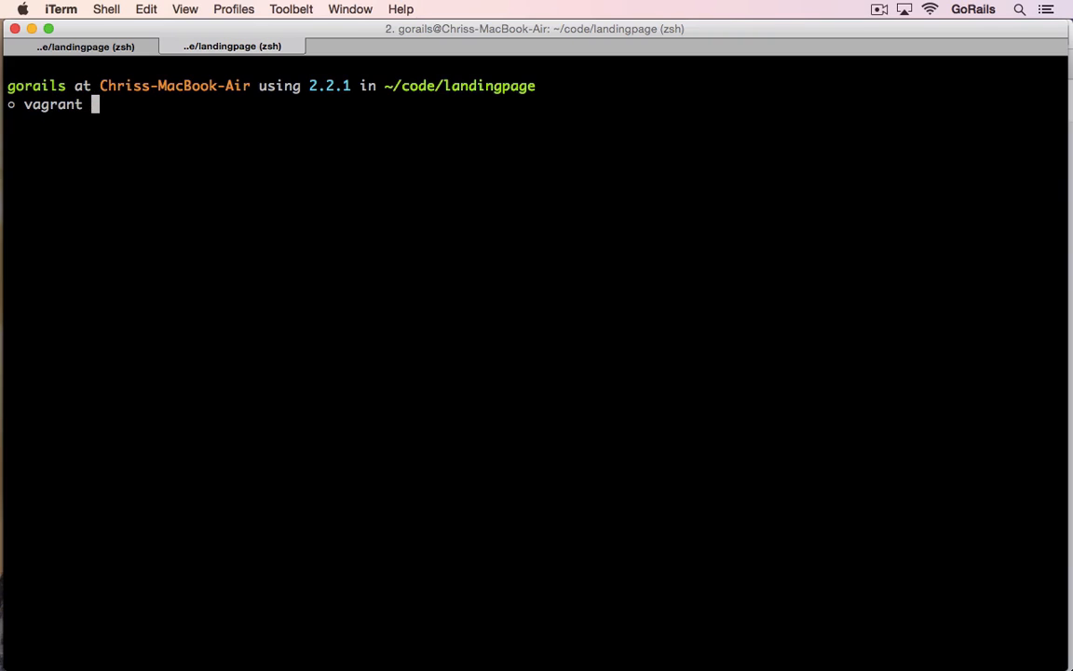
type("up")
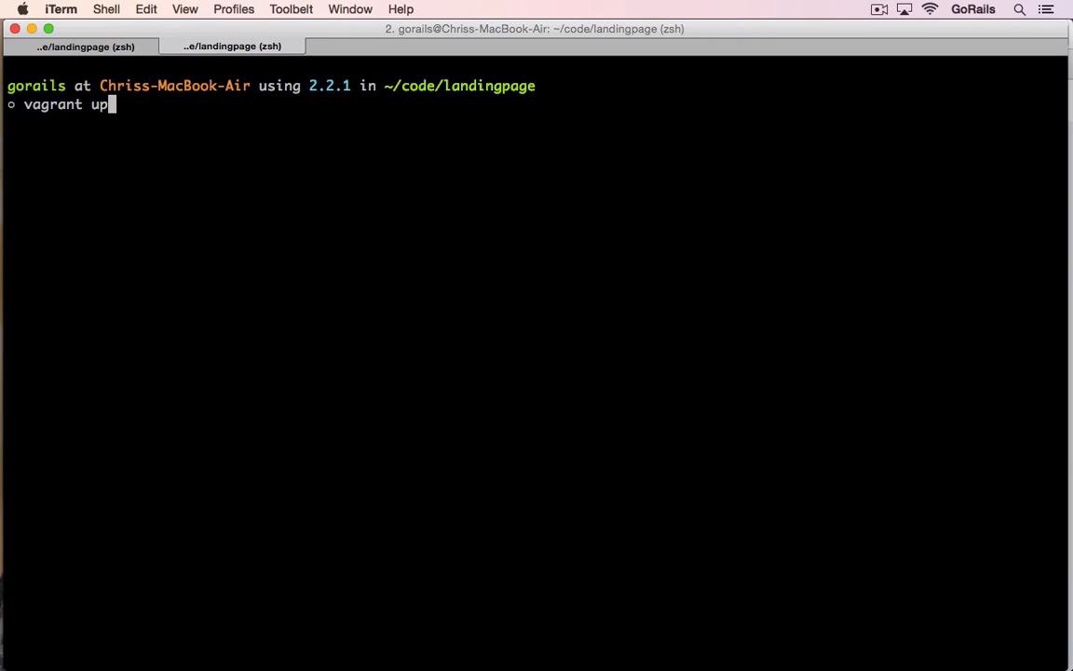
key("backspace")
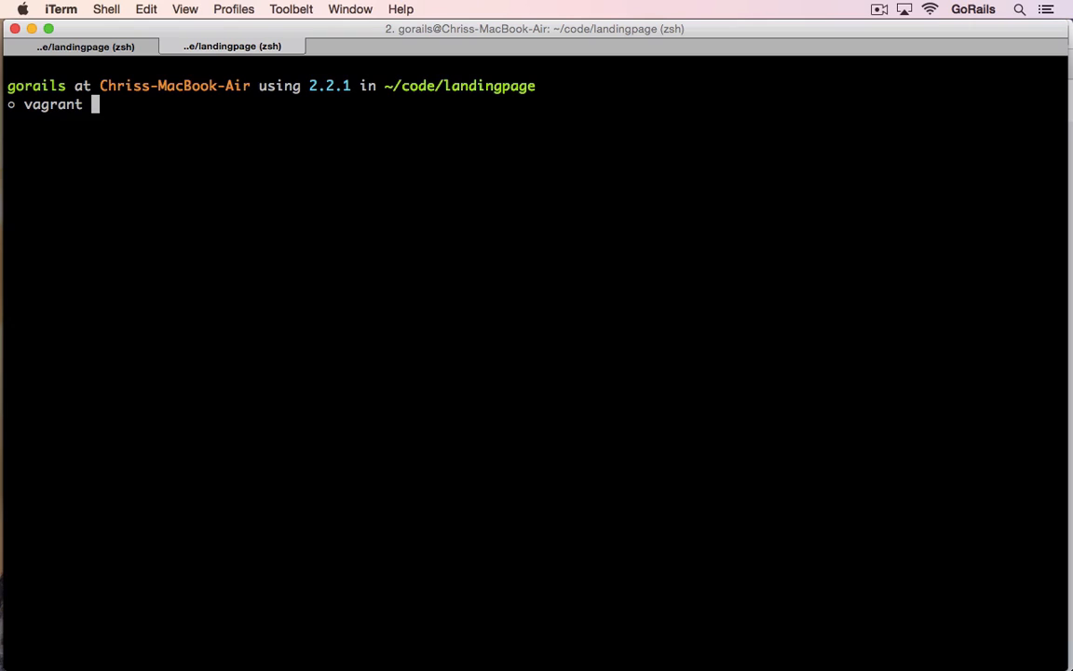
type("ssh")
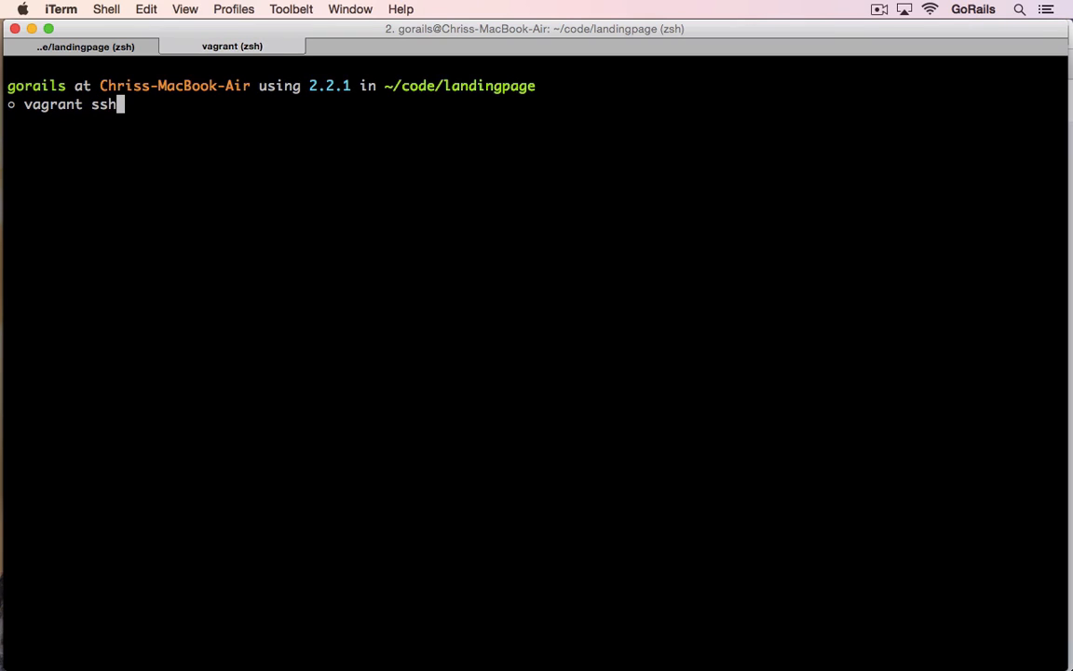
key("Return")
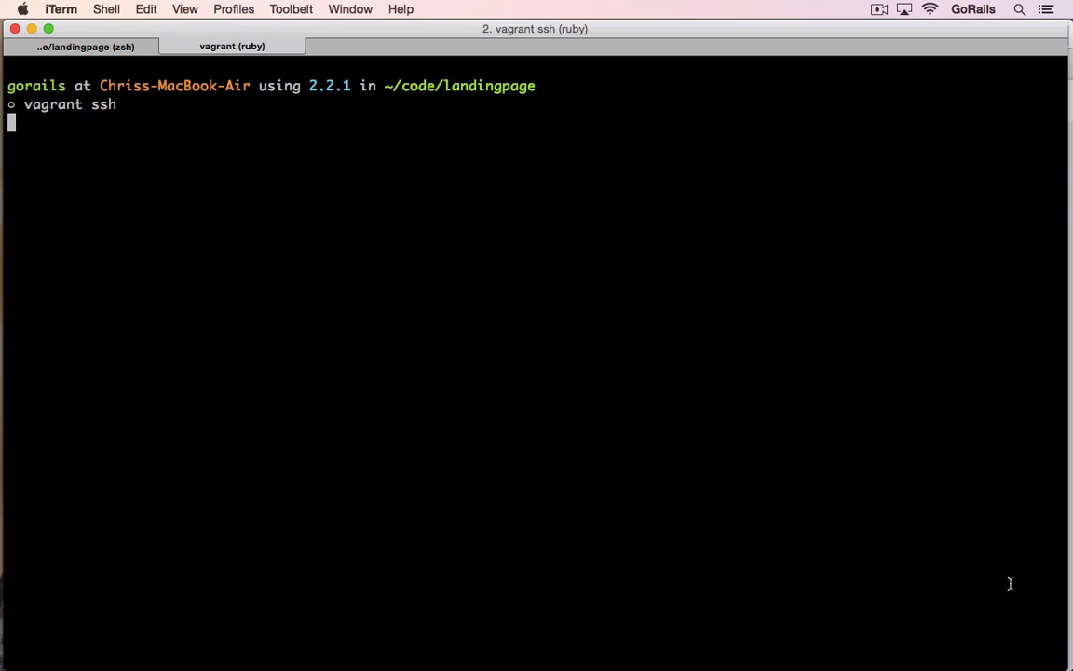
mouse_move(552, 427)
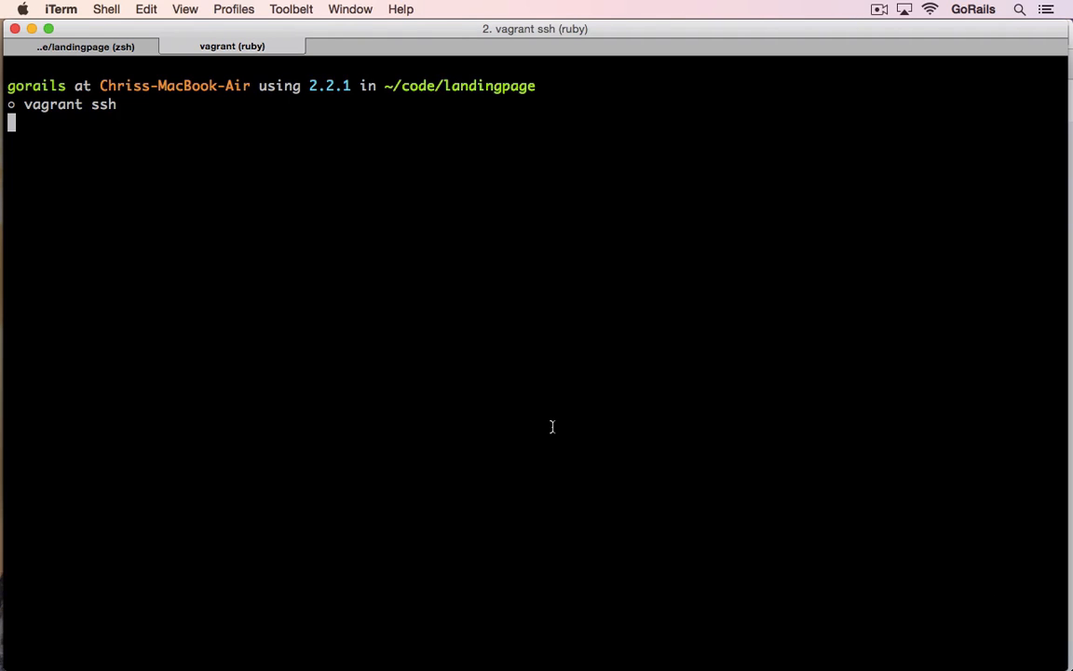
mouse_move(463, 390)
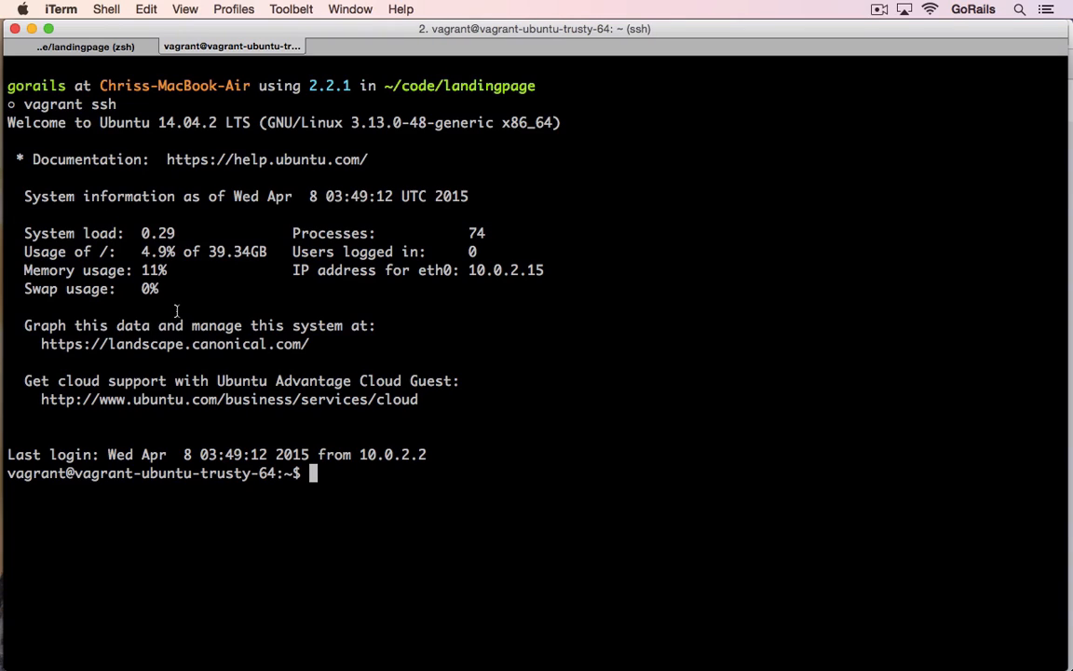
mouse_move(233, 226)
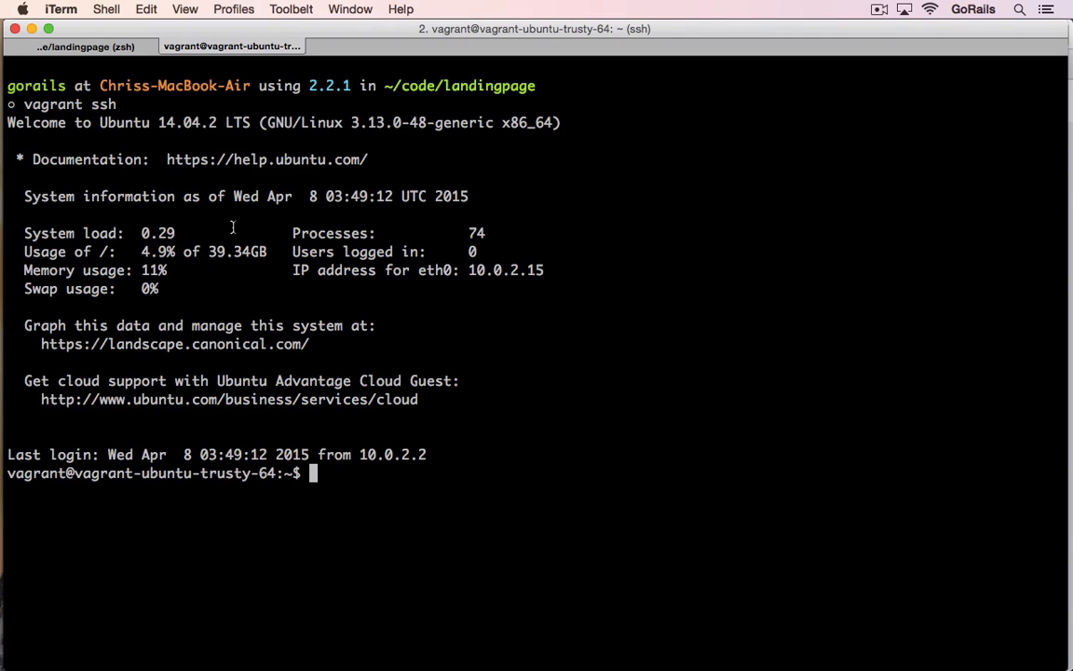
mouse_move(383, 267)
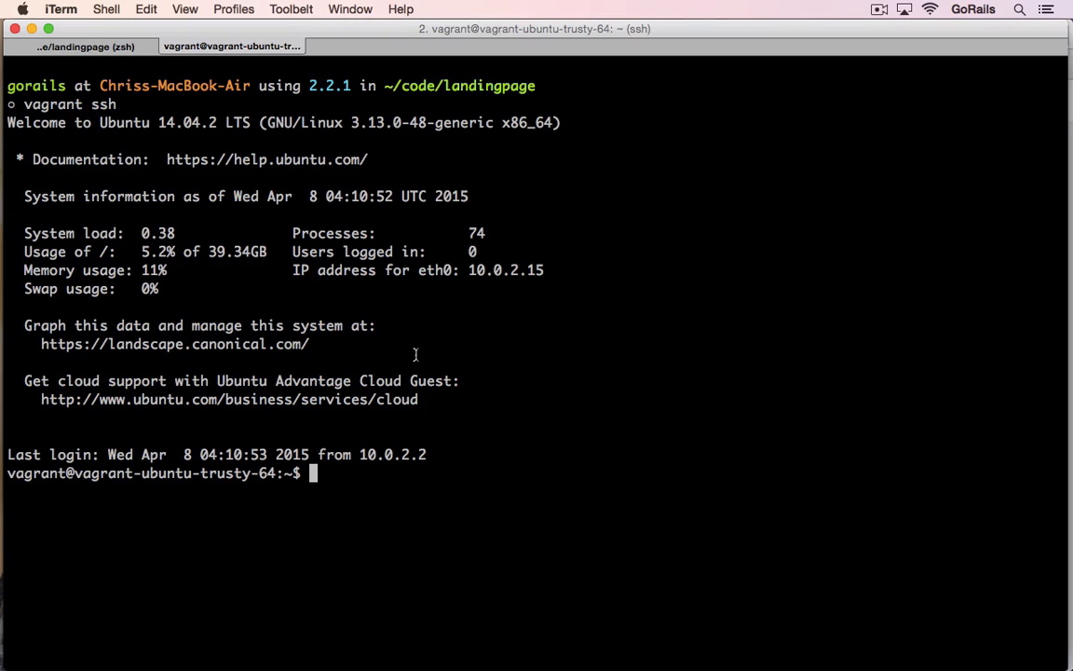
Step: Enter the shared /vagrant folder and list the project files
type("cd /vag")
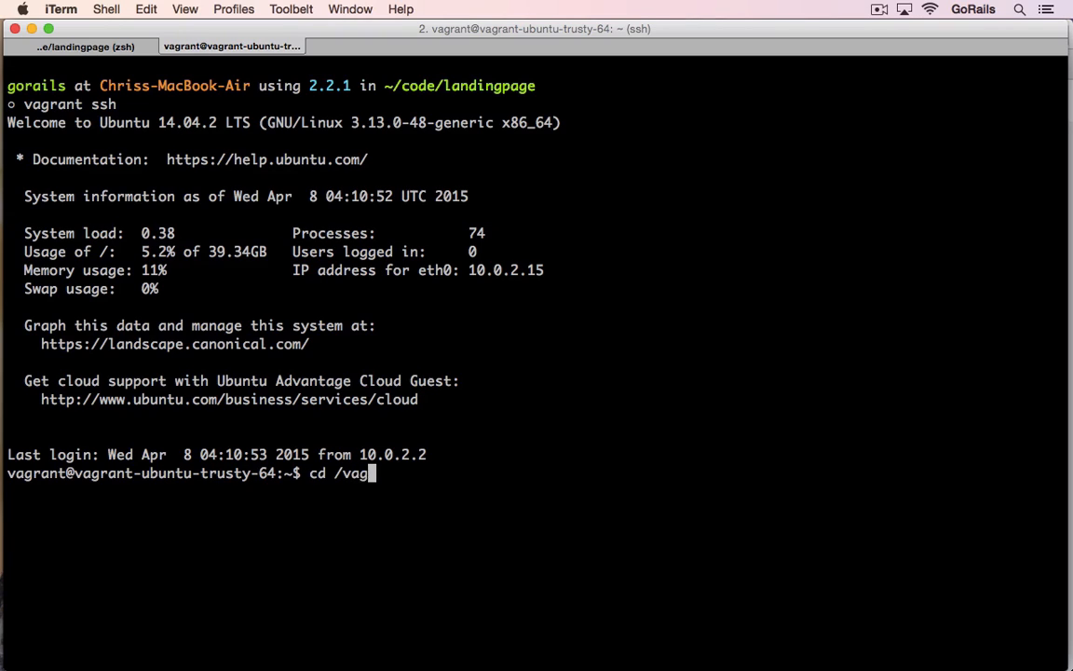
key("Return")
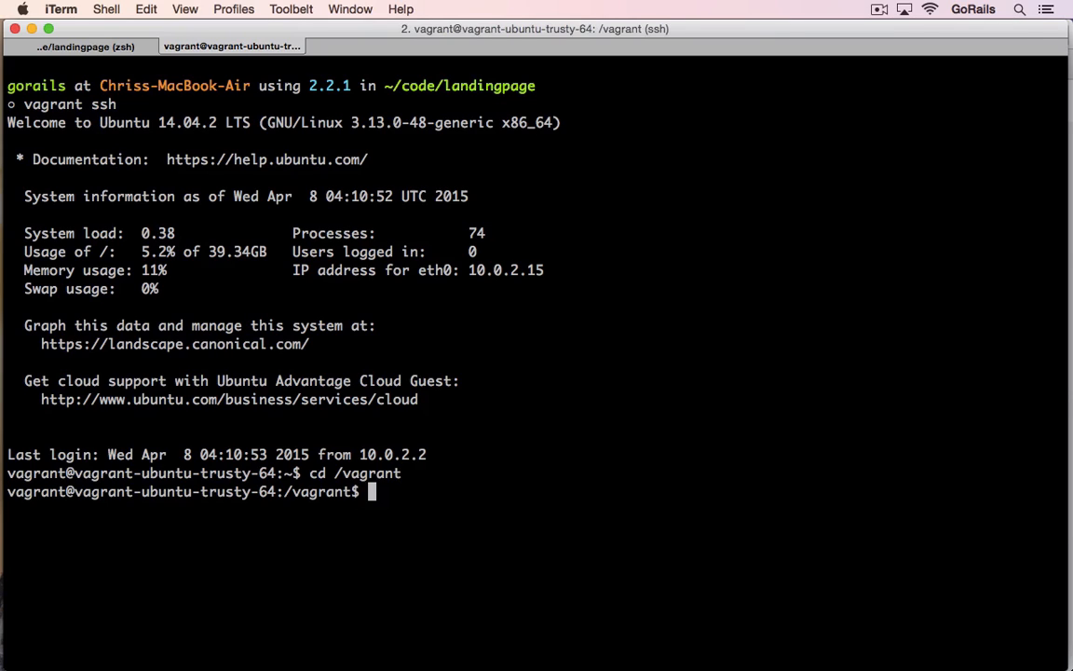
type("ls")
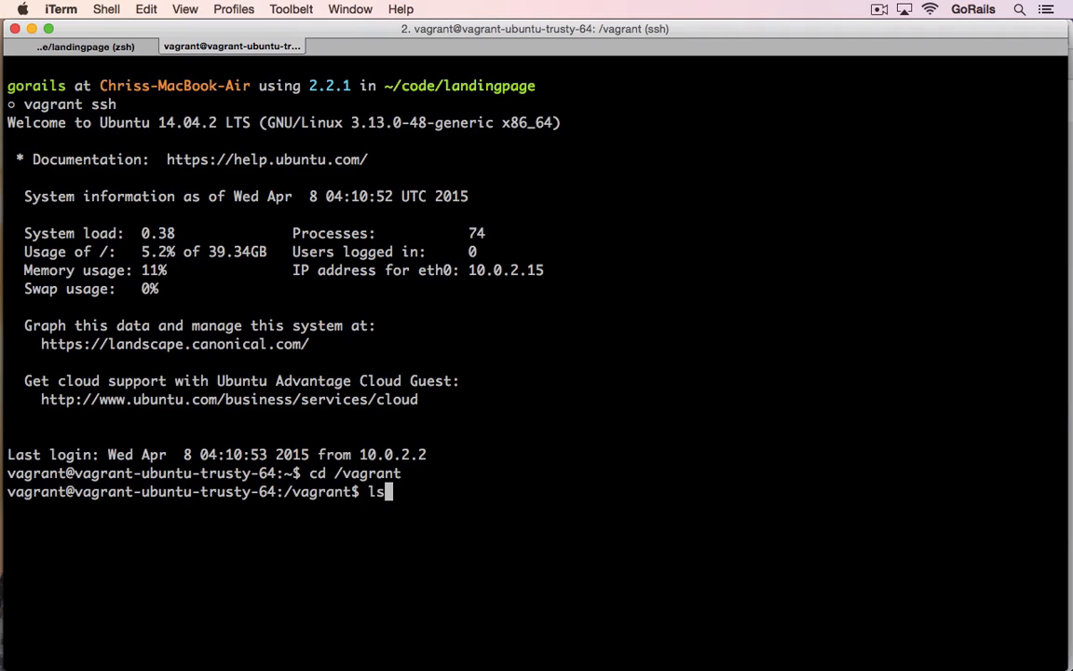
key("Return")
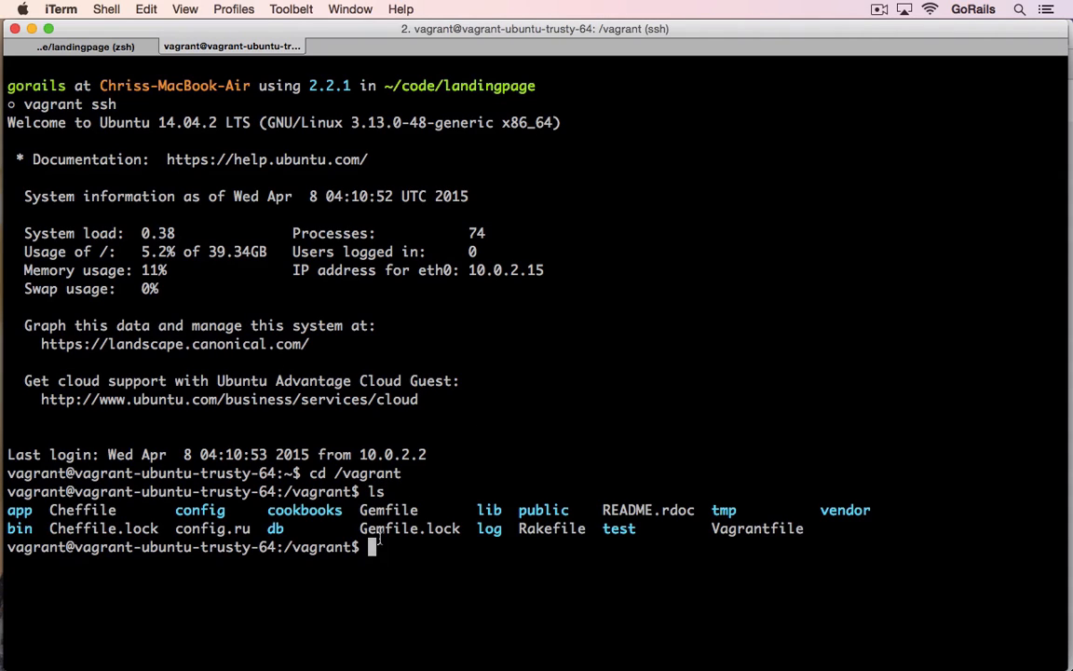
mouse_move(319, 37)
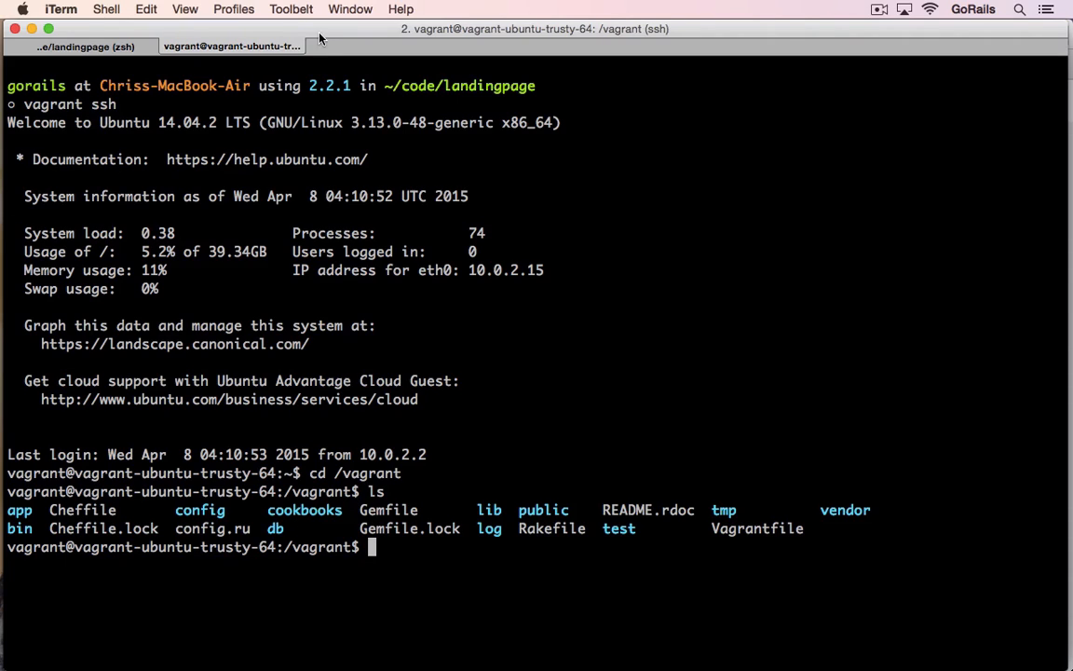
double_click(459, 85)
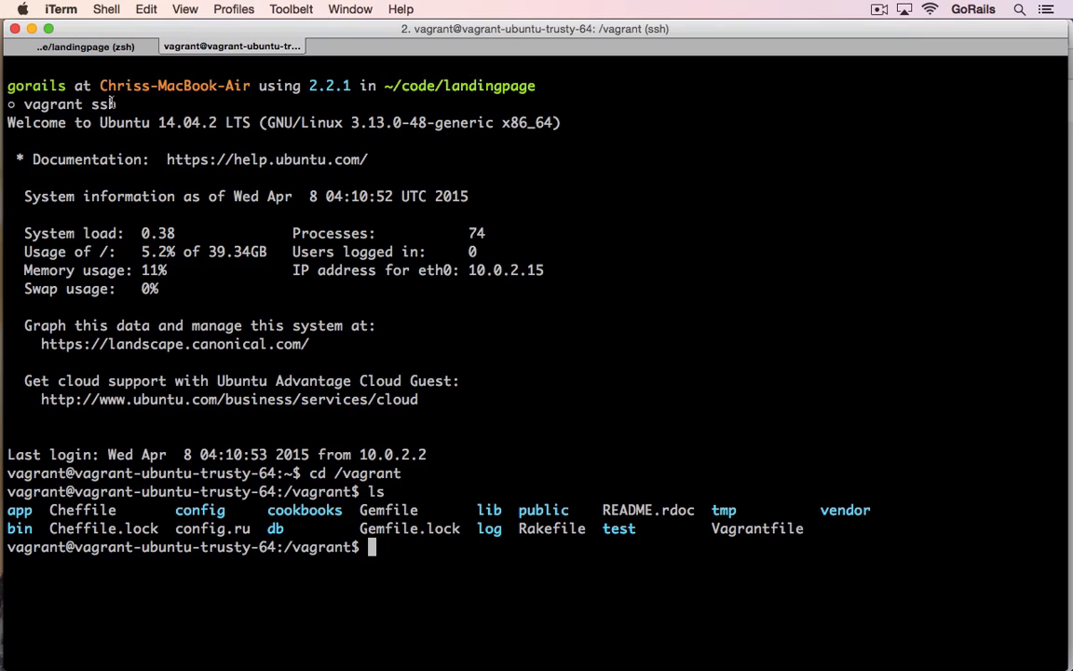
mouse_move(527, 451)
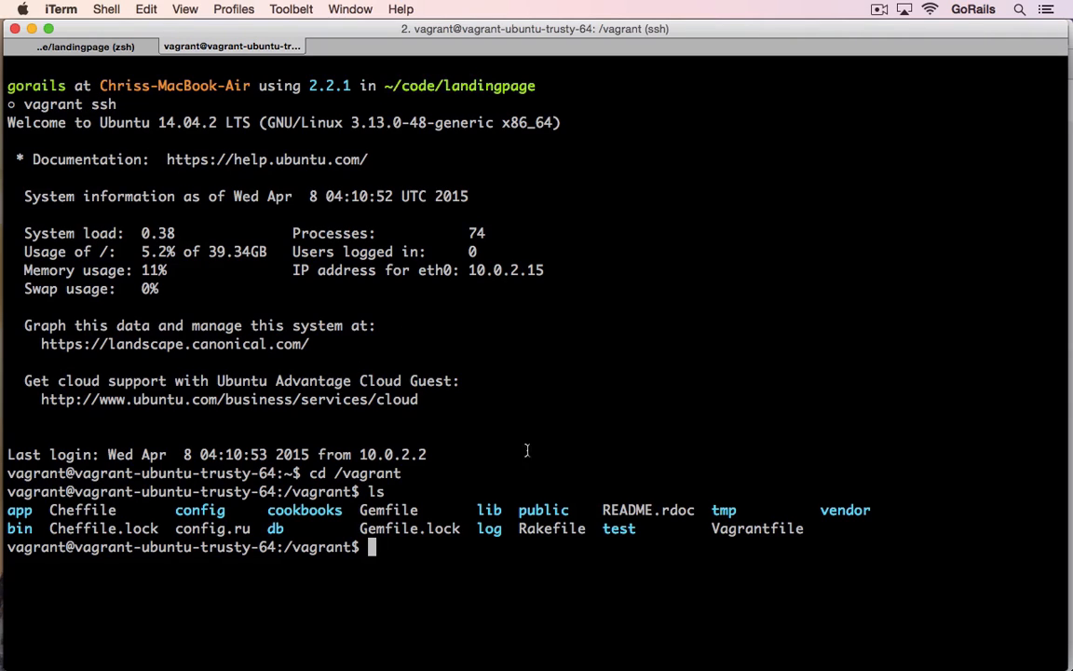
mouse_move(445, 507)
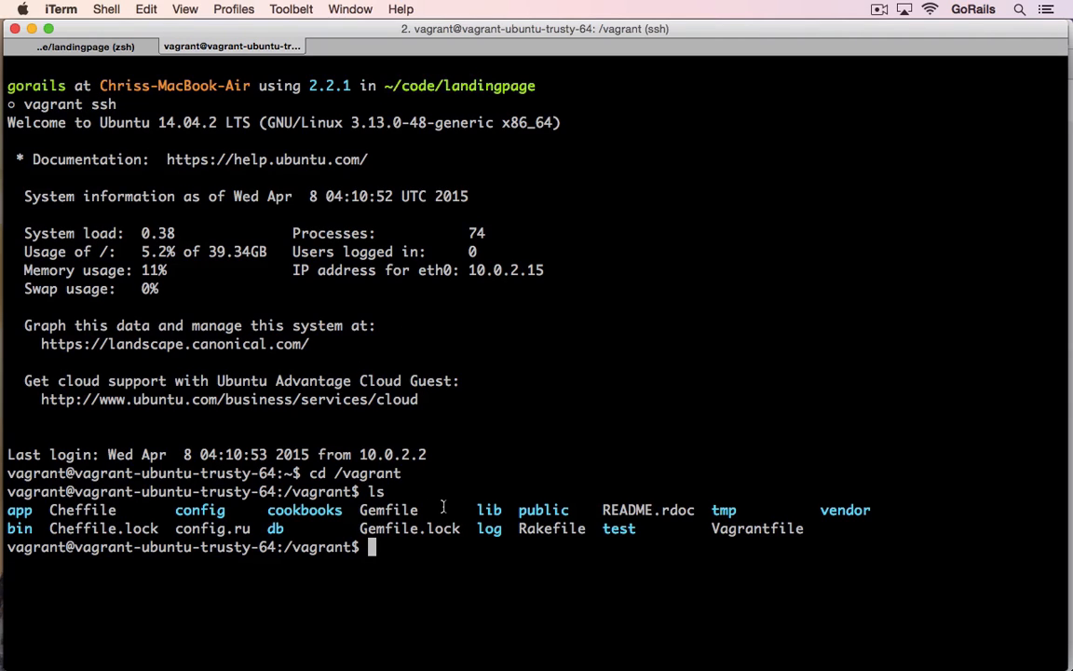
mouse_move(350, 520)
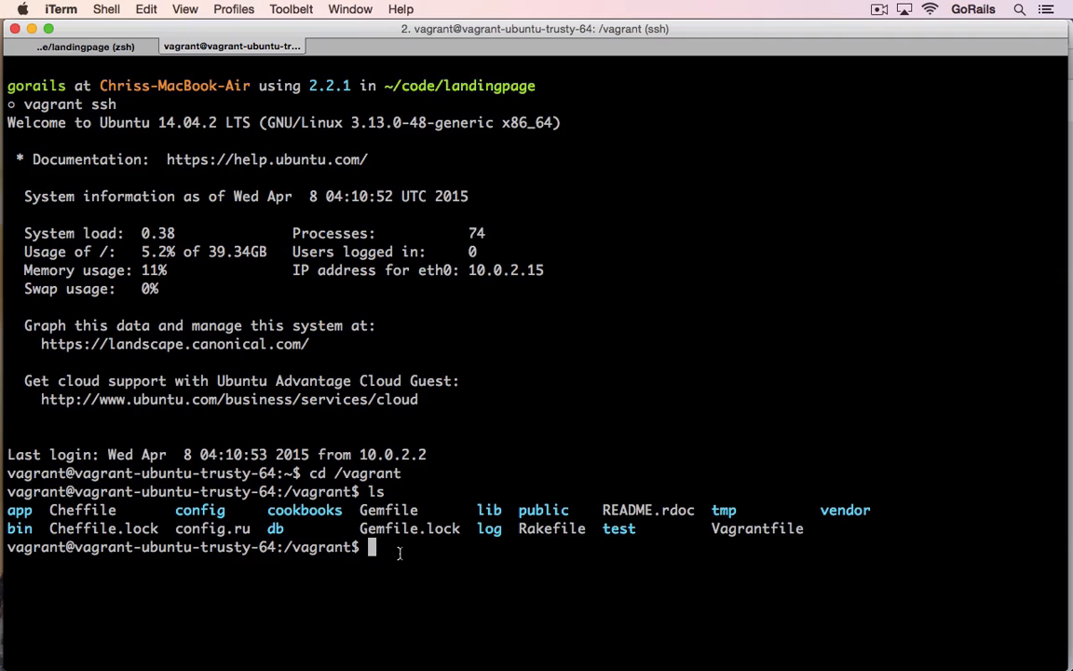
Step: Check the VM's Ruby version is 2.2.1 with ruby -v
type("bundle")
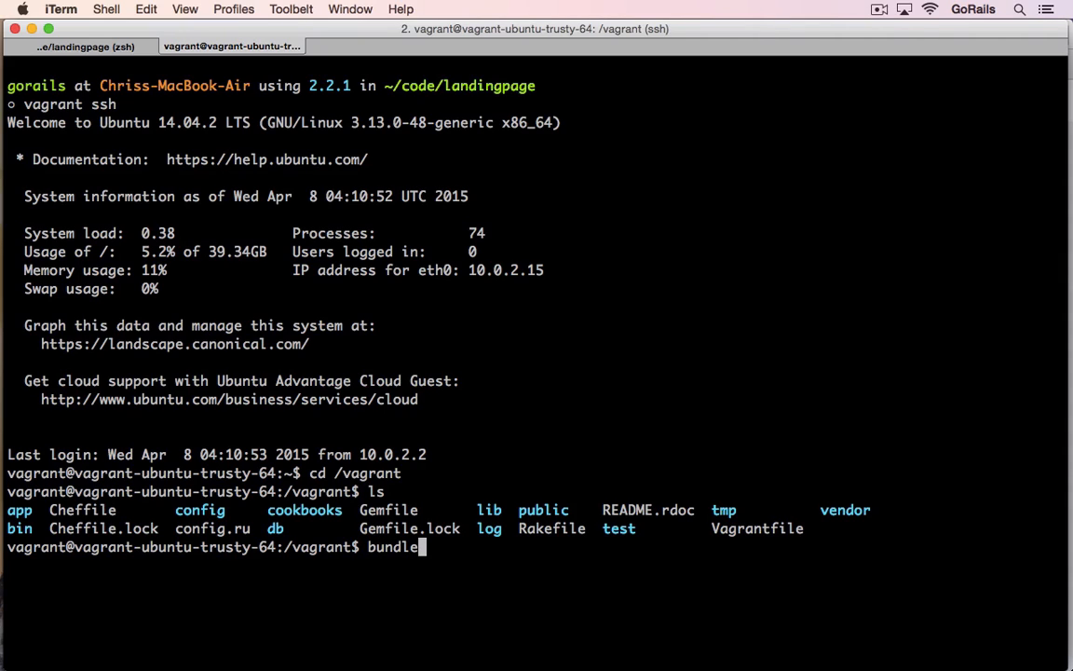
key("Backspace")
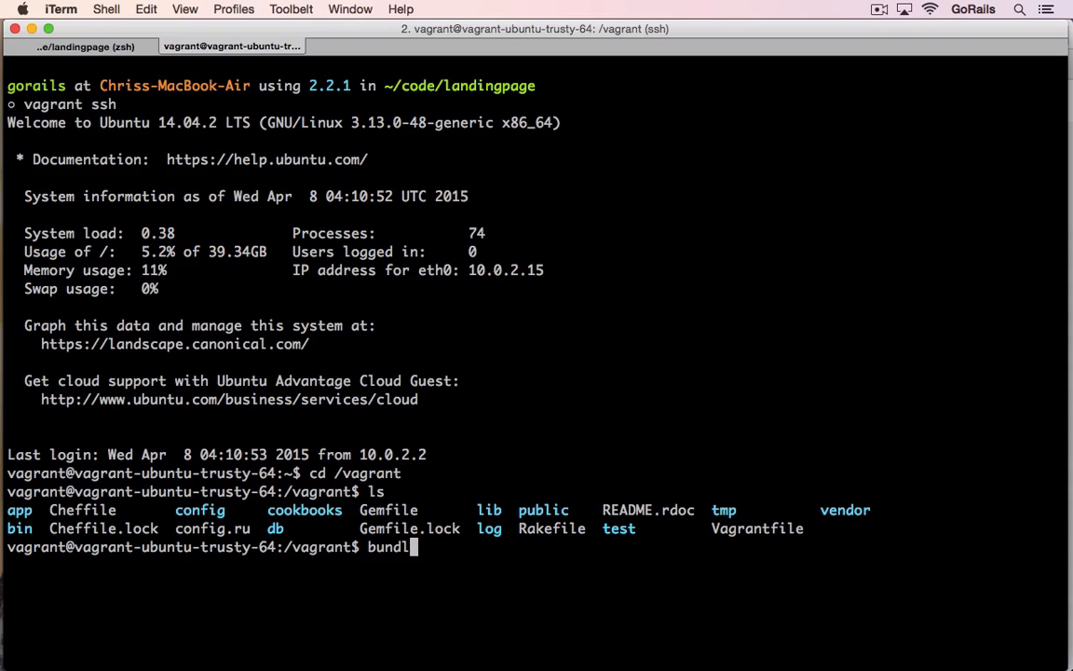
type("ruby -v")
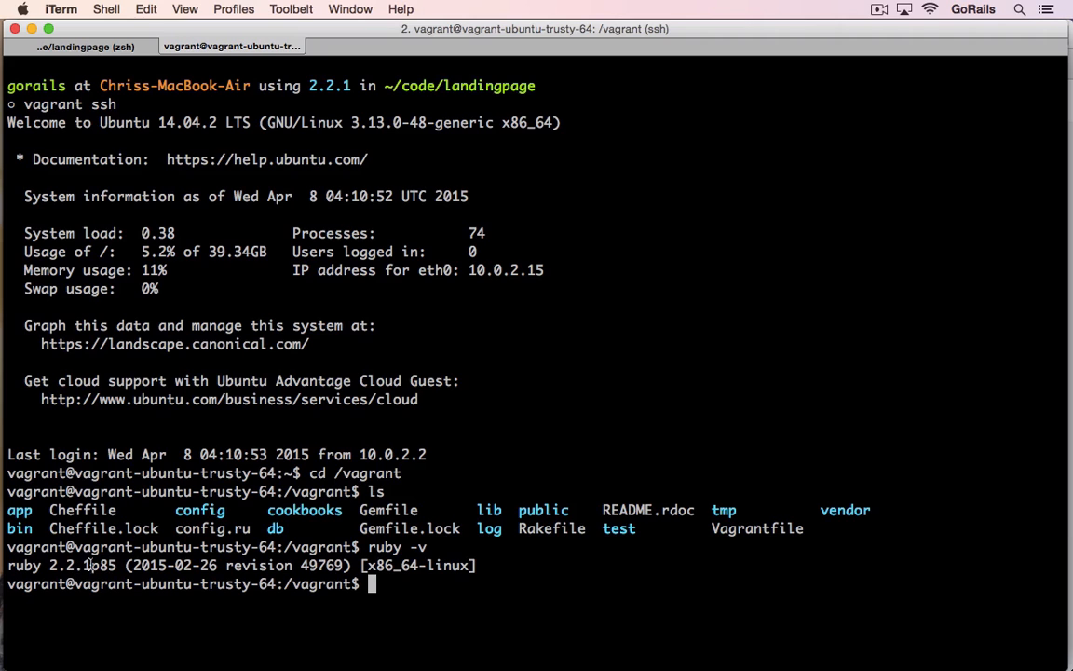
mouse_move(208, 433)
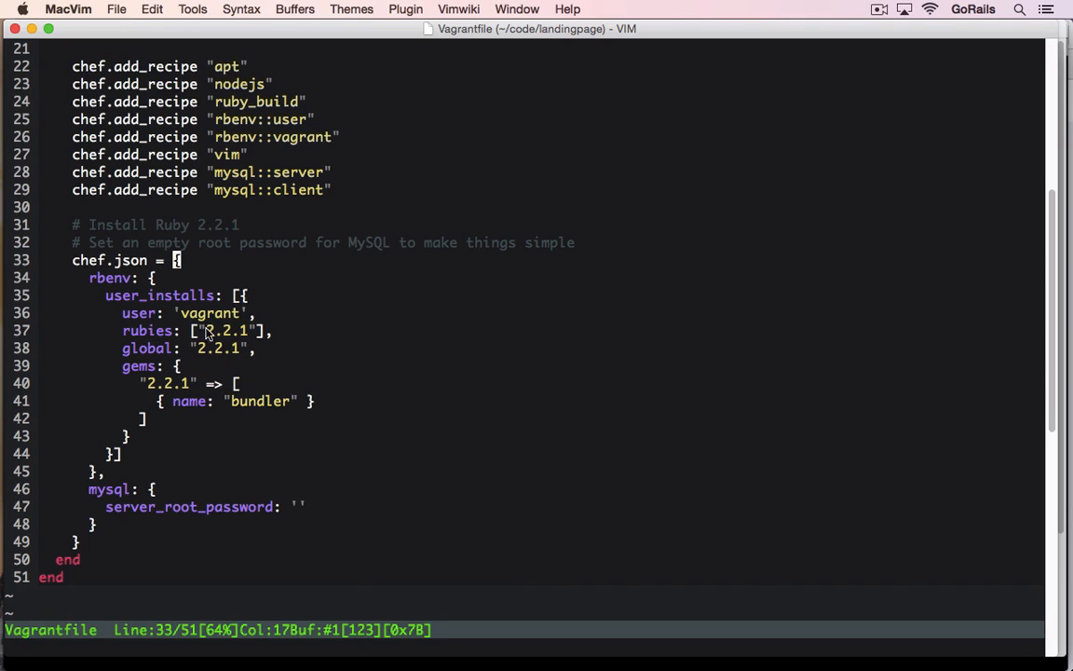
mouse_move(161, 321)
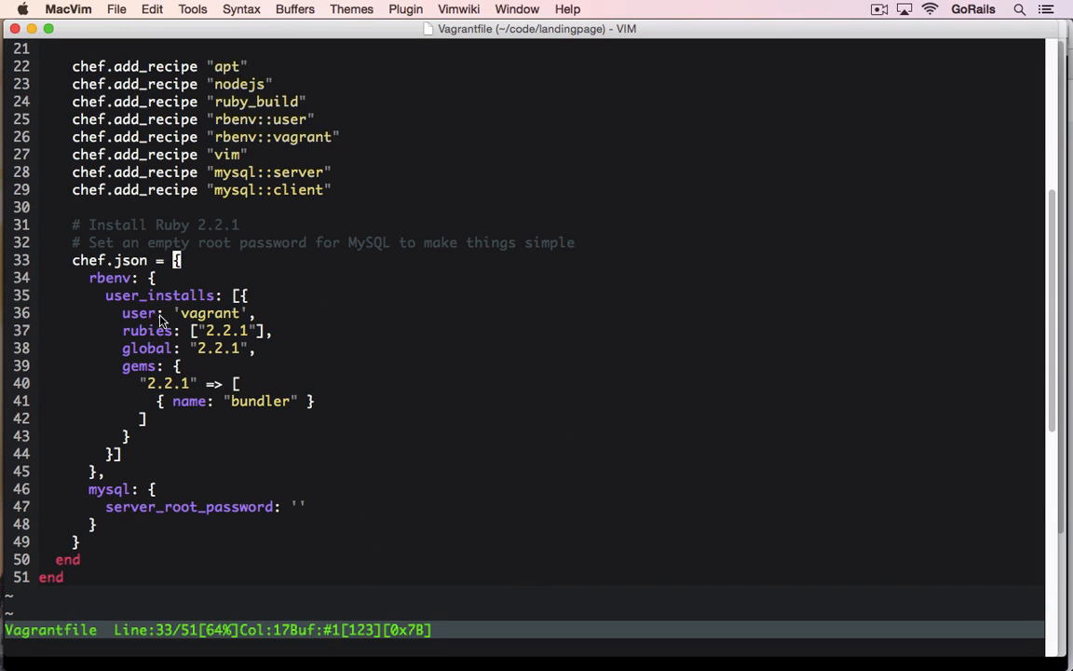
mouse_move(231, 338)
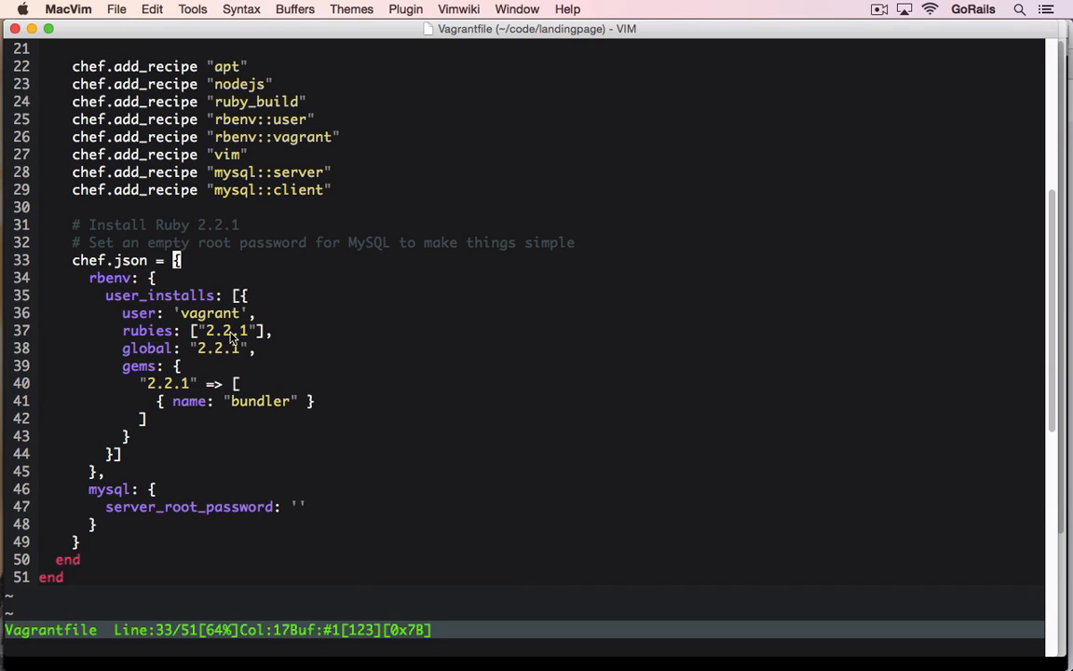
Step: Switch to MacVim to view the Vagrantfile's rbenv Ruby 2.2.1 and bundler block
left_click(195, 313)
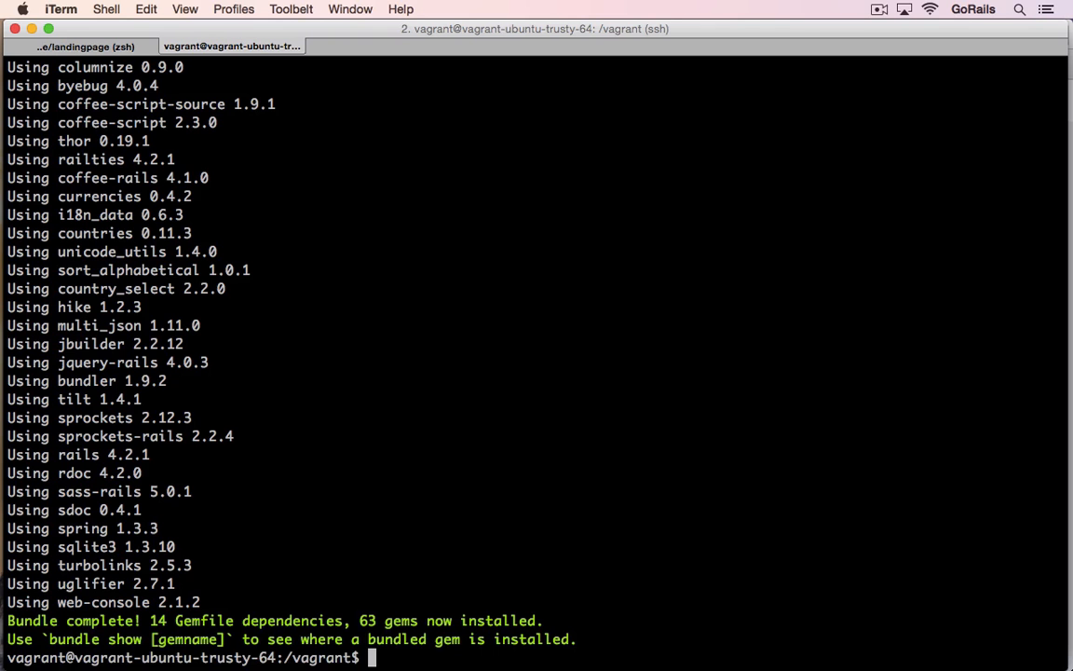
mouse_move(512, 529)
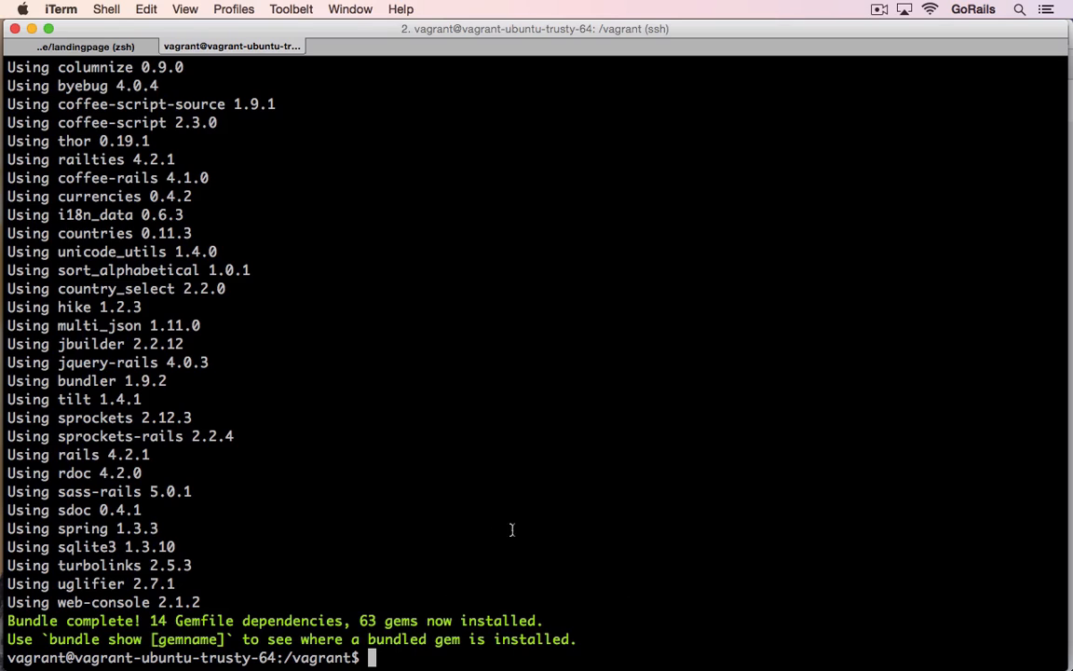
mouse_move(501, 585)
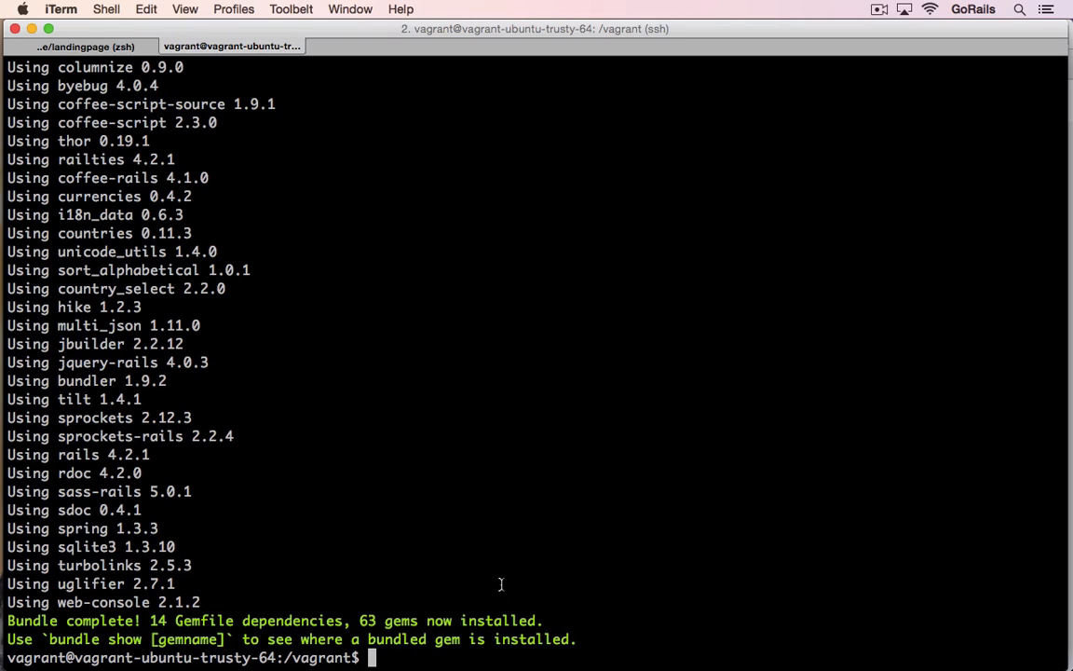
Step: Run rbenv rehash in the VM, then boot the Rails server with rails s
type("ra")
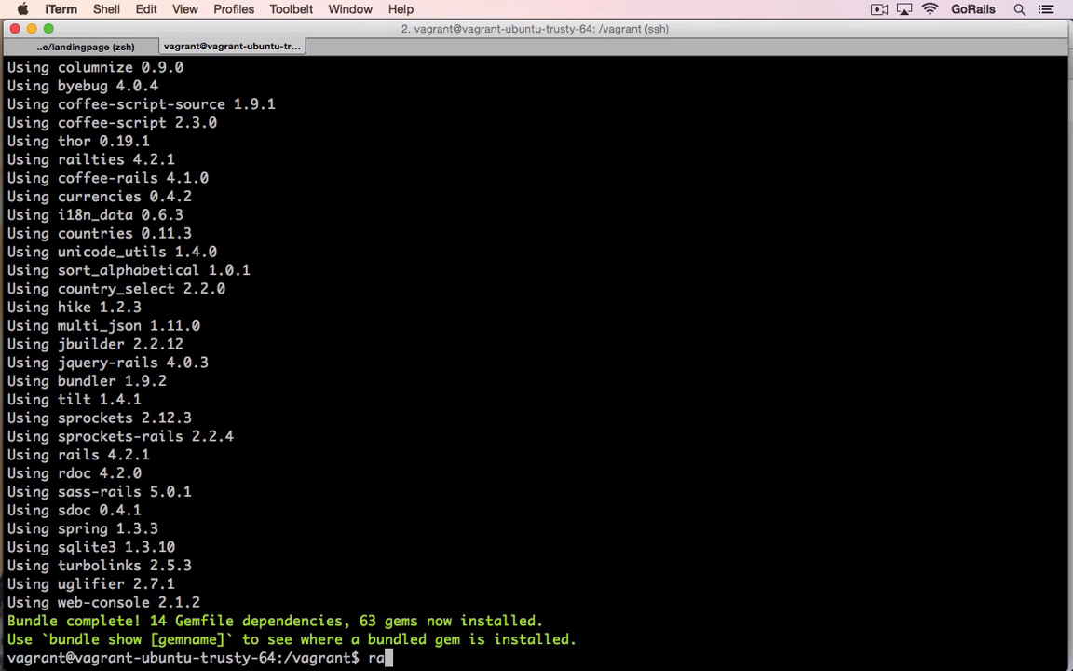
type("benv")
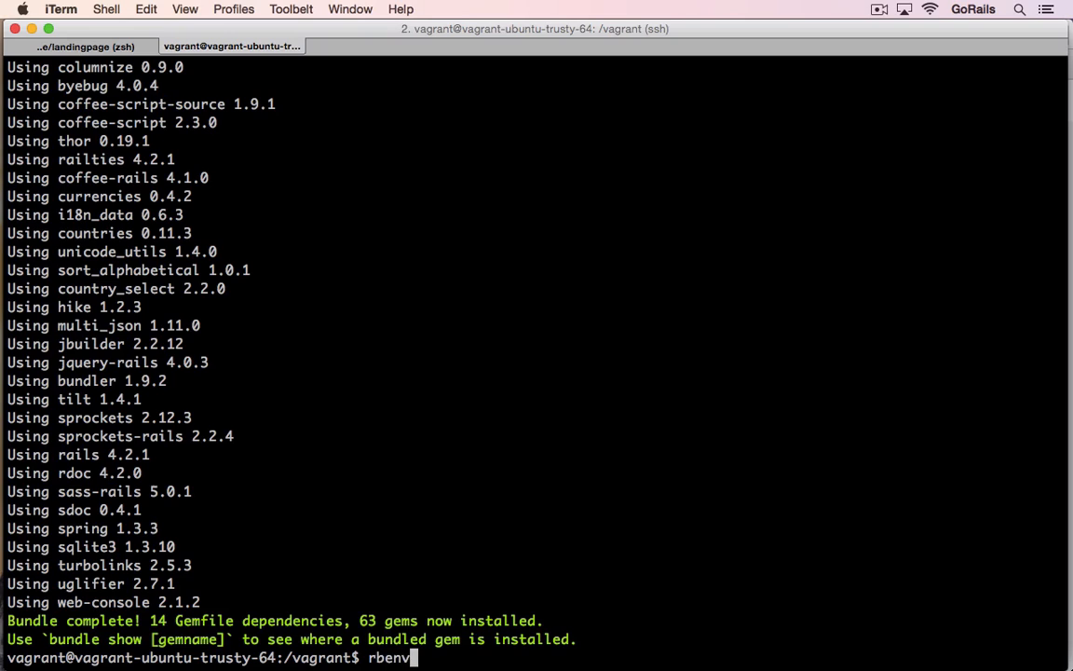
type("rehash")
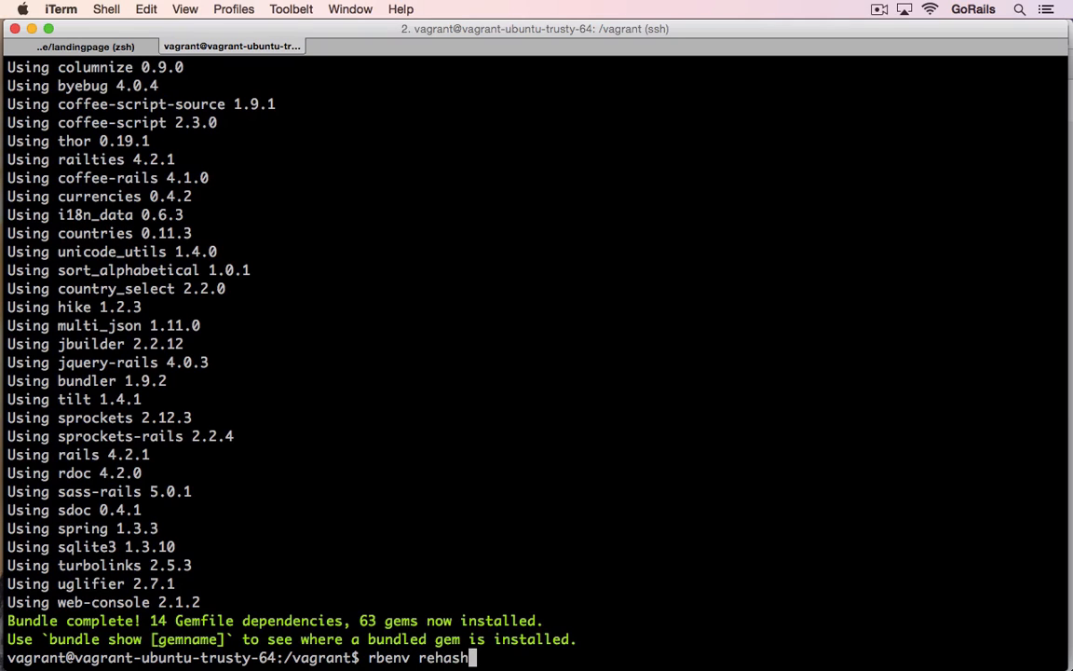
key("Return")
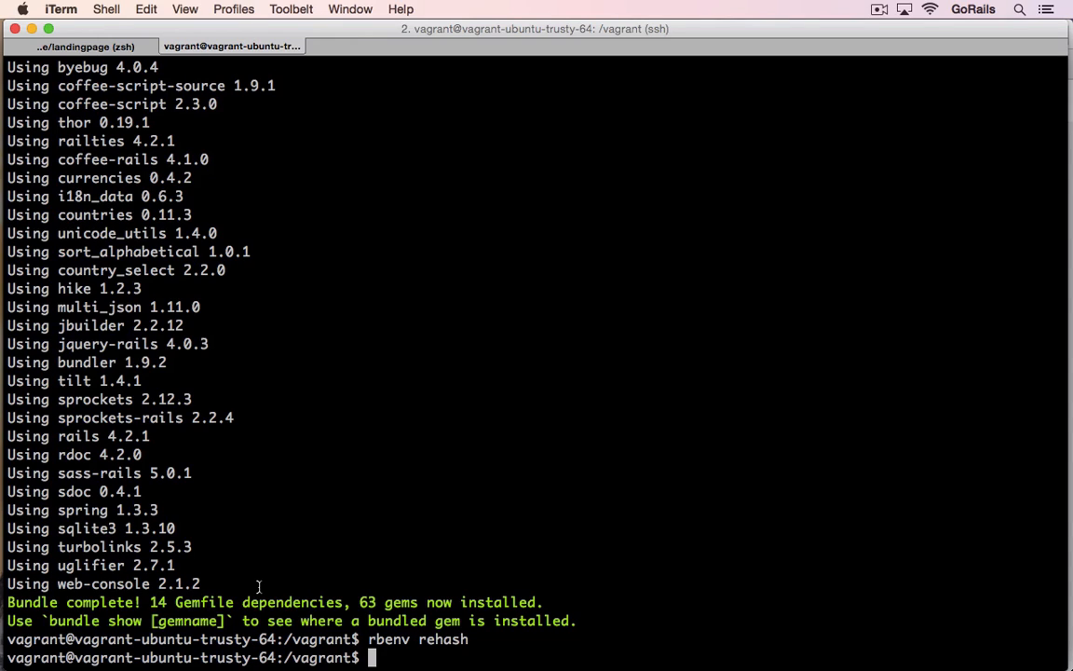
type("rails s")
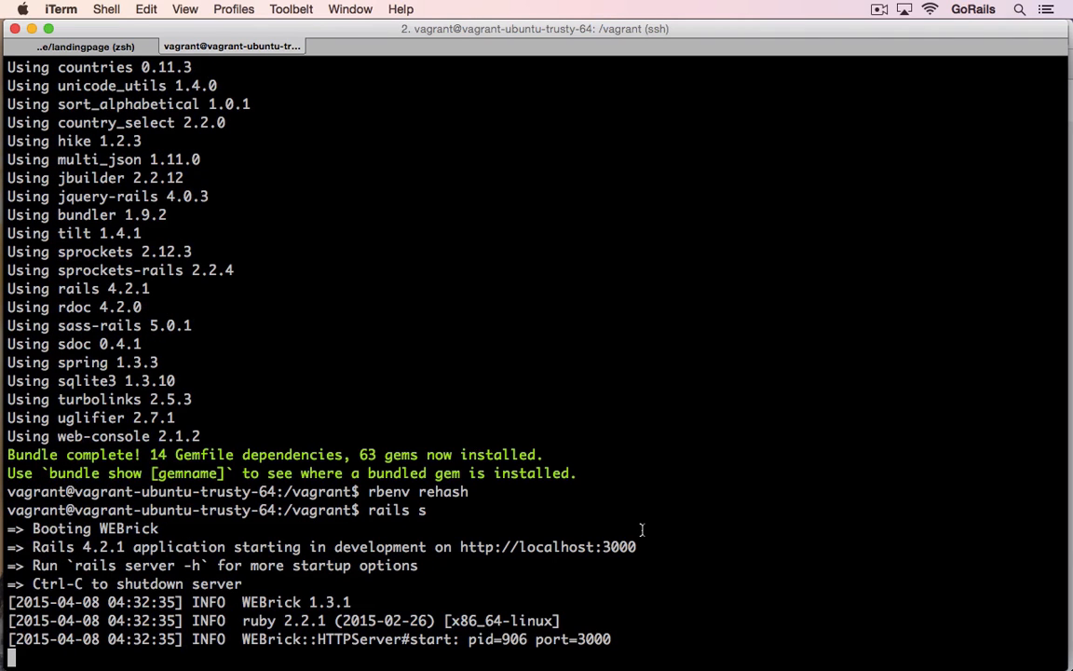
mouse_move(603, 547)
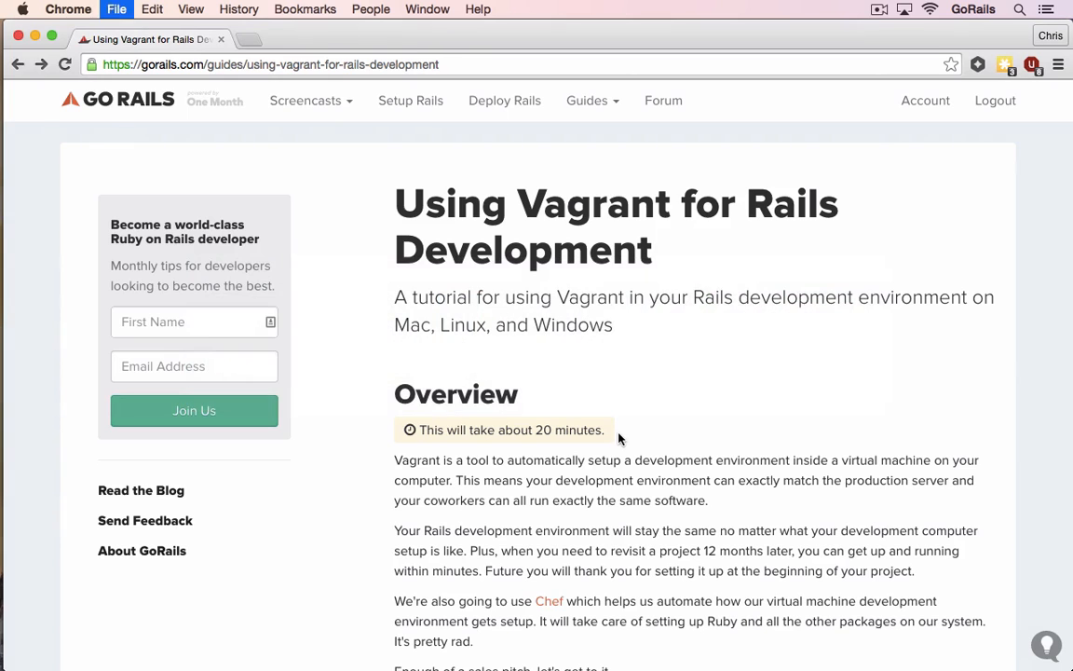
left_click(247, 39)
type("bundl")
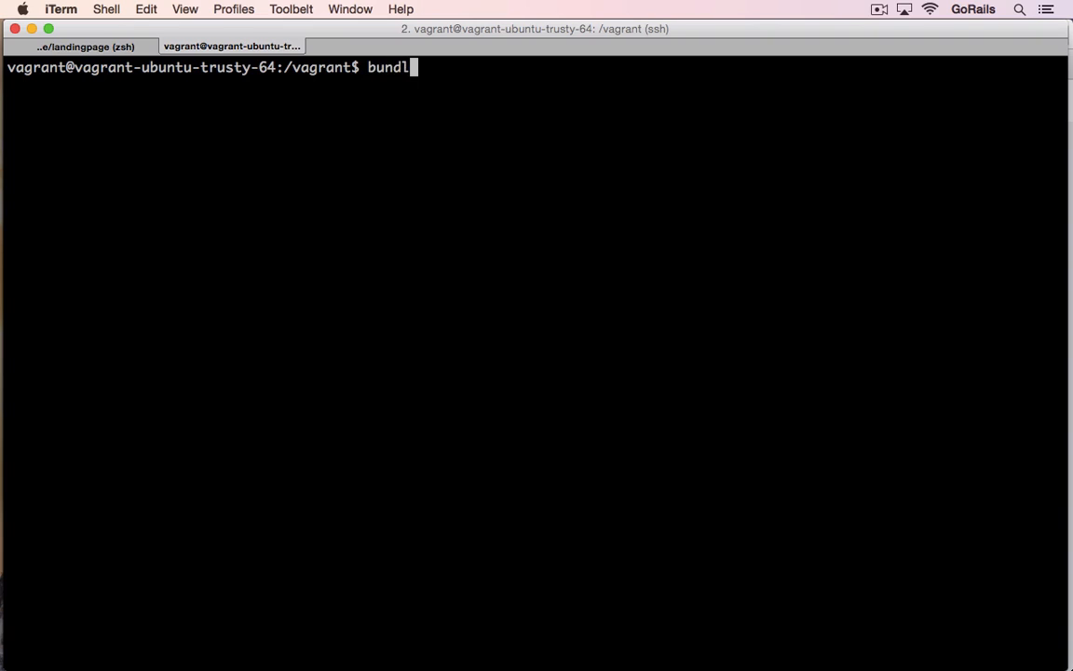
Step: Rerun bundle and restart the server with rails s -b 0.0.0.0
key("Return")
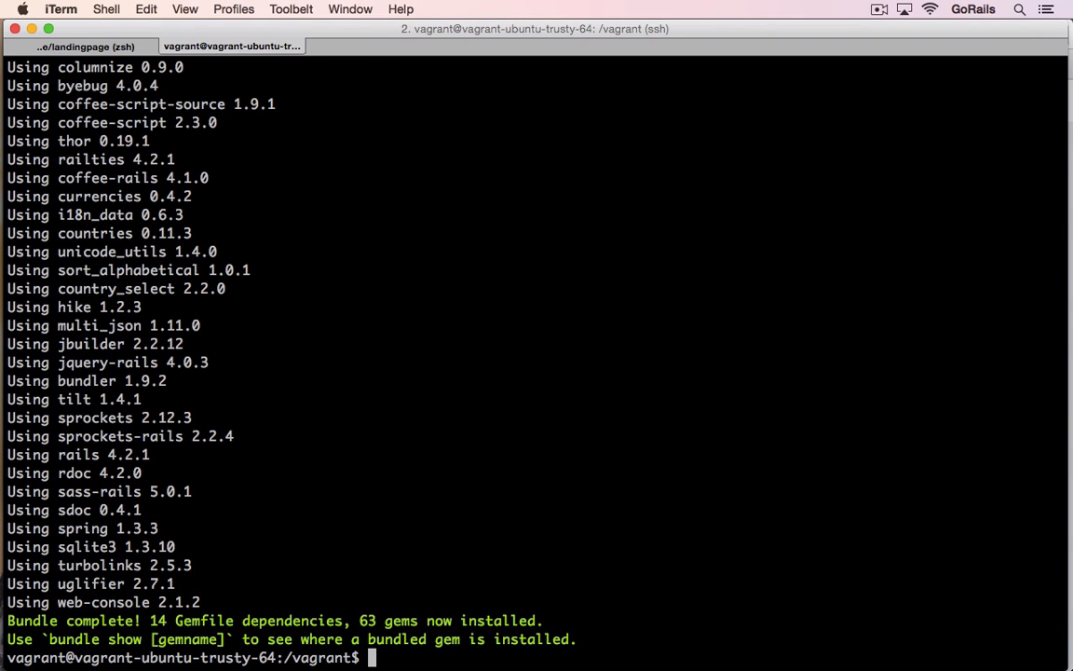
mouse_move(515, 364)
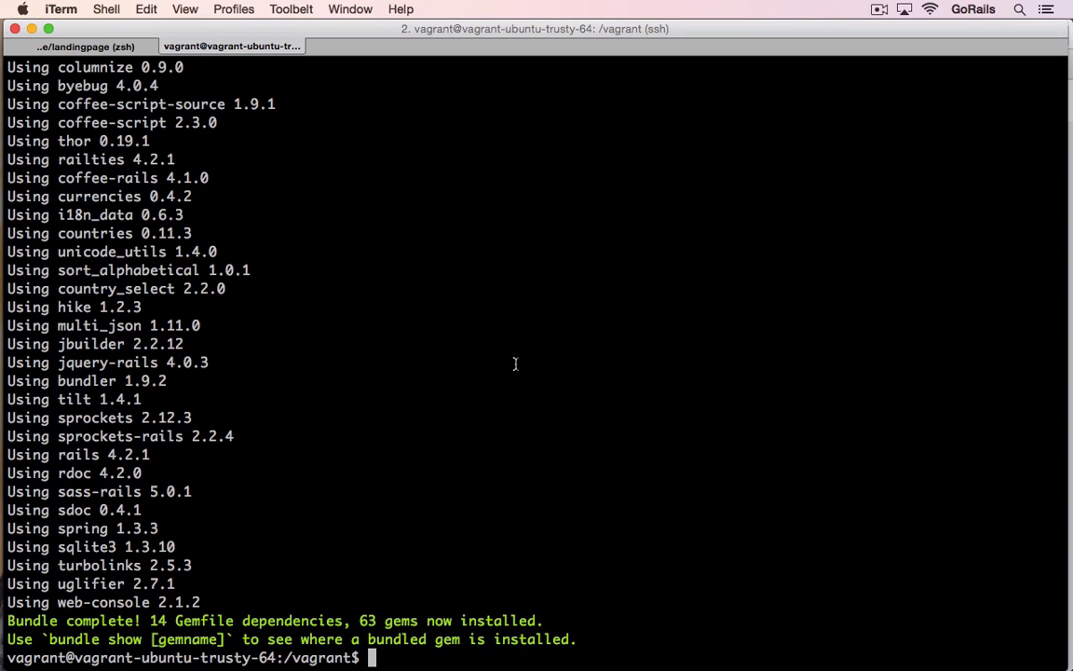
mouse_move(182, 113)
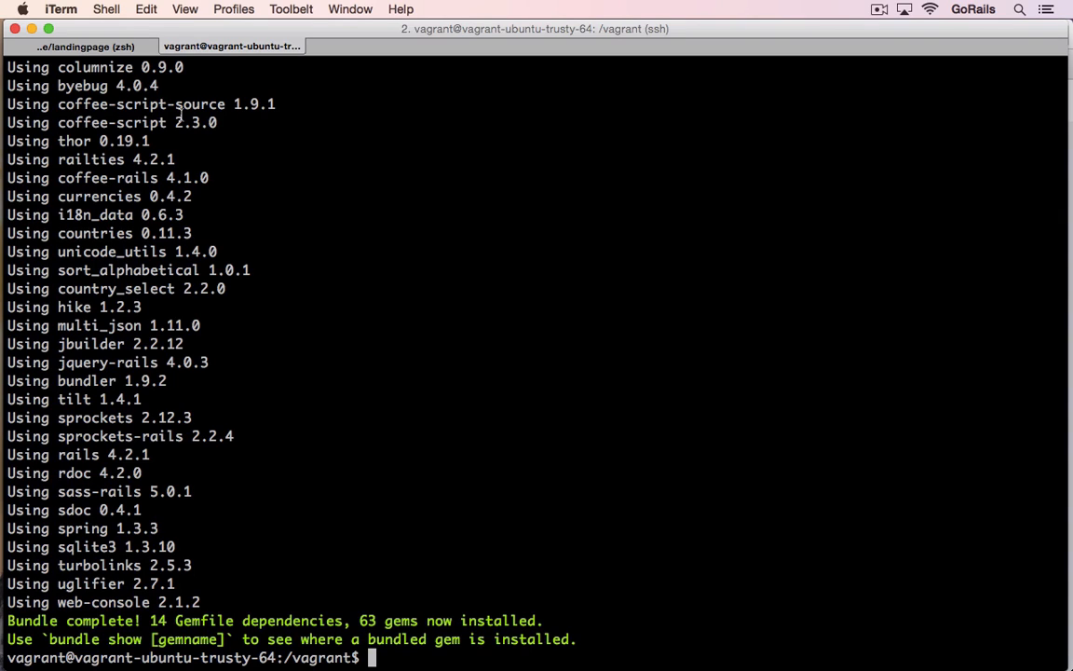
type("rails")
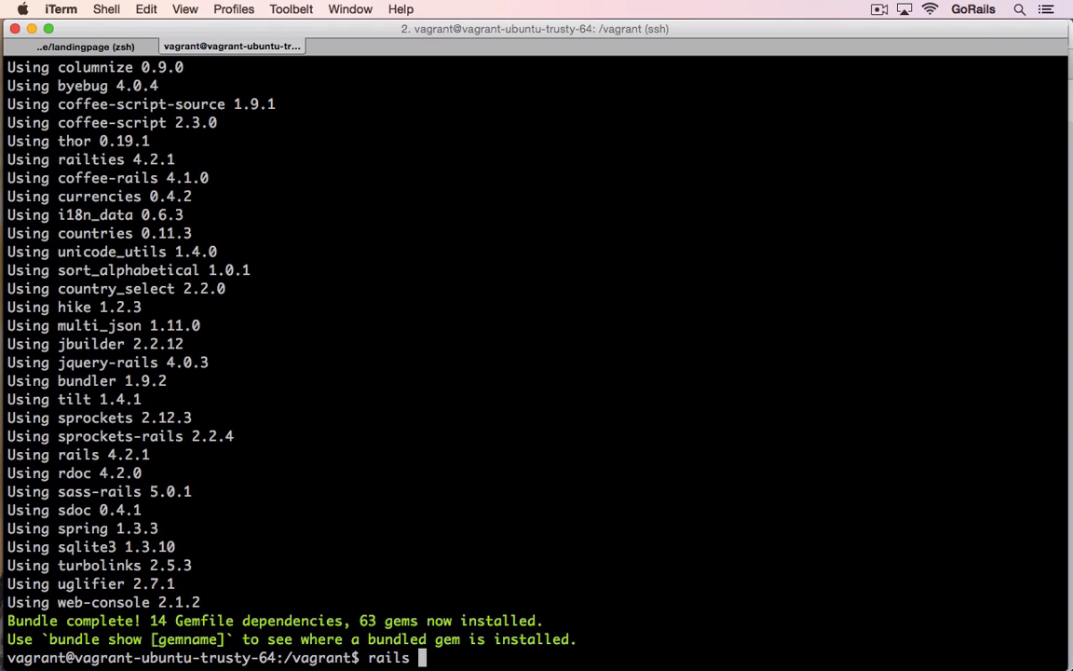
type("s")
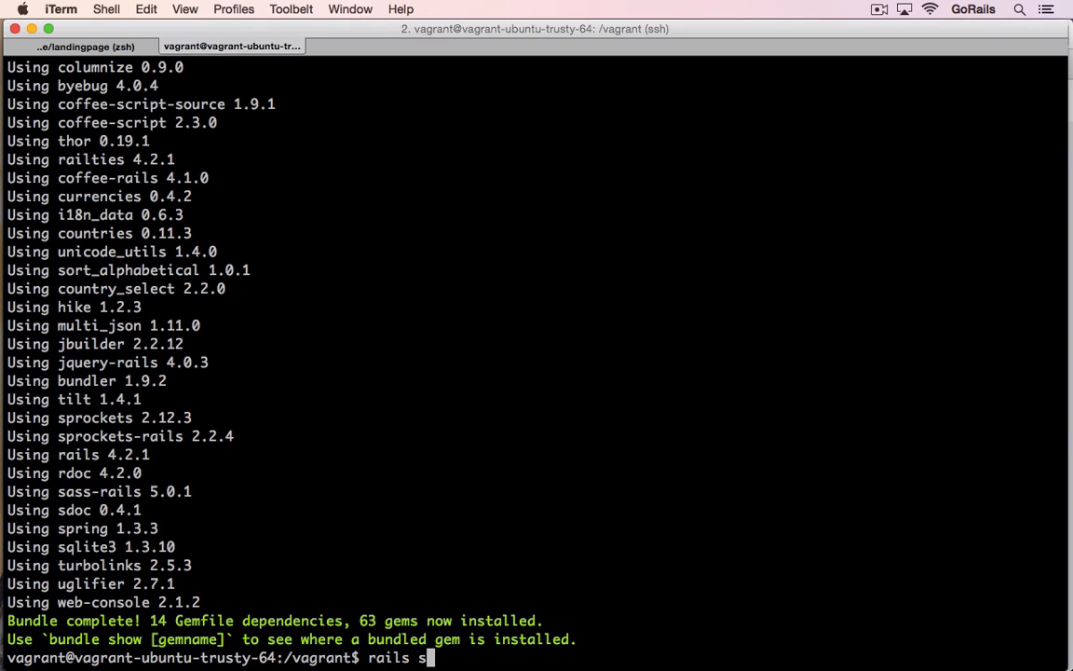
type("s")
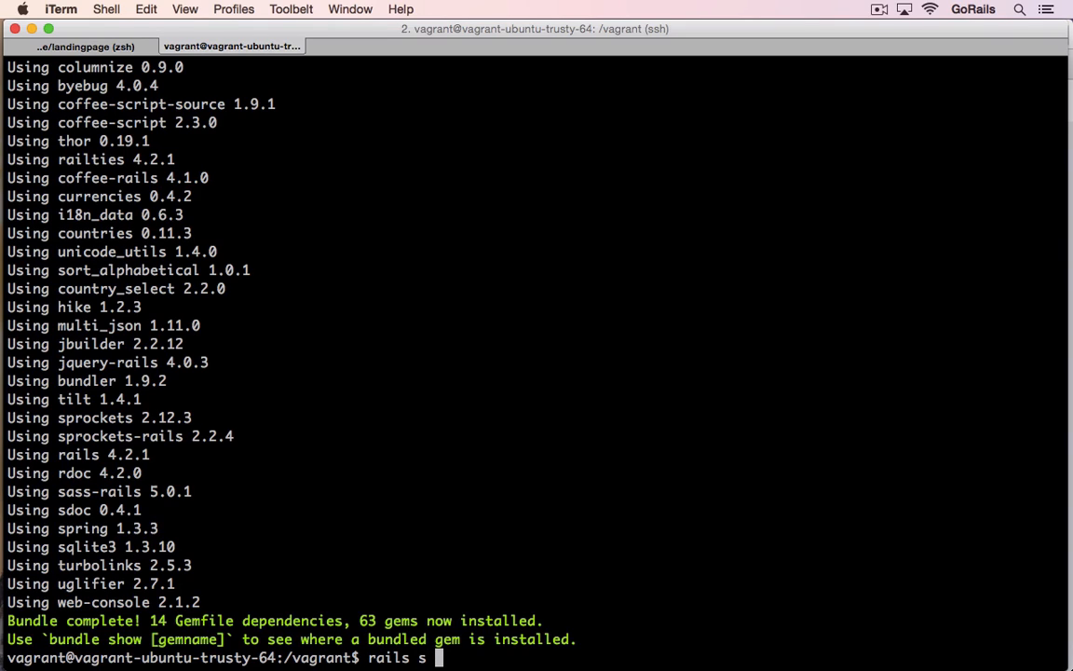
type("-b 0")
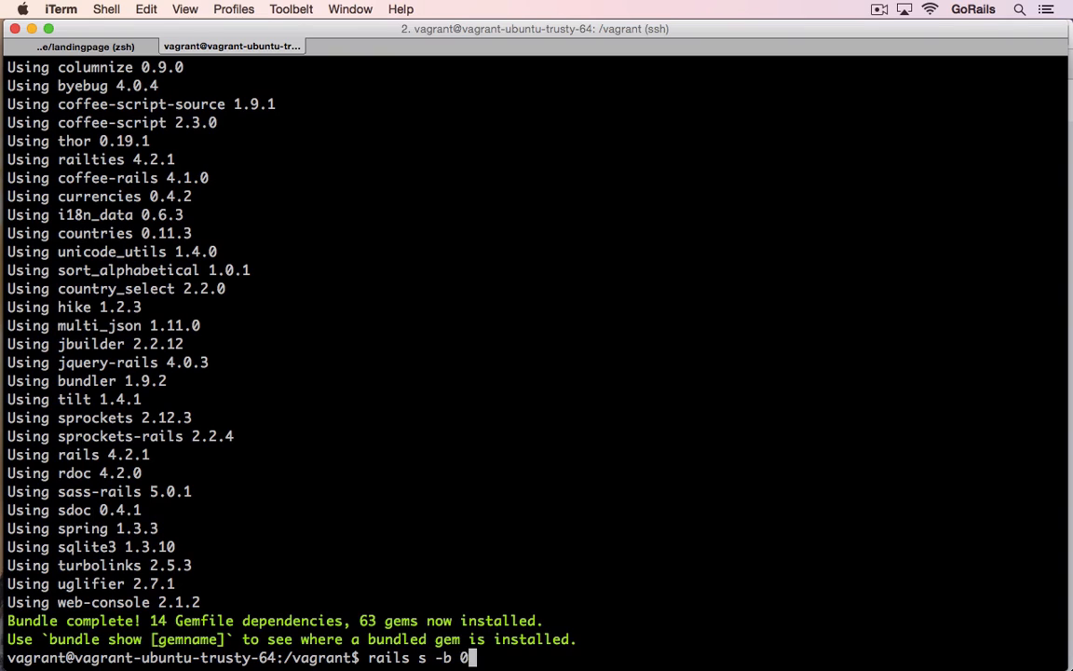
type(".0.0.0")
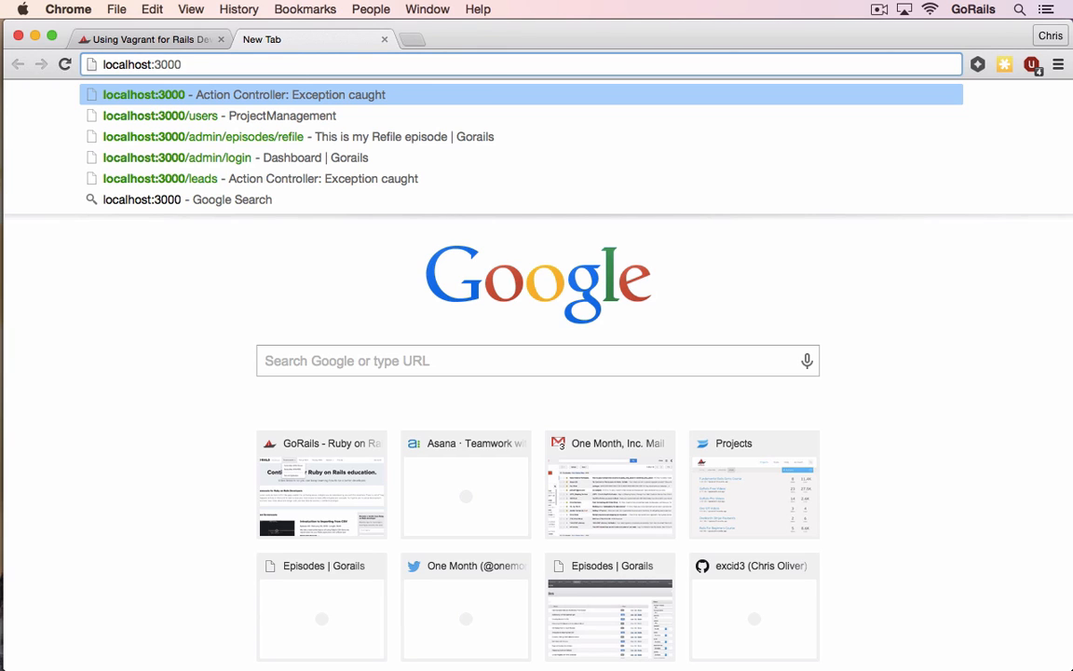
Step: Load localhost:3000 in a new Chrome tab, reaching the Main#index ArgumentError page
key("Return")
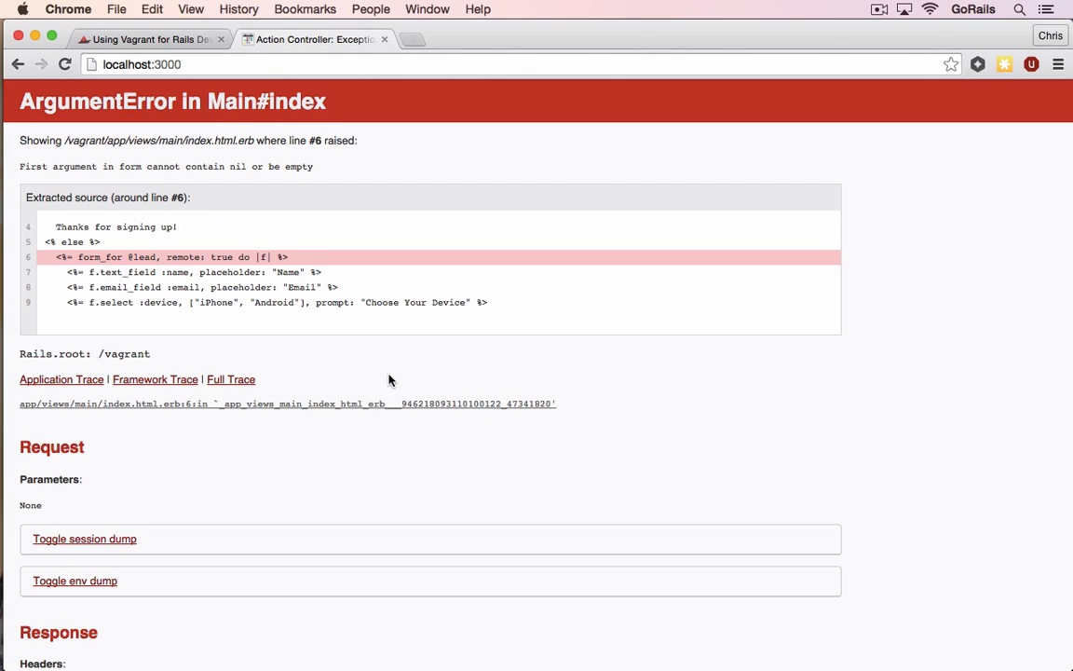
mouse_move(284, 346)
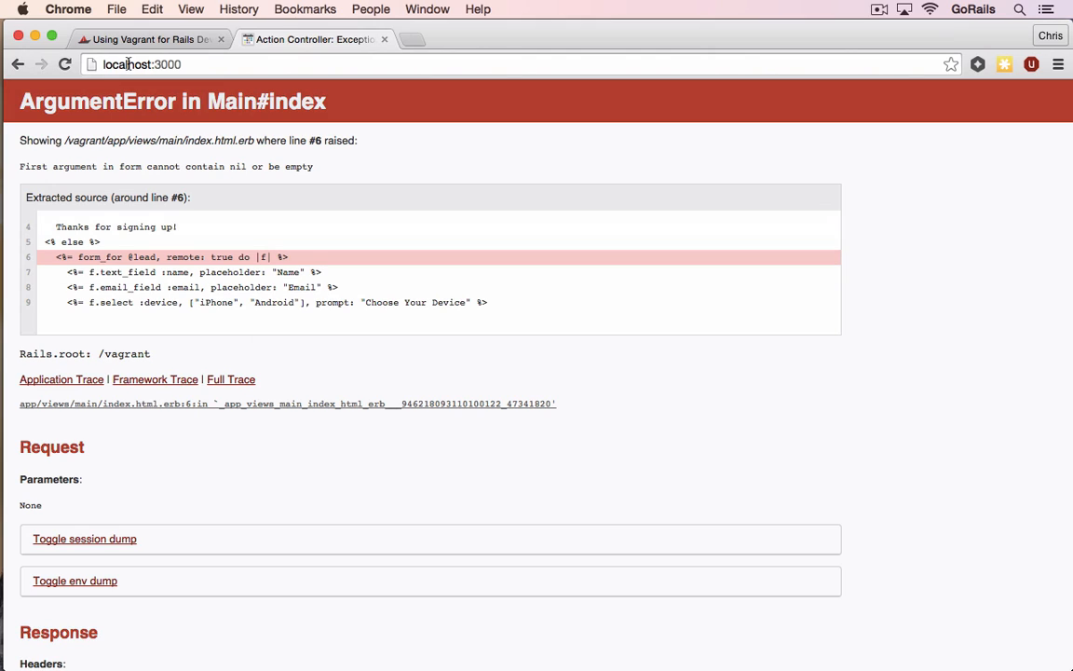
left_click(141, 63)
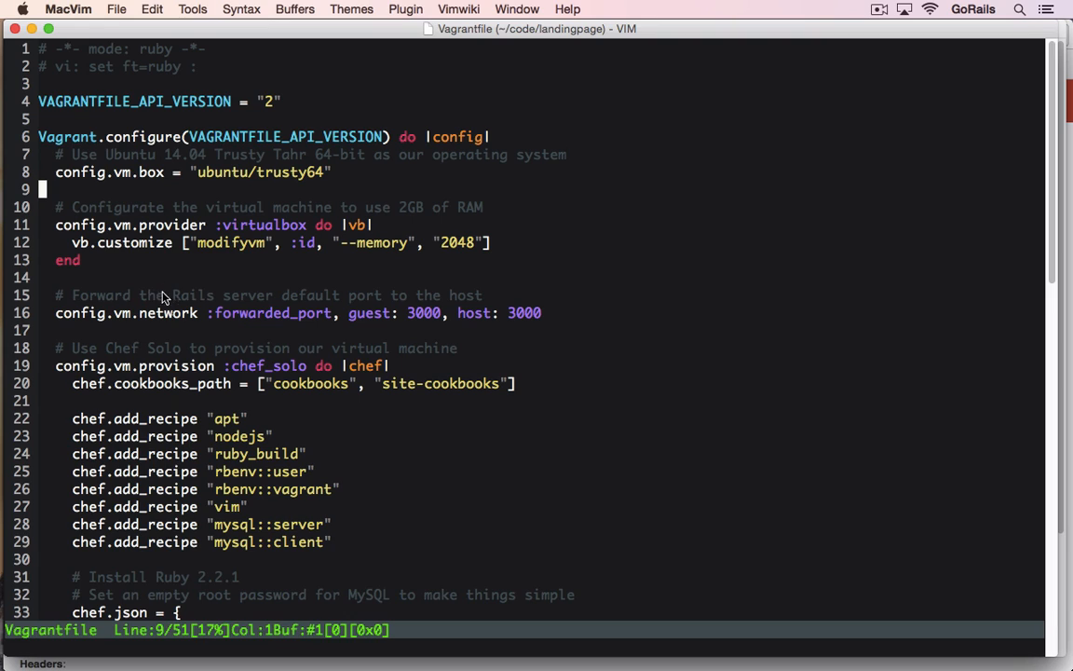
mouse_move(168, 305)
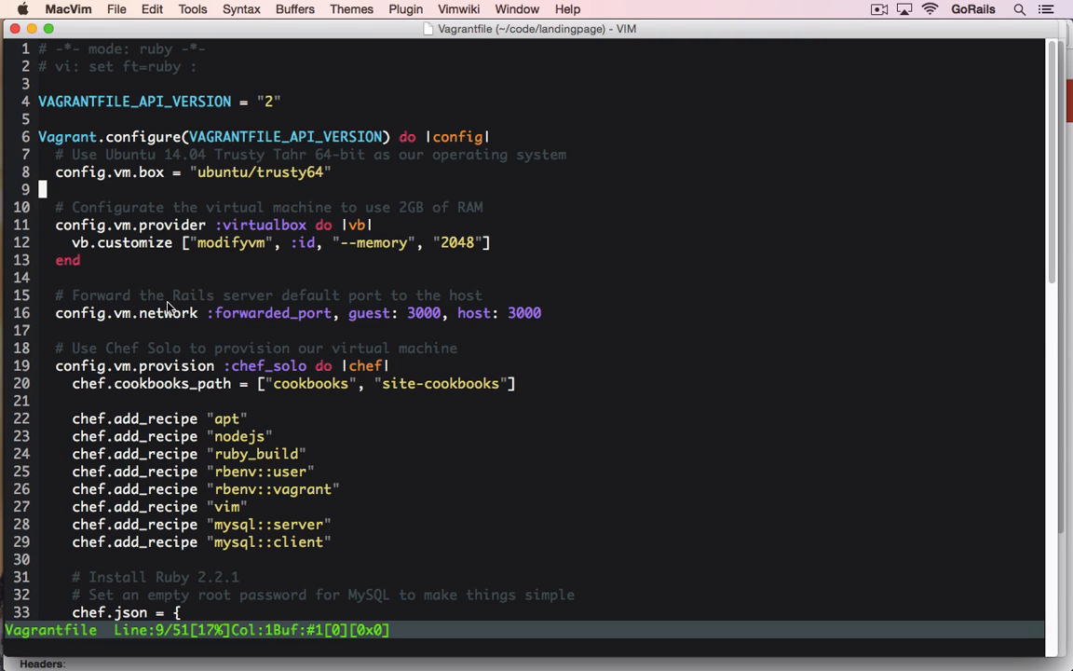
mouse_move(214, 320)
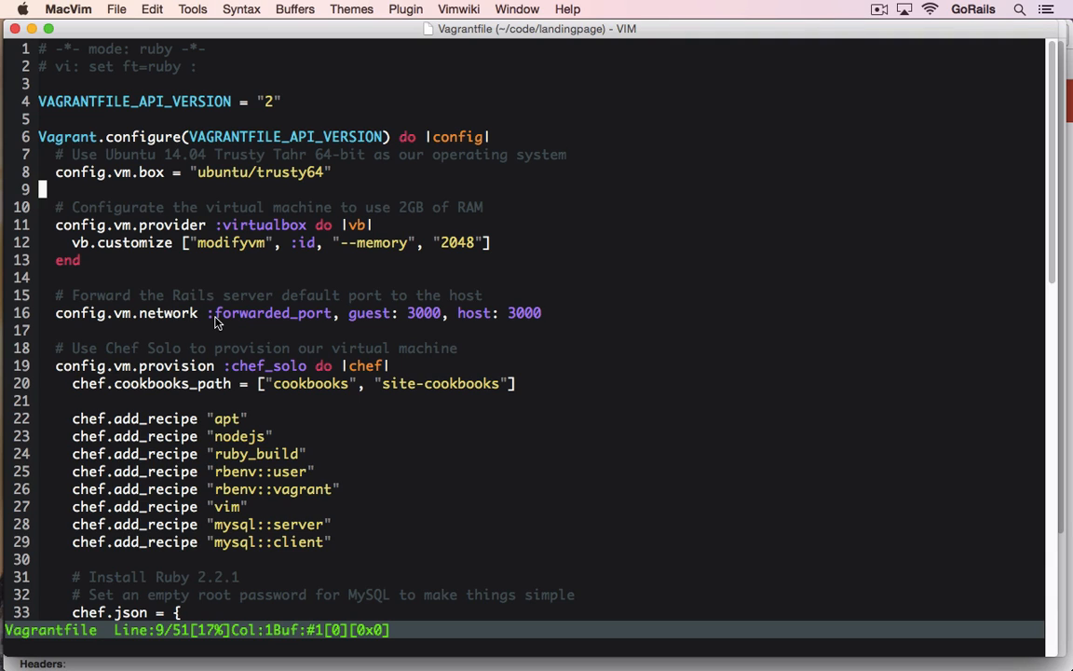
mouse_move(206, 334)
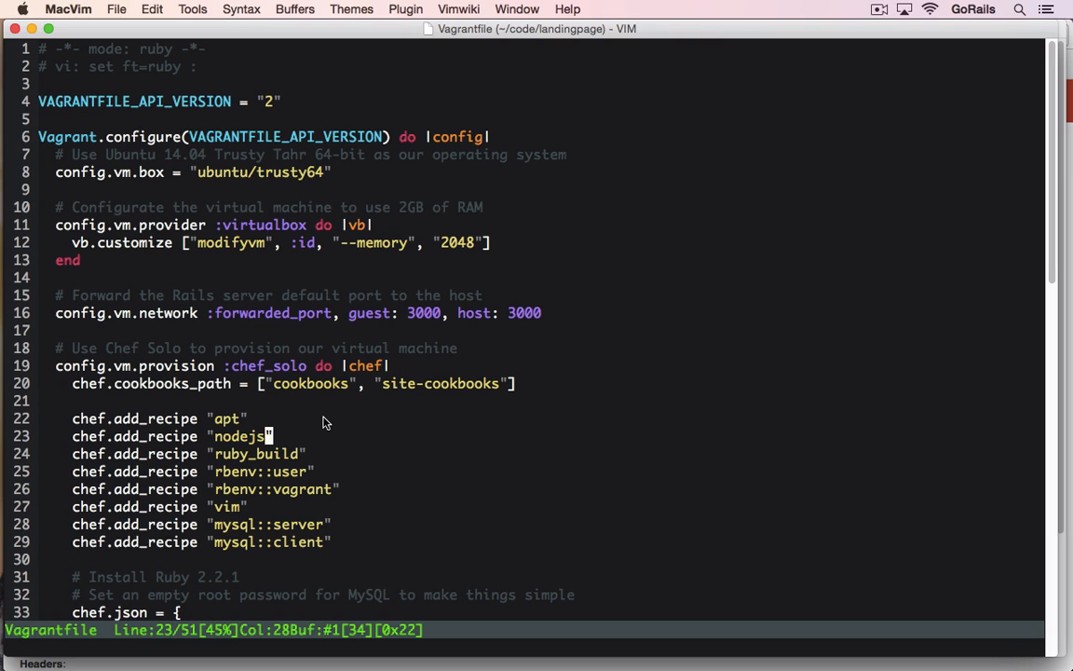
mouse_move(371, 433)
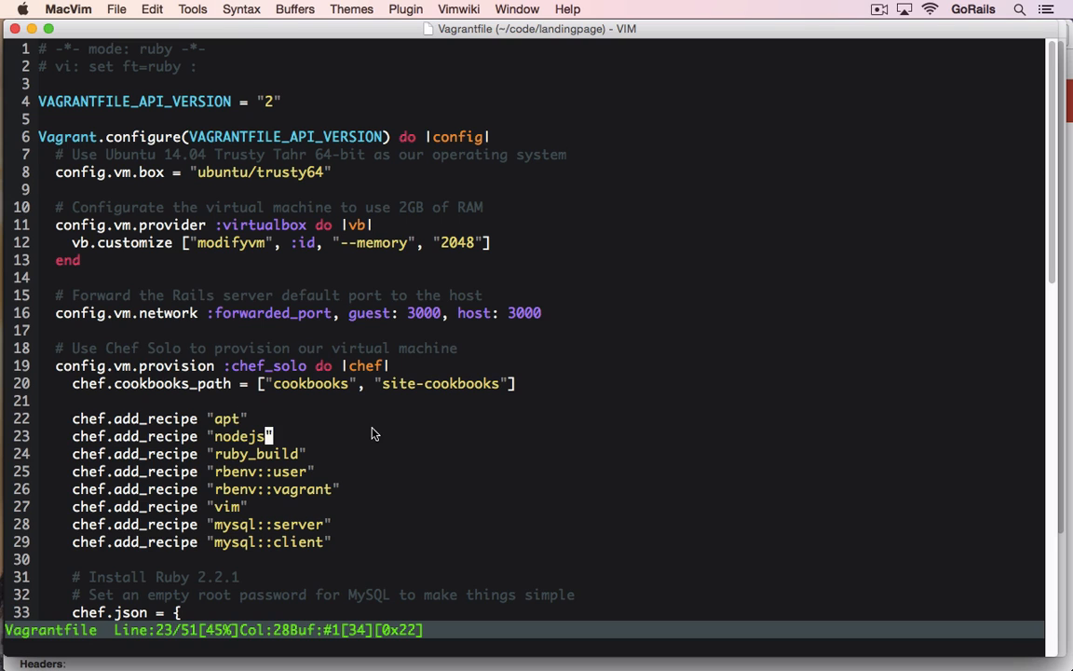
mouse_move(382, 666)
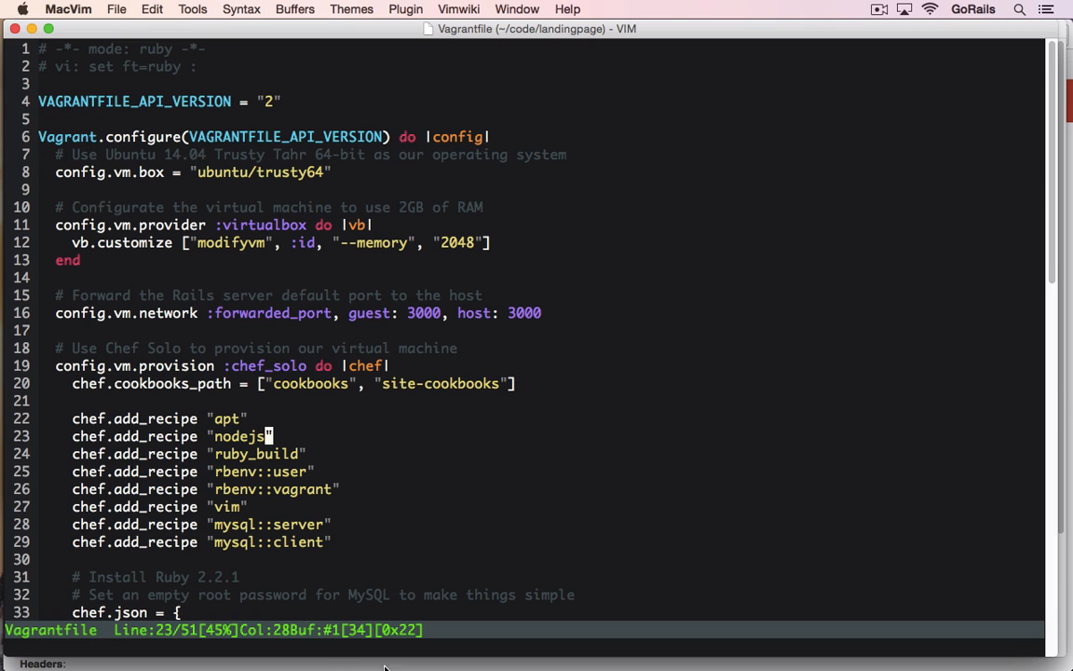